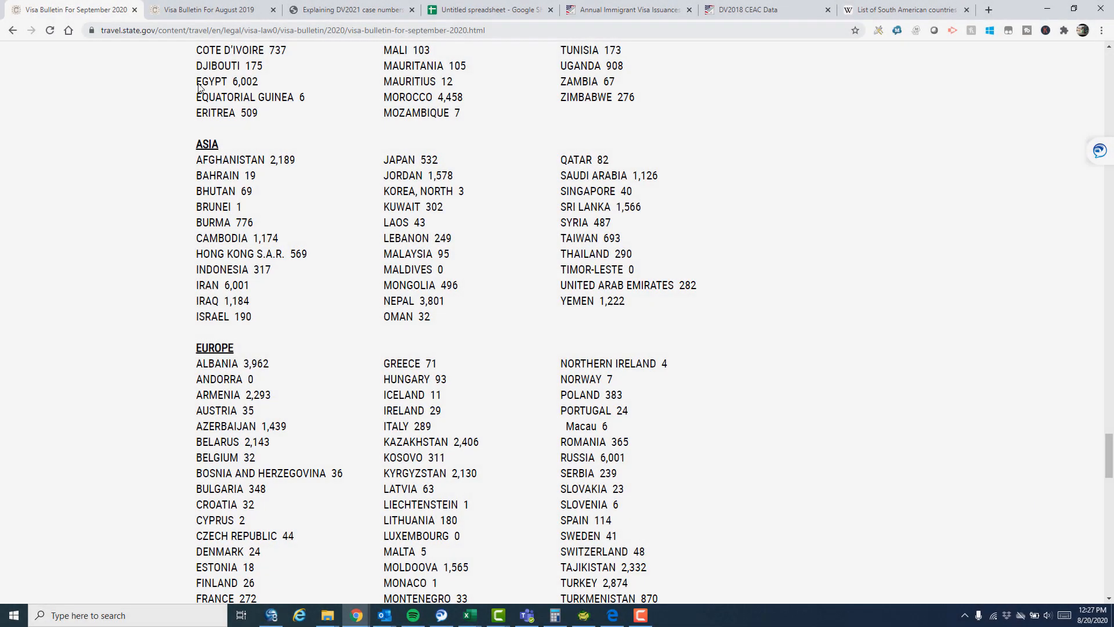
mouse_move(693, 277)
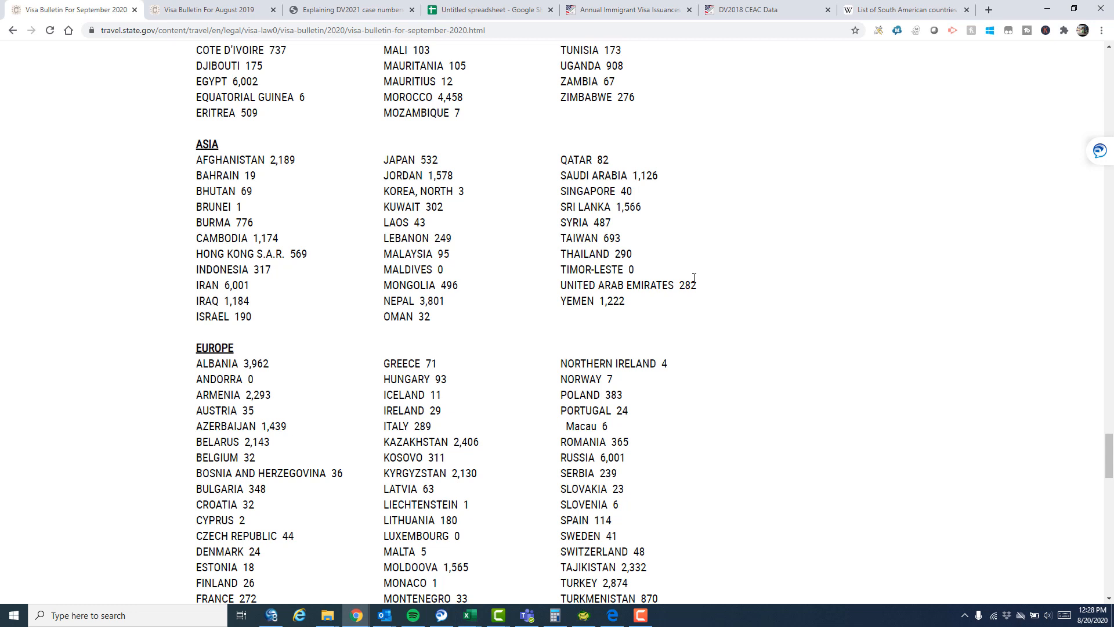
mouse_move(694, 278)
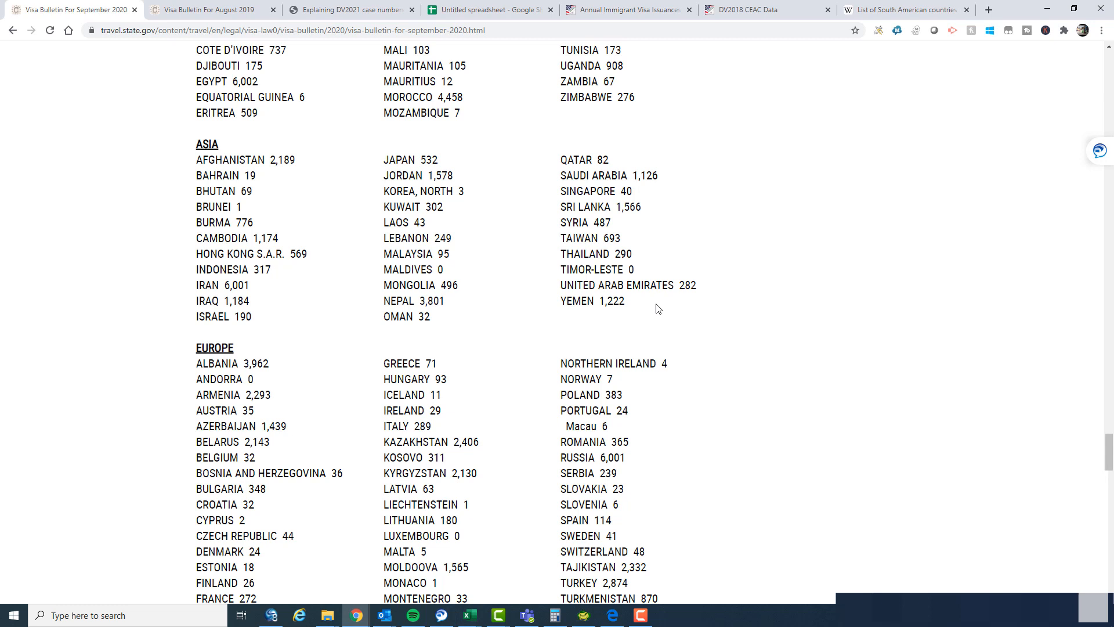
mouse_move(368, 337)
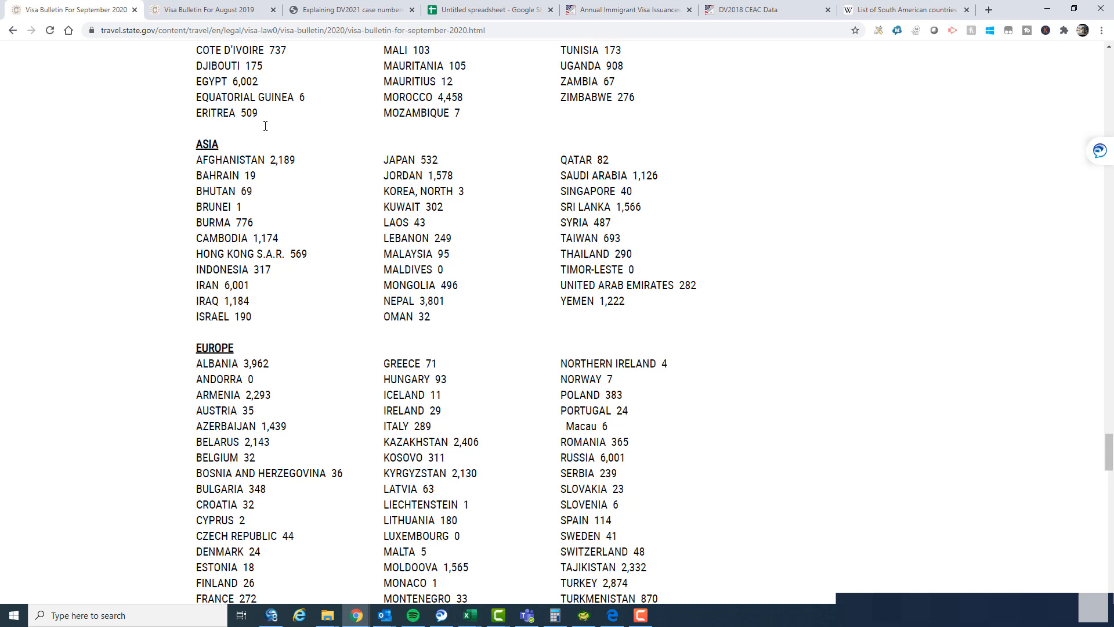
Review Asia's spreadsheet row: 25,408 selectees, 14,436 likely cases versus 9,053 cases in 2020
left_click(489, 9)
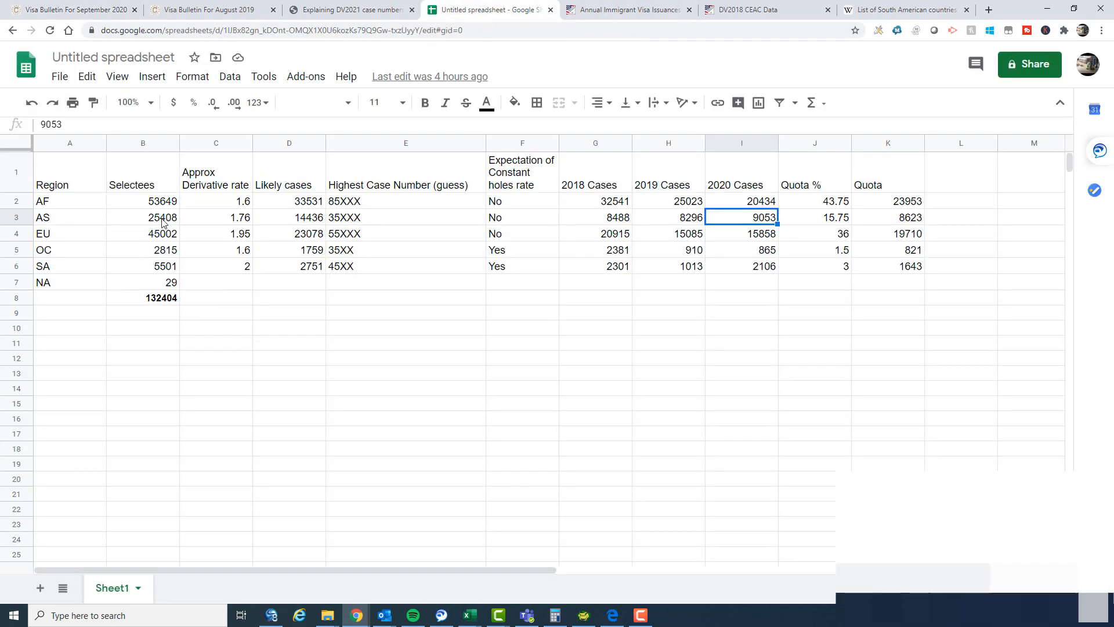
left_click(143, 217)
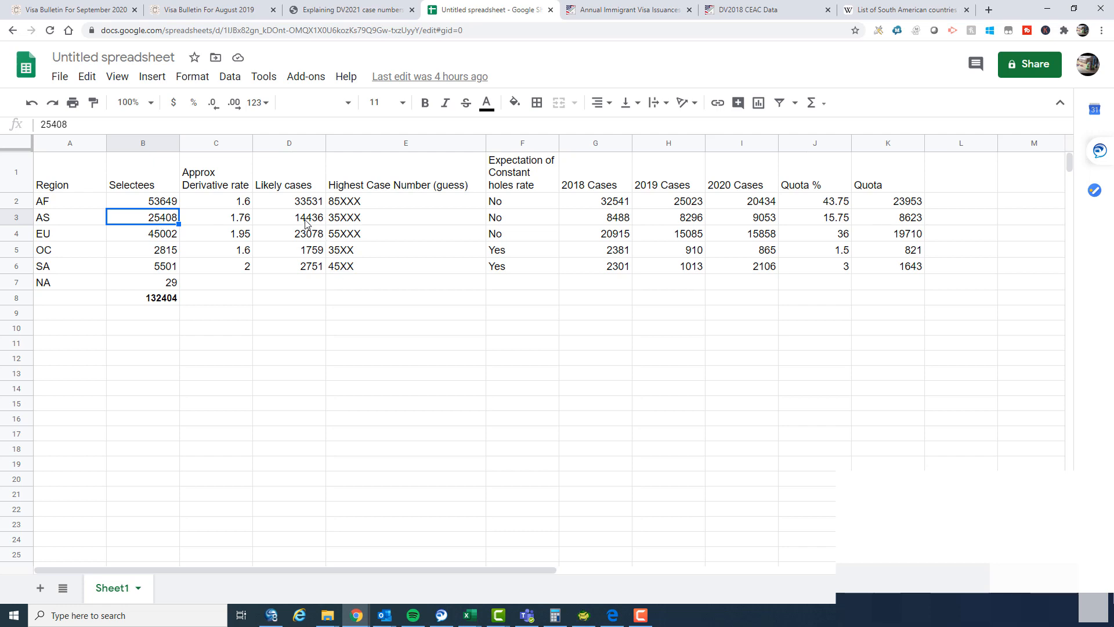
left_click(289, 217)
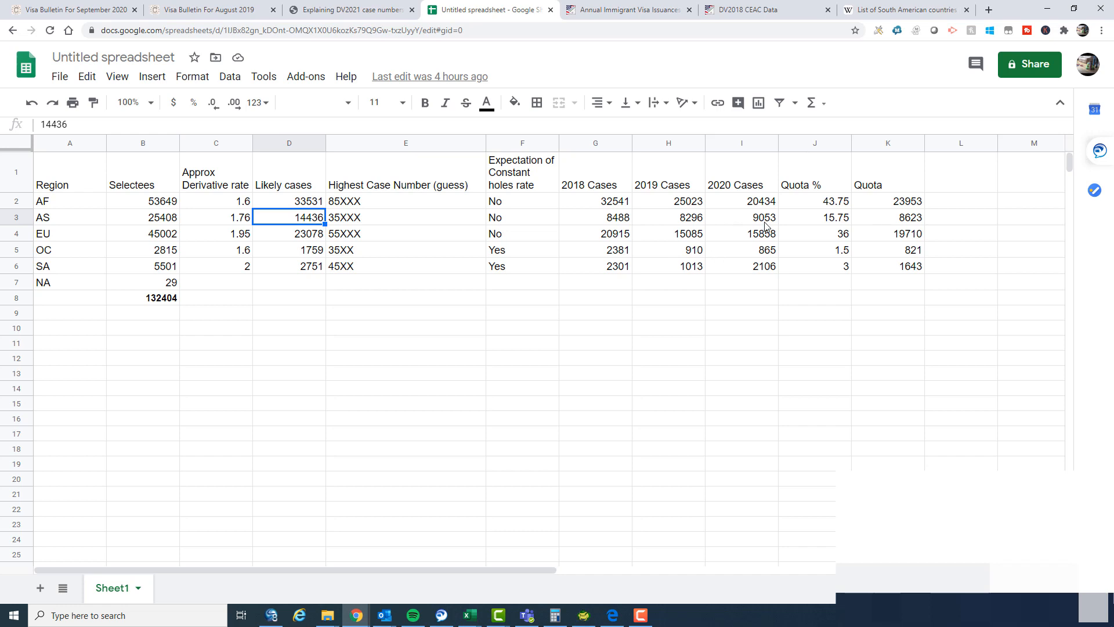
left_click(742, 217)
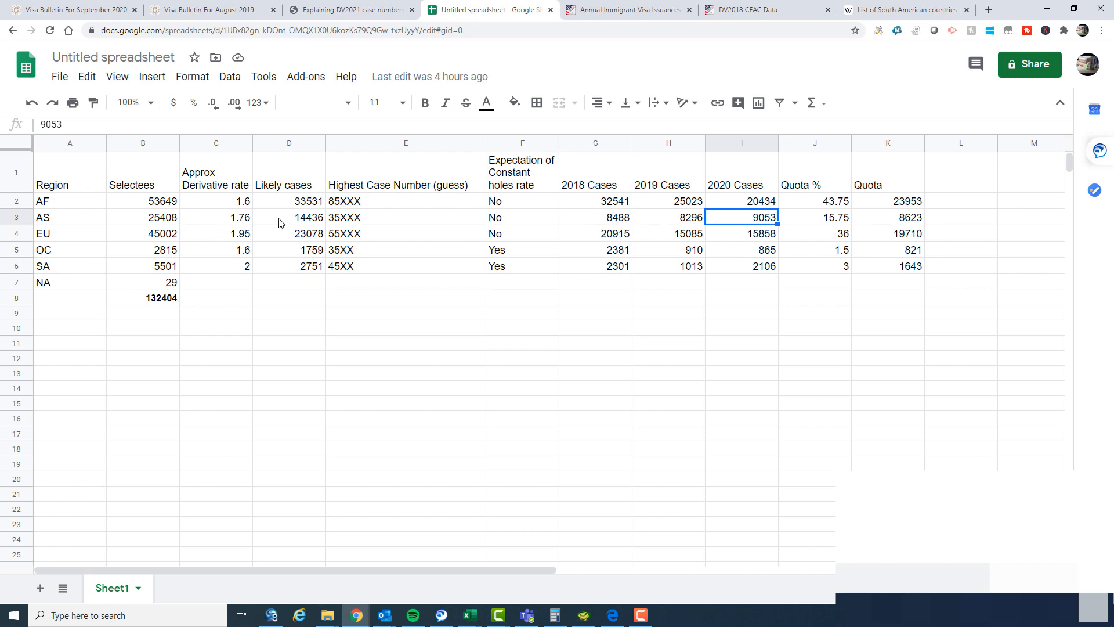
left_click(289, 217)
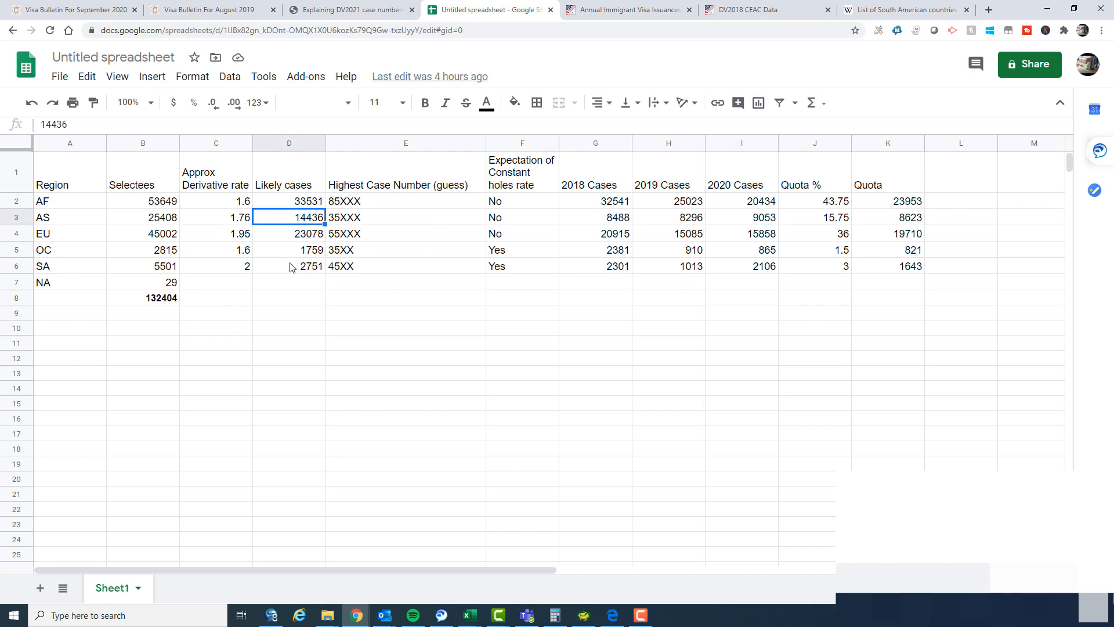
mouse_move(291, 257)
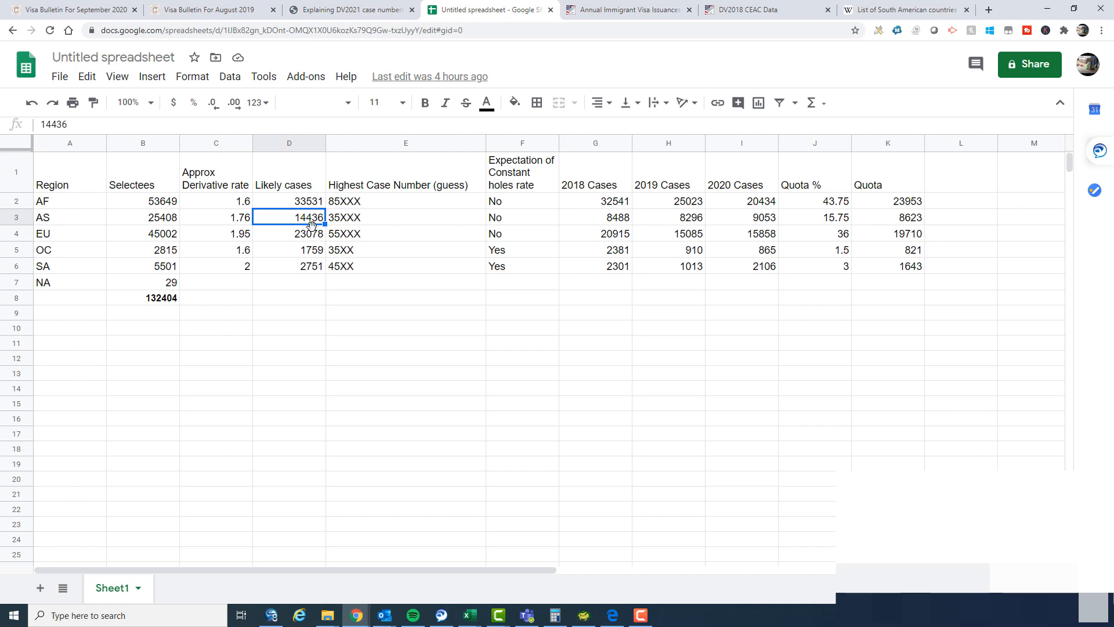
Walk through how 25,408 selectees at a 1.76 derivative rate give 14,436 likely cases
left_click(142, 217)
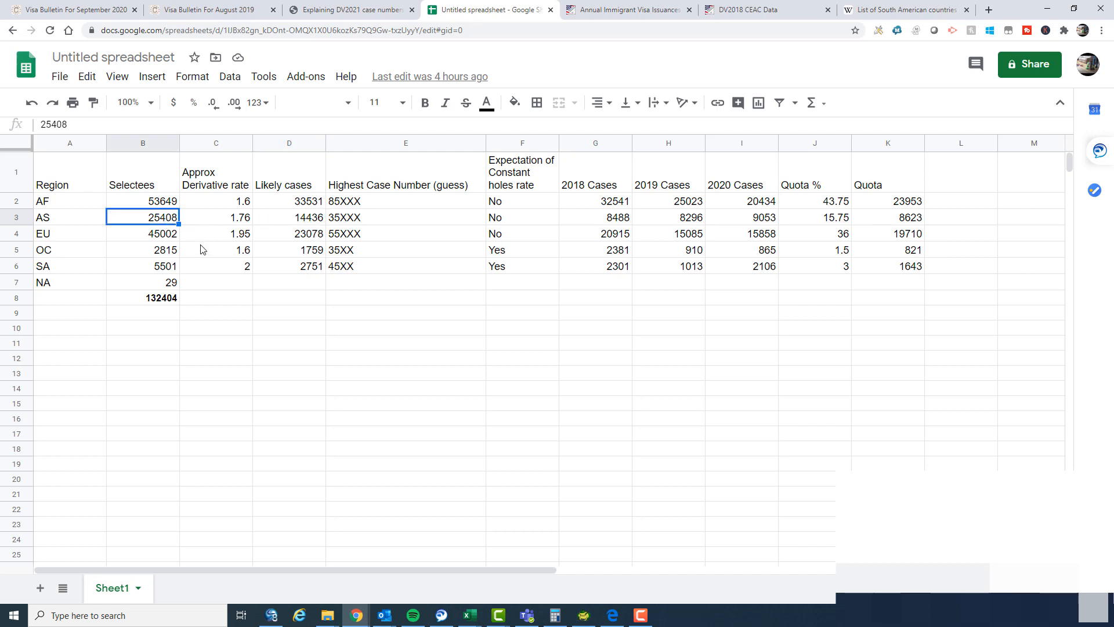
left_click(216, 217)
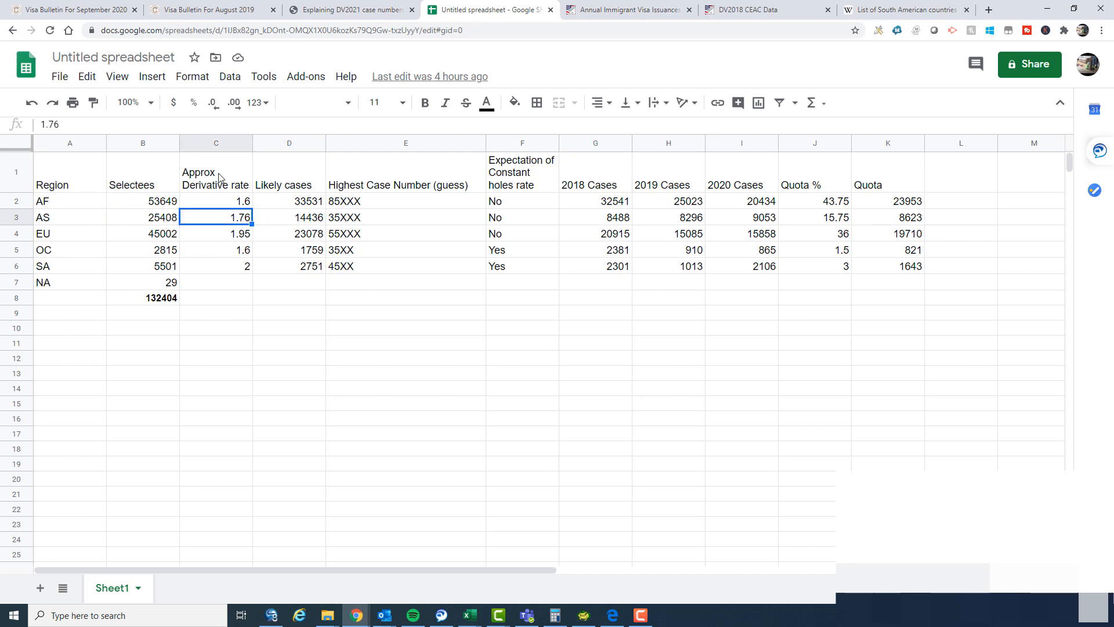
mouse_move(238, 220)
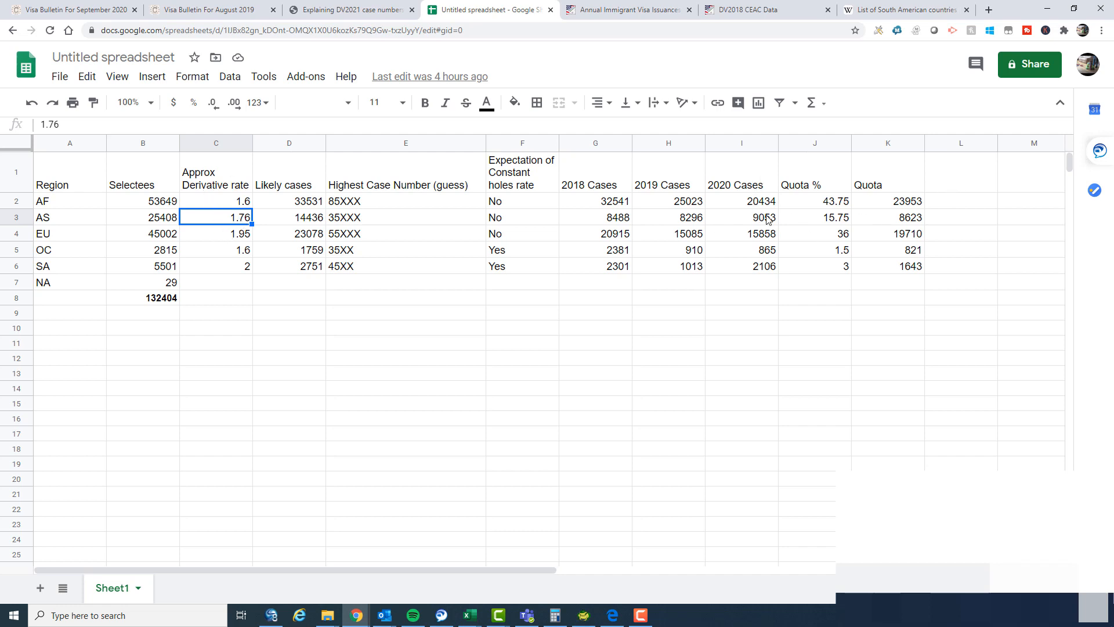
left_click(289, 217)
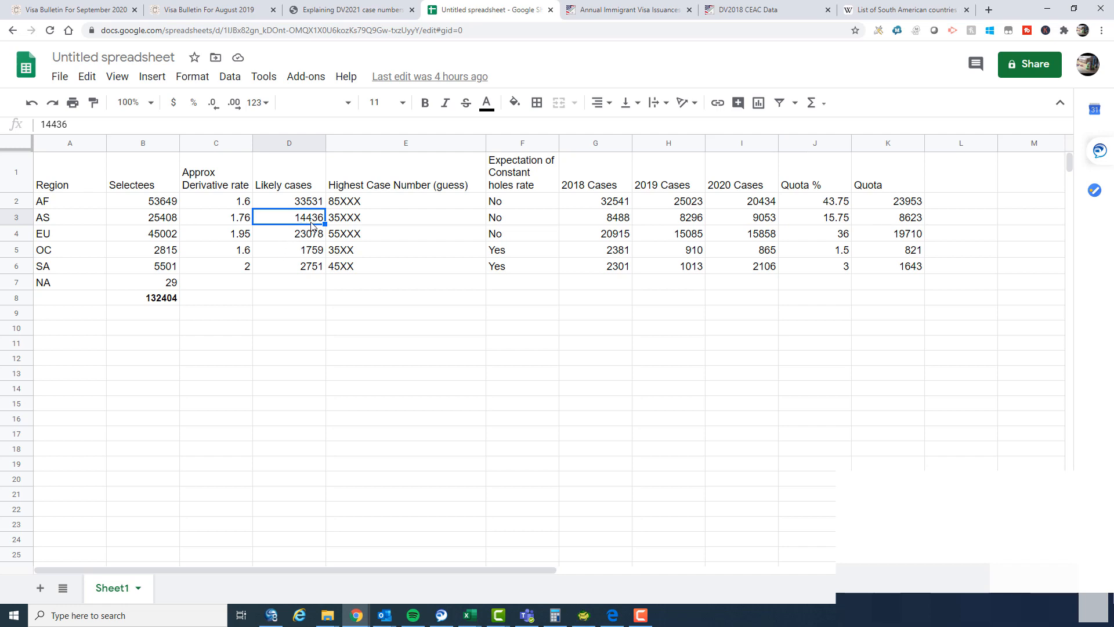
mouse_move(340, 224)
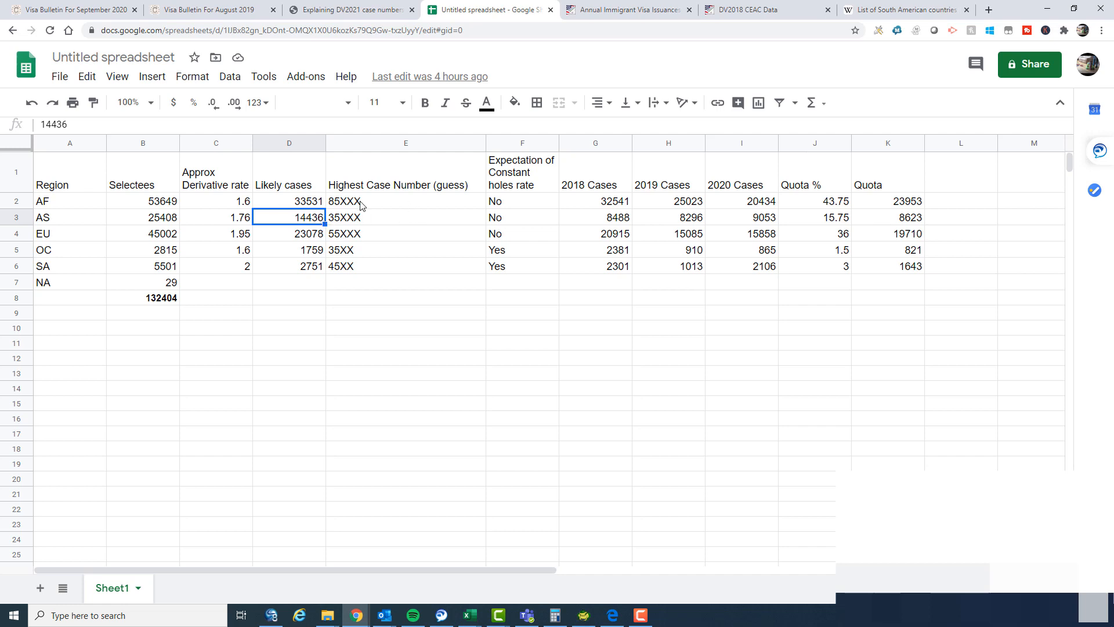
mouse_move(355, 222)
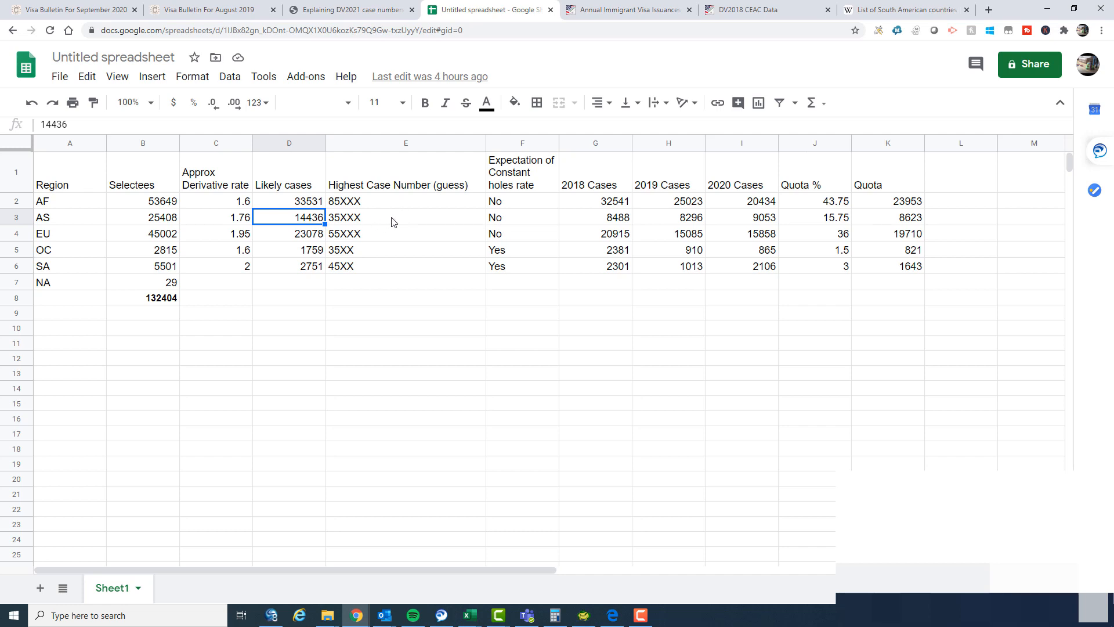
mouse_move(365, 225)
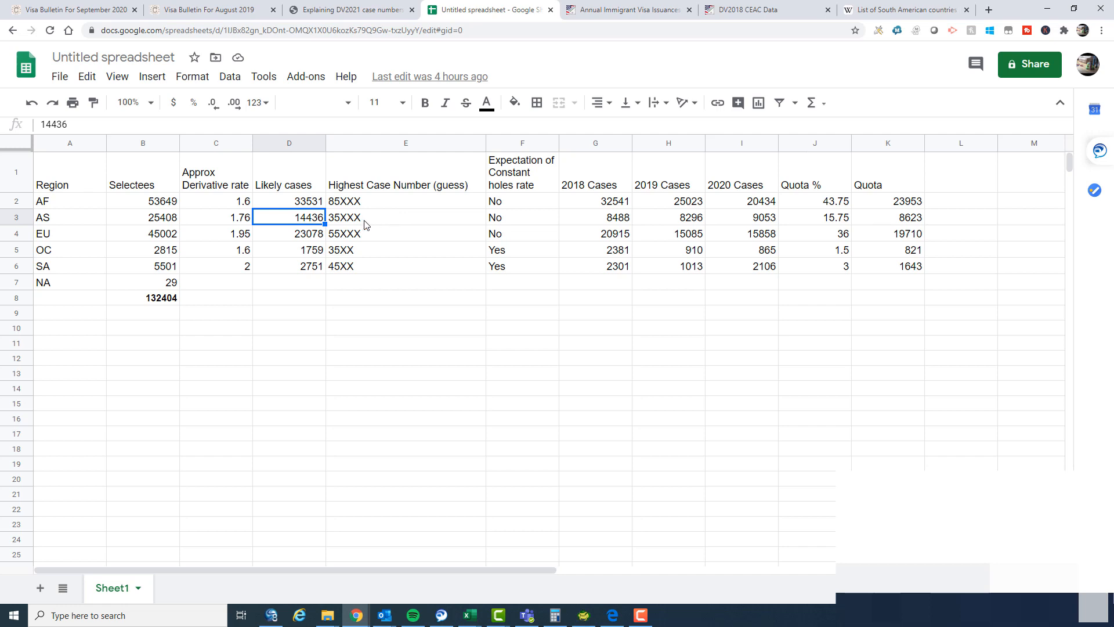
mouse_move(336, 228)
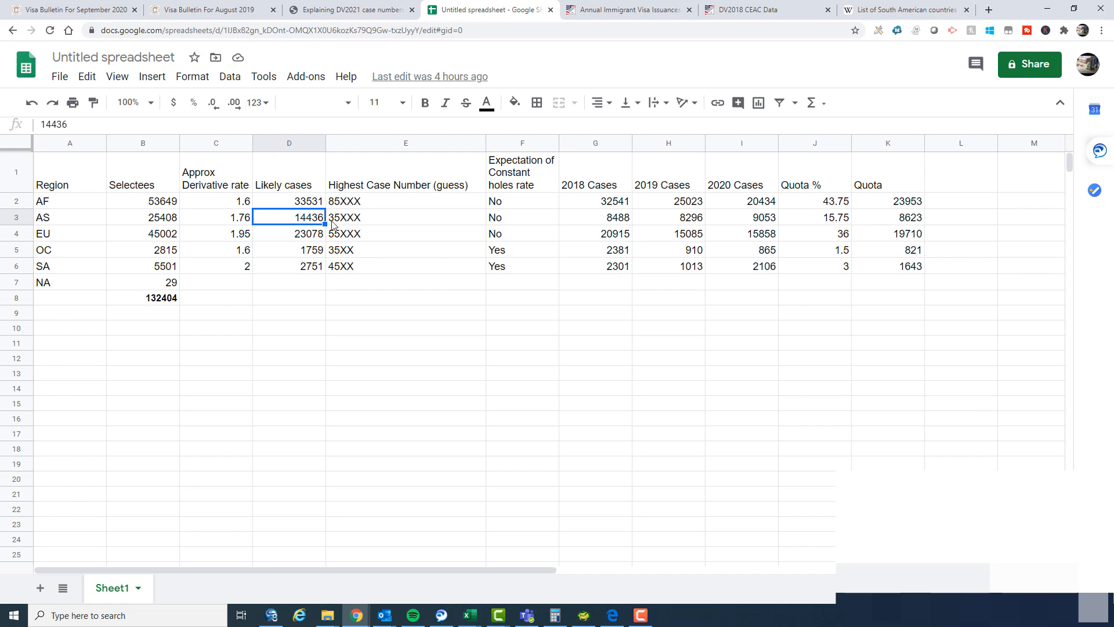
mouse_move(339, 224)
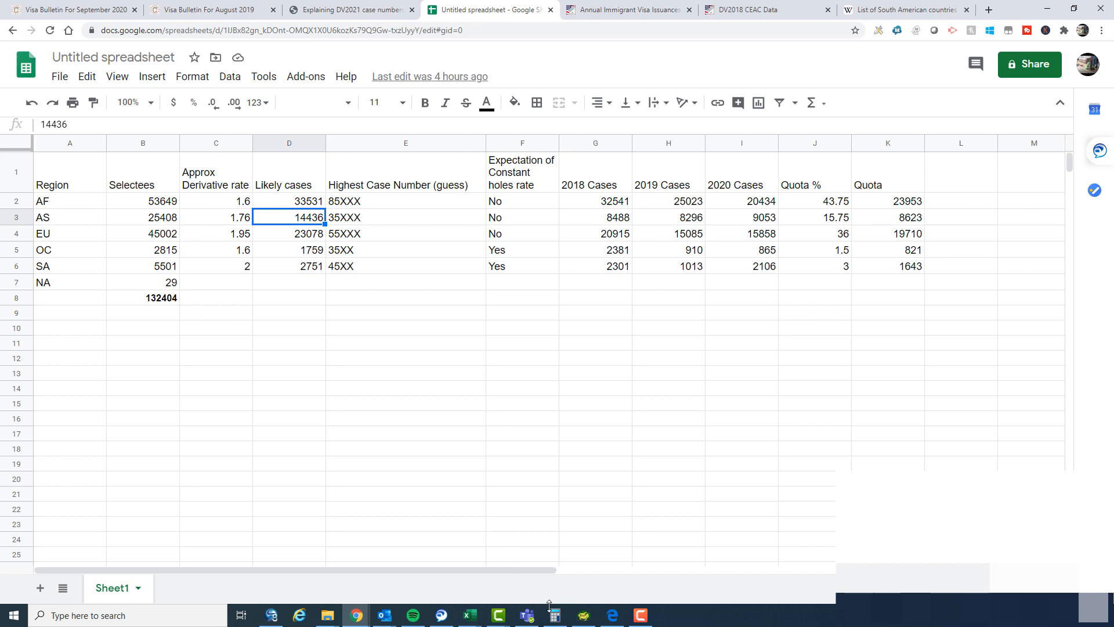
left_click(553, 615)
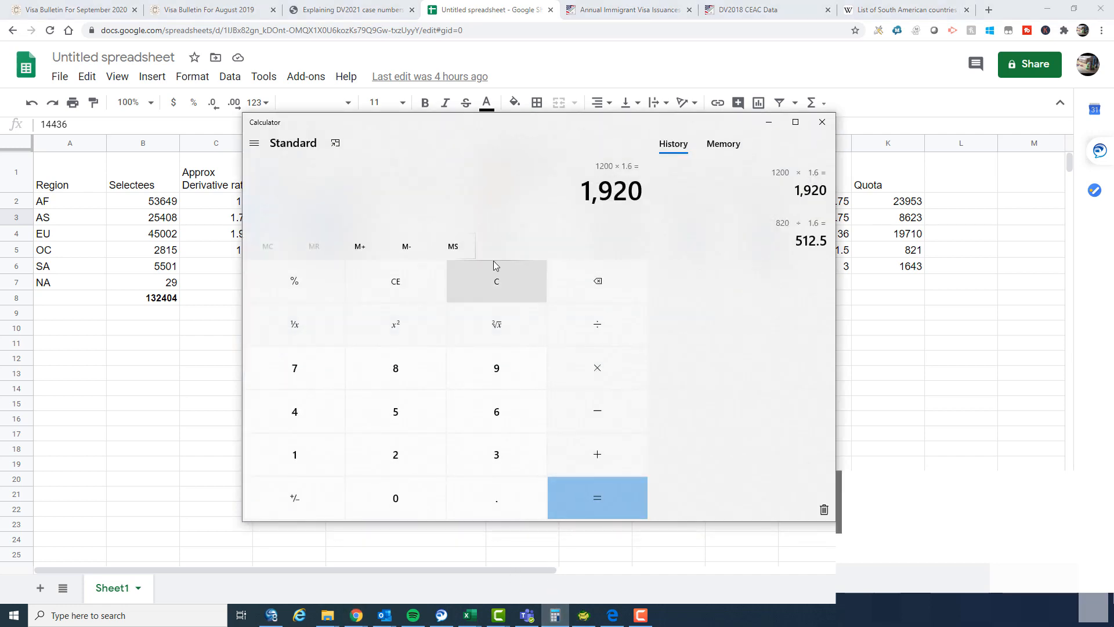
left_click_drag(540, 122, 816, 255)
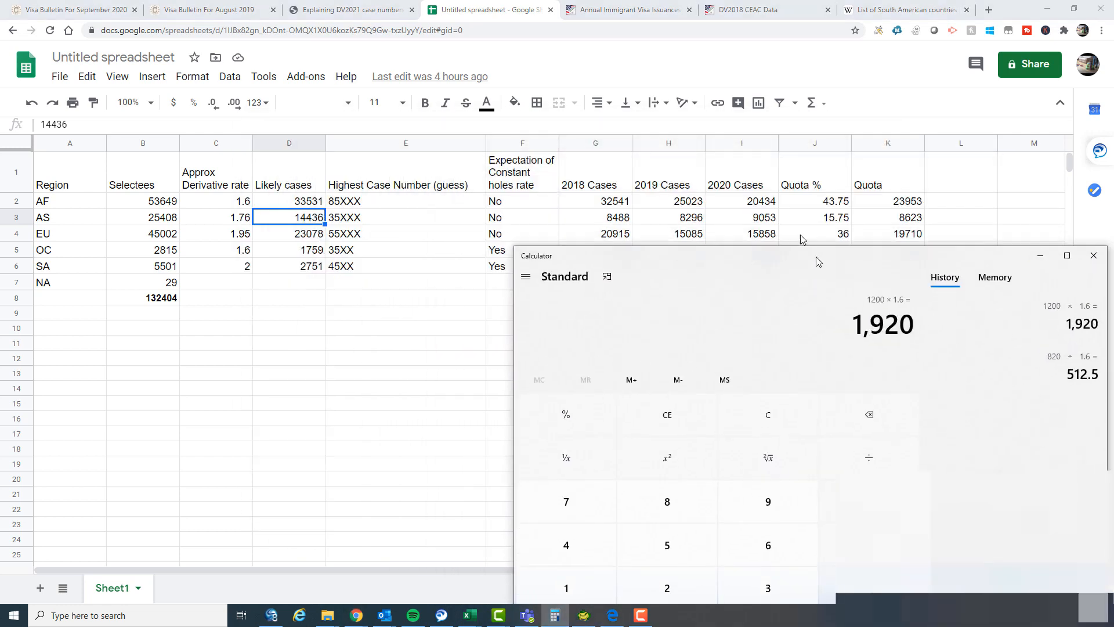
left_click_drag(816, 255, 710, 138)
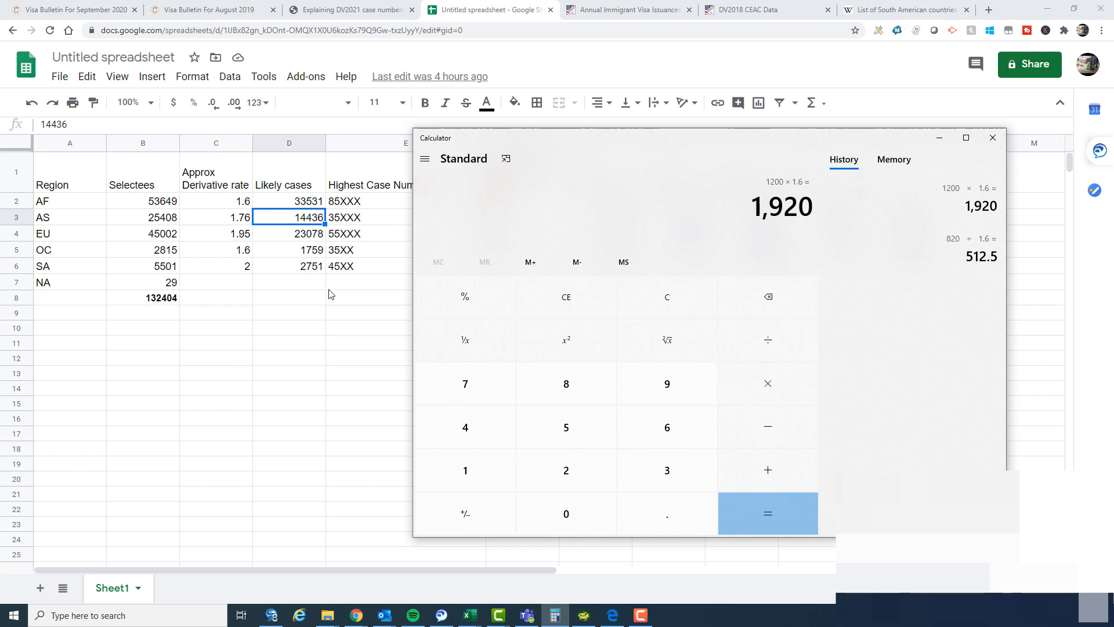
mouse_move(330, 321)
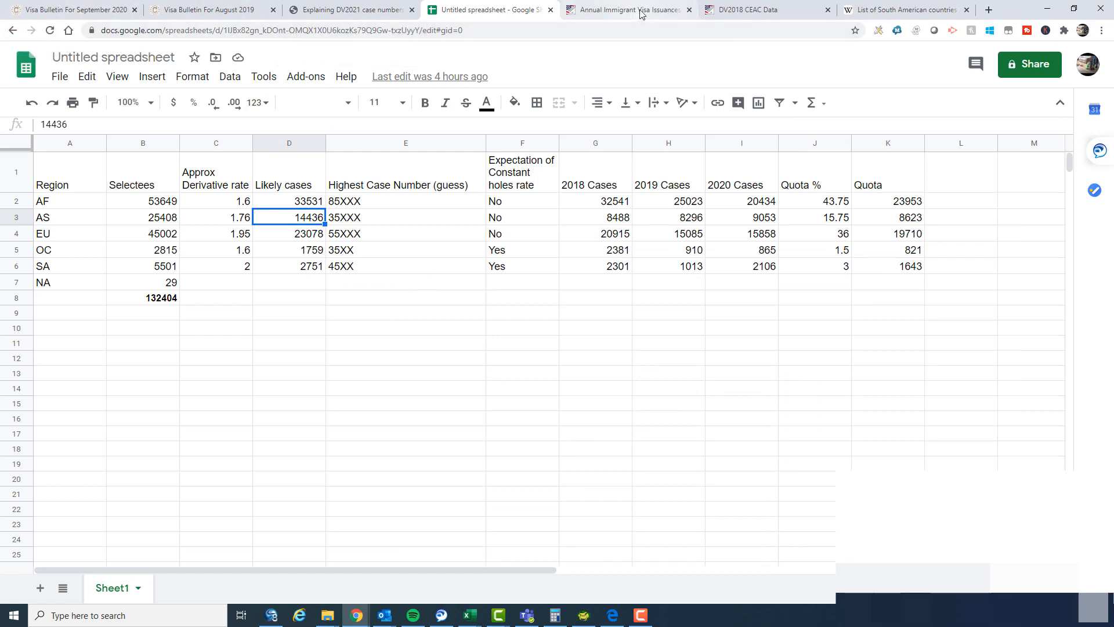
Bring up the DV-2018 CEAC case-number chart for the AS region
left_click(746, 9)
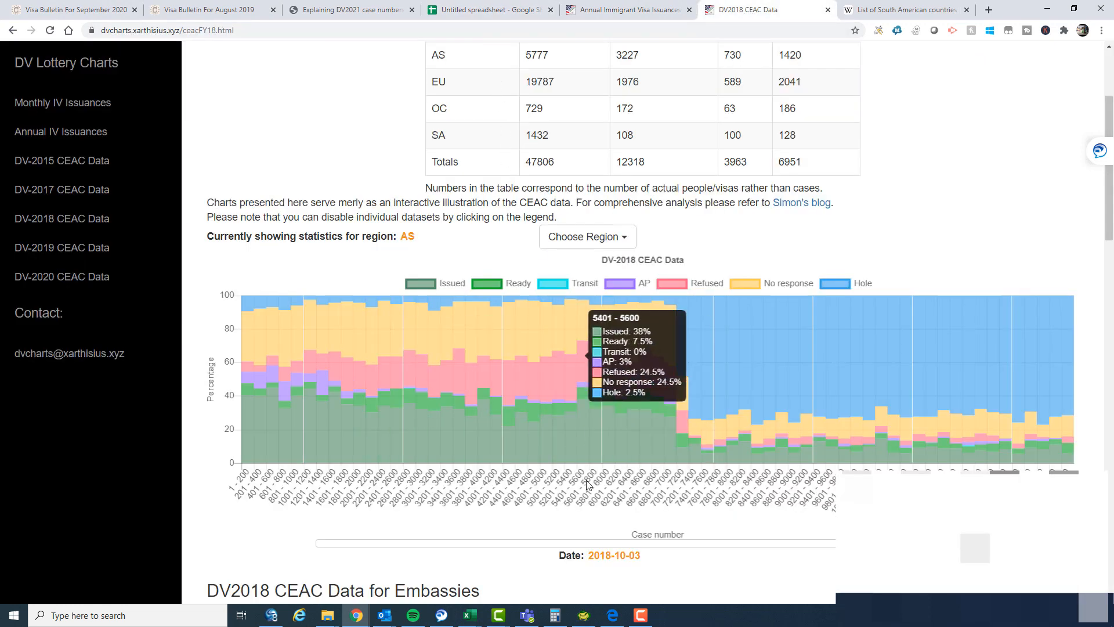
mouse_move(355, 331)
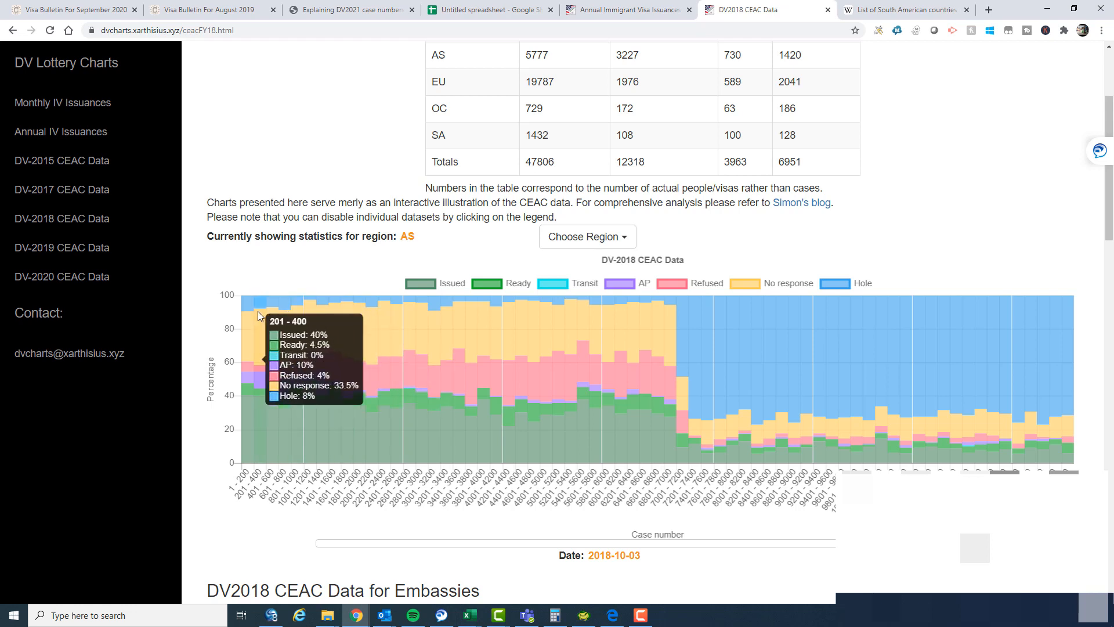
mouse_move(245, 327)
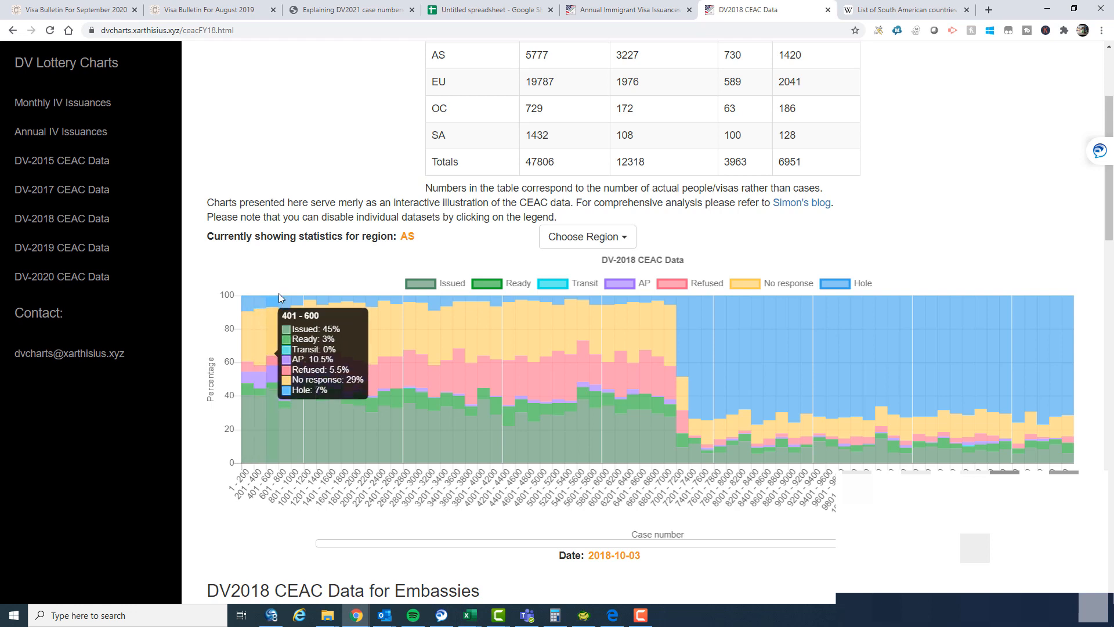
mouse_move(254, 326)
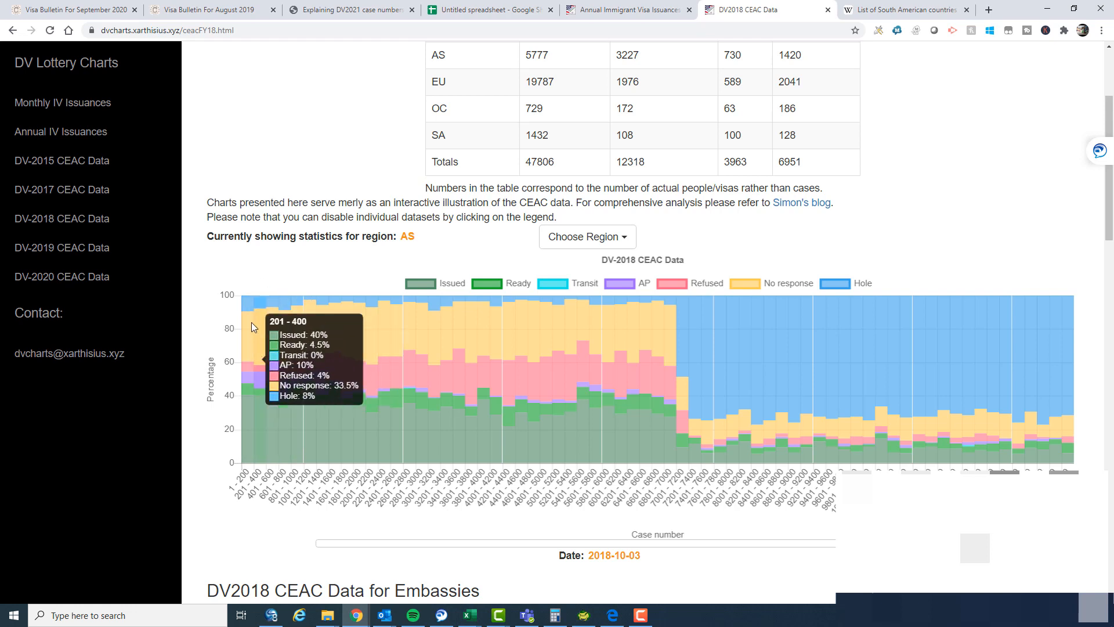
mouse_move(248, 443)
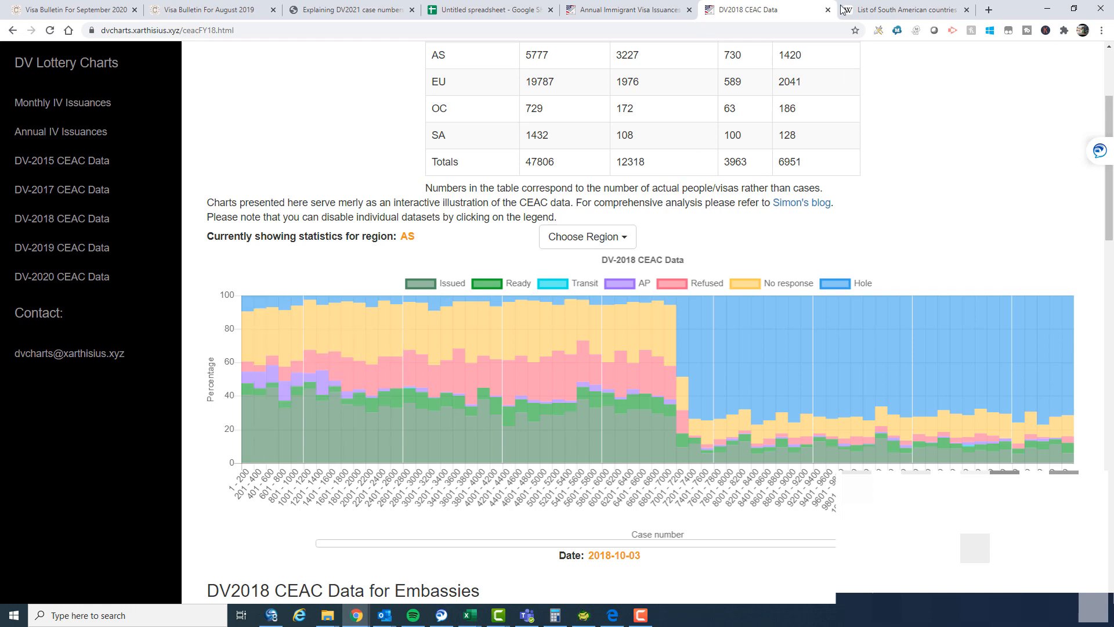
Show the DV-2020 CEAC case-status chart for the AS region, covering cases up to about 32,000
left_click(626, 9)
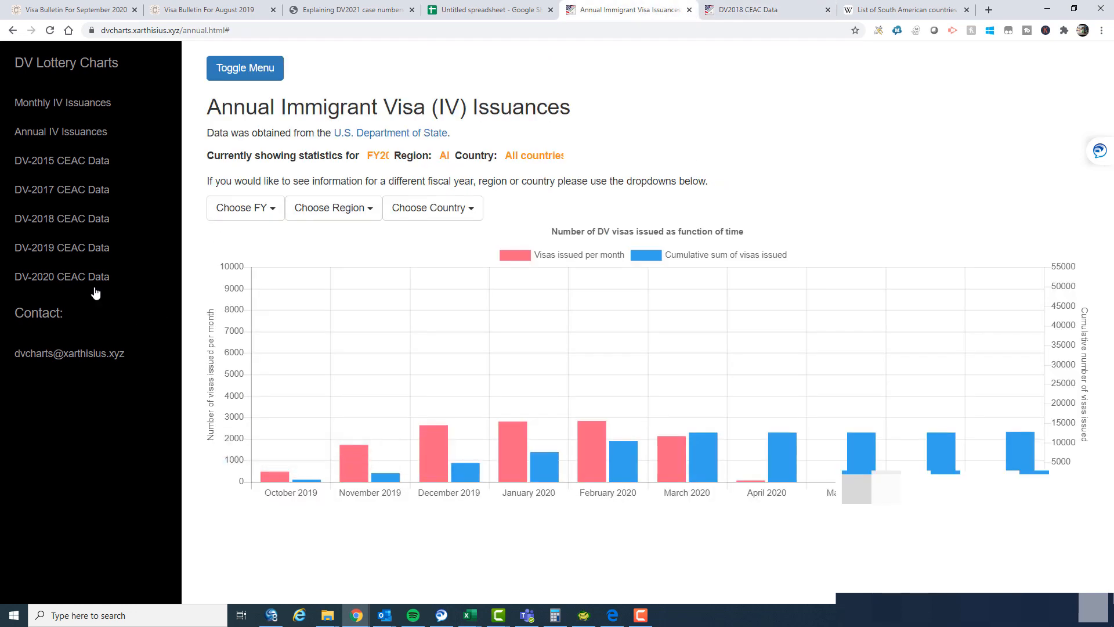
left_click(62, 276)
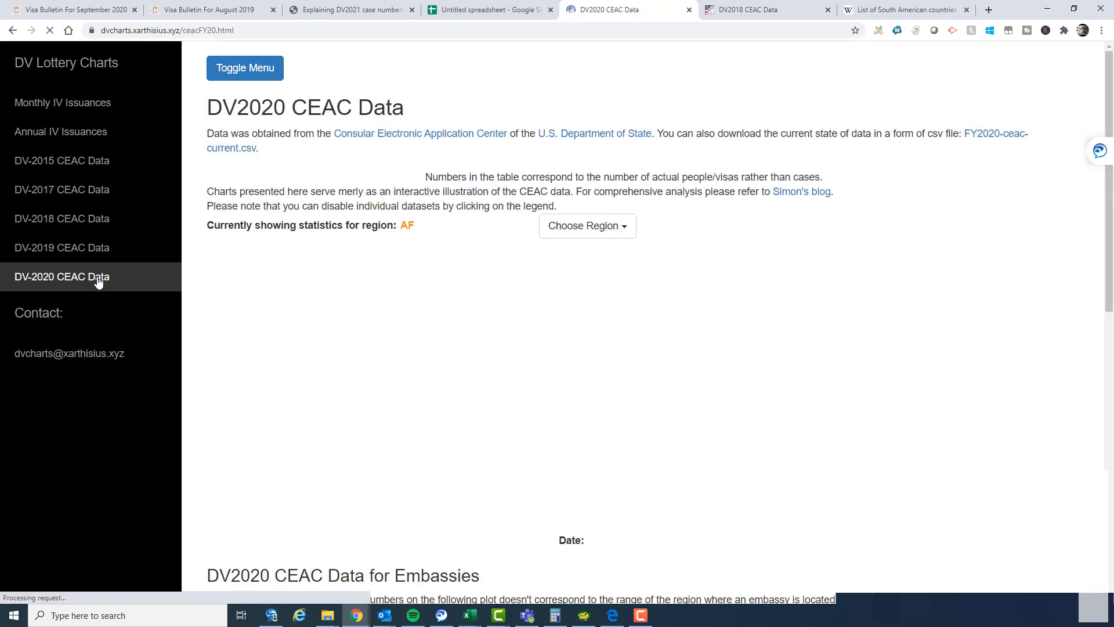
left_click(585, 411)
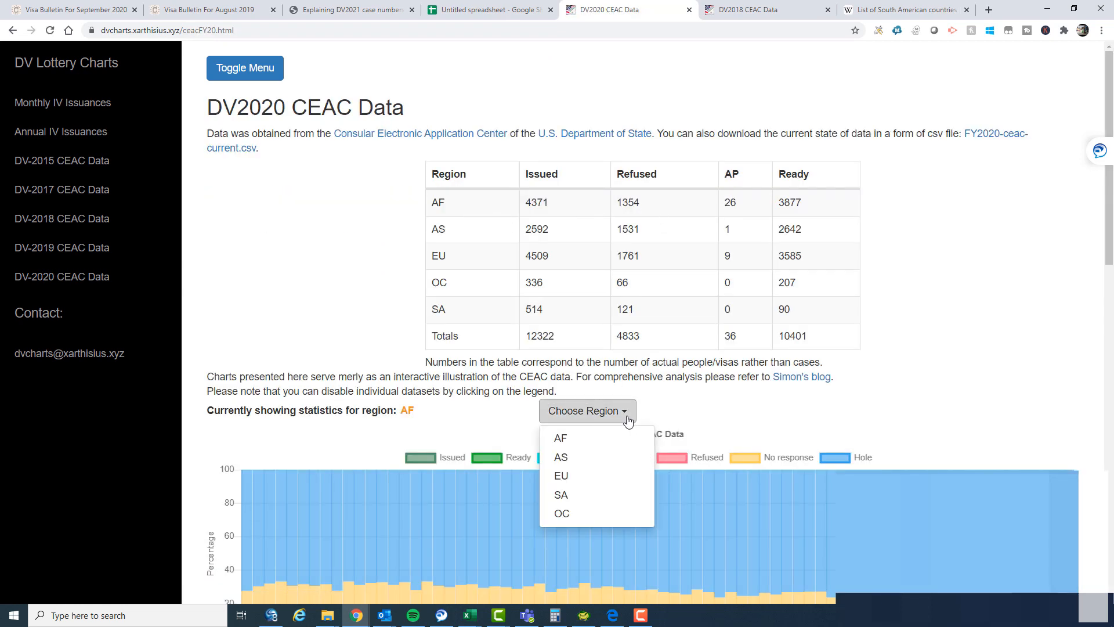
left_click(560, 457)
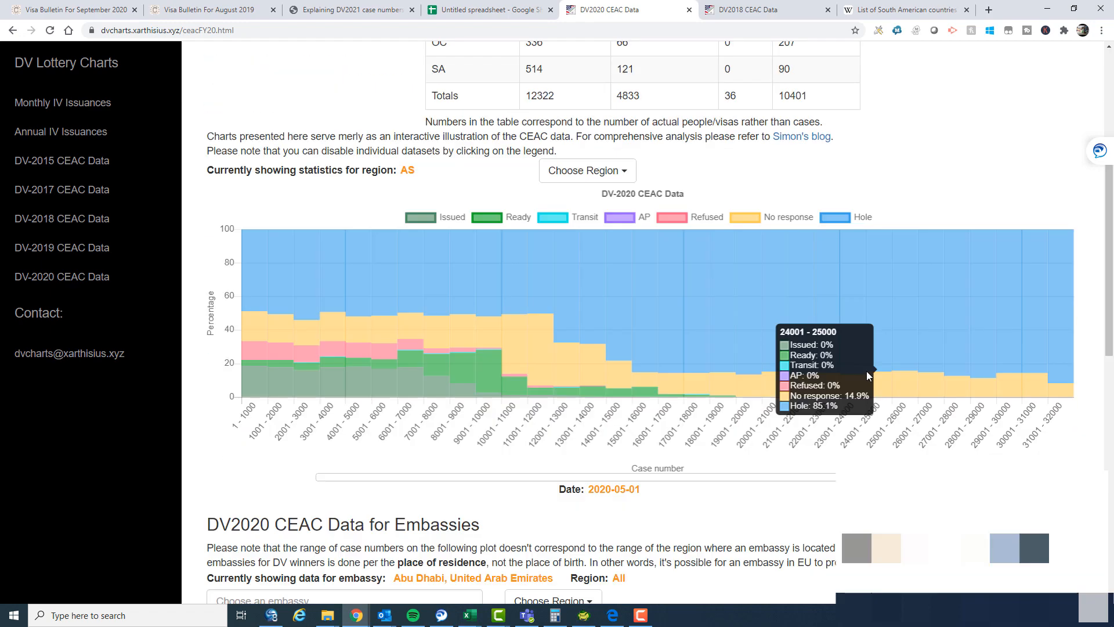
scroll("down", 3)
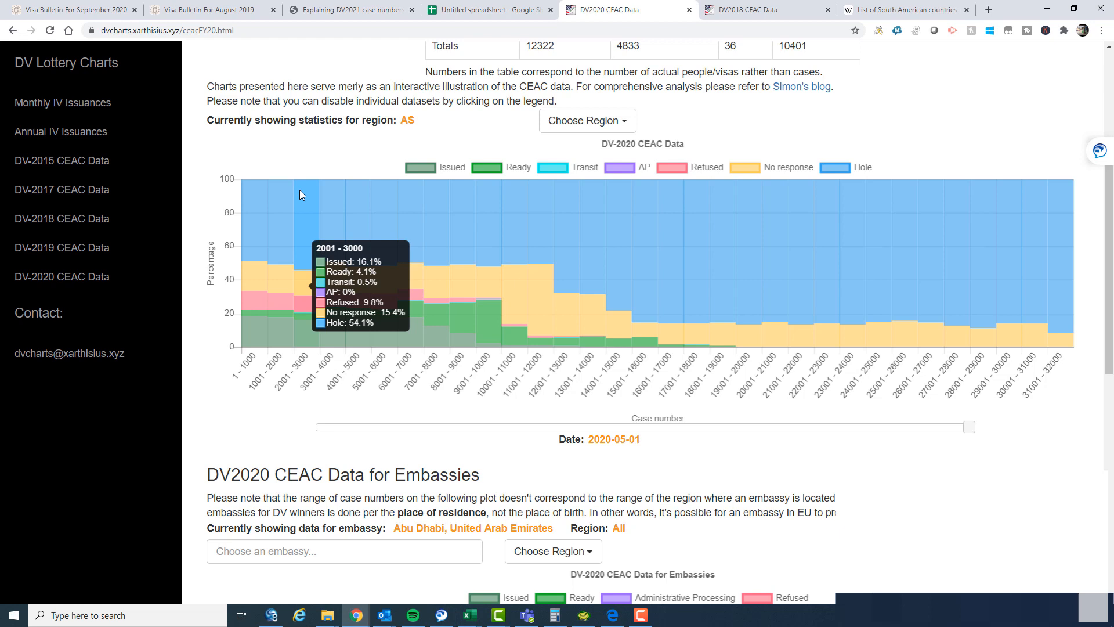
mouse_move(245, 258)
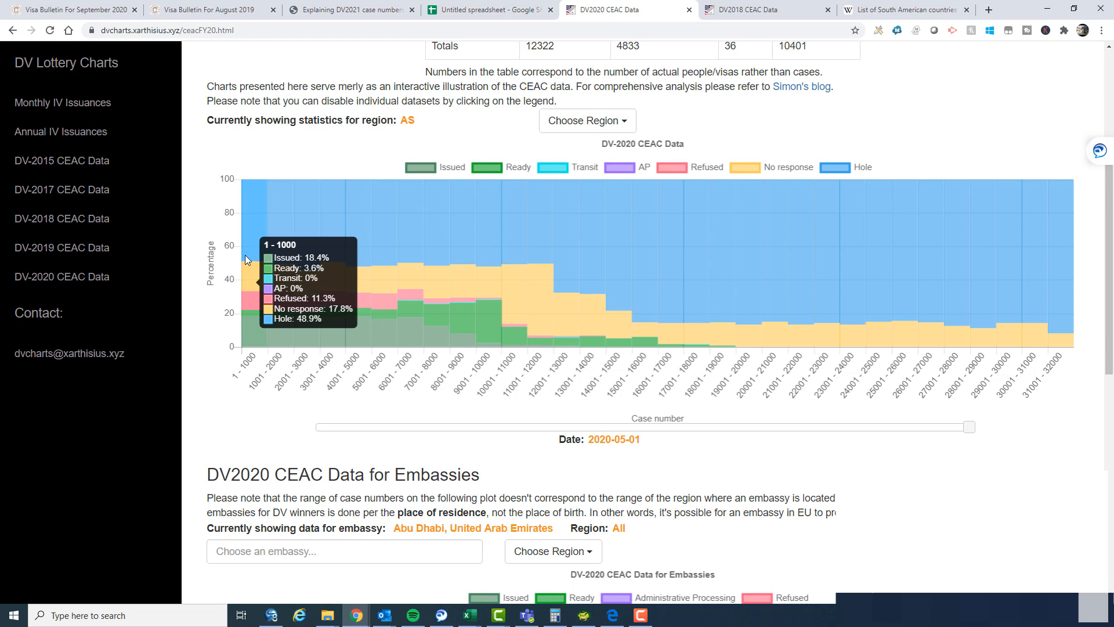
mouse_move(248, 266)
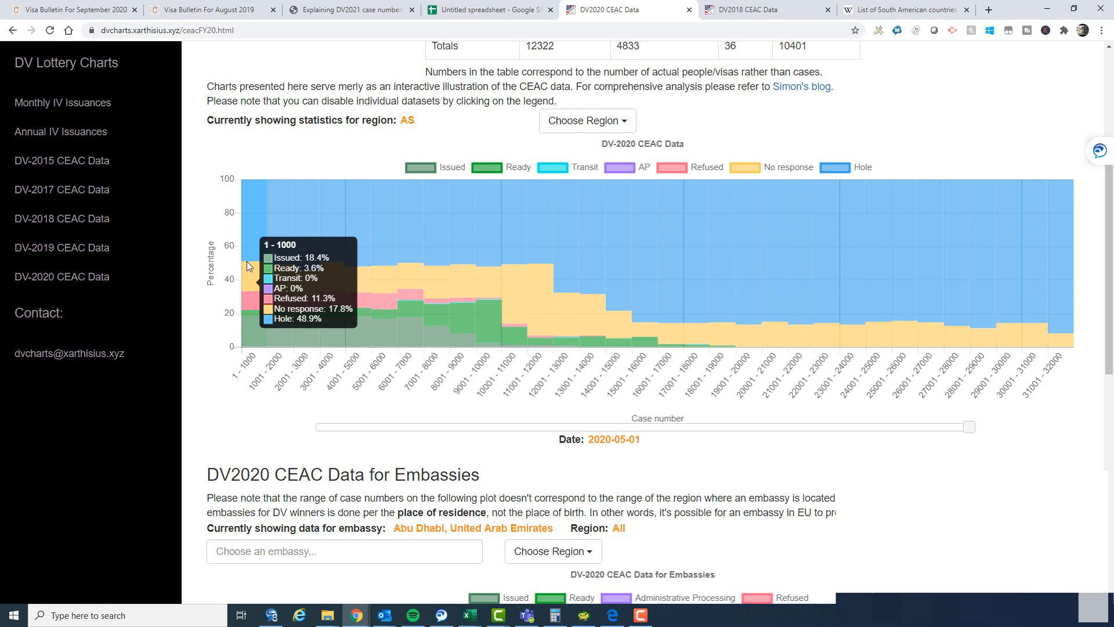
mouse_move(248, 287)
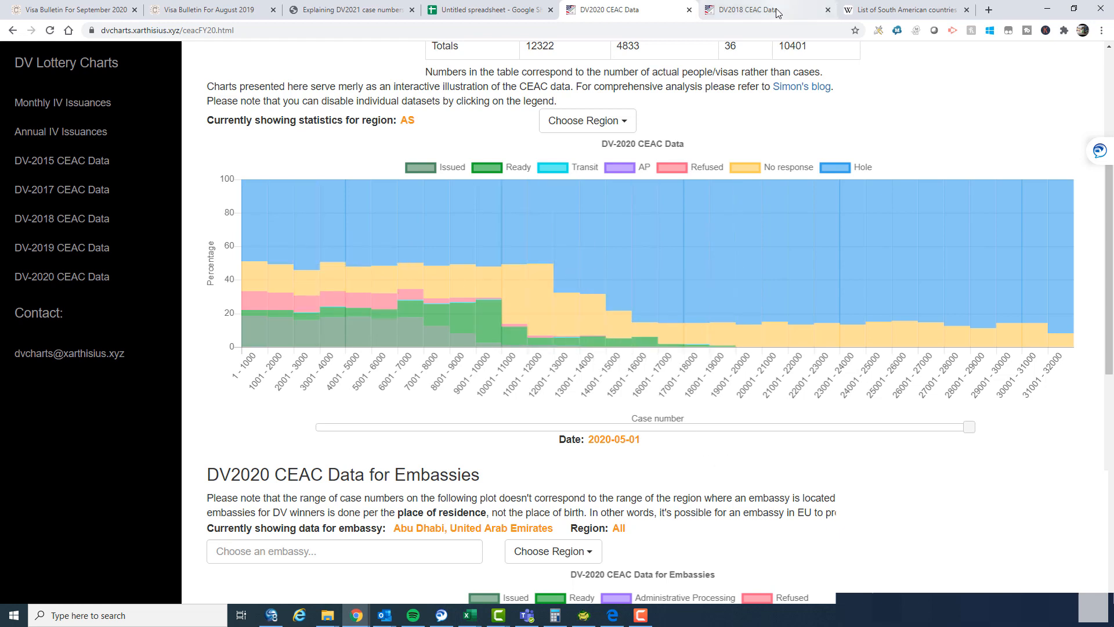
Return to the DV-2018 AS chart, whose case numbers reach only about 10,000
left_click(743, 9)
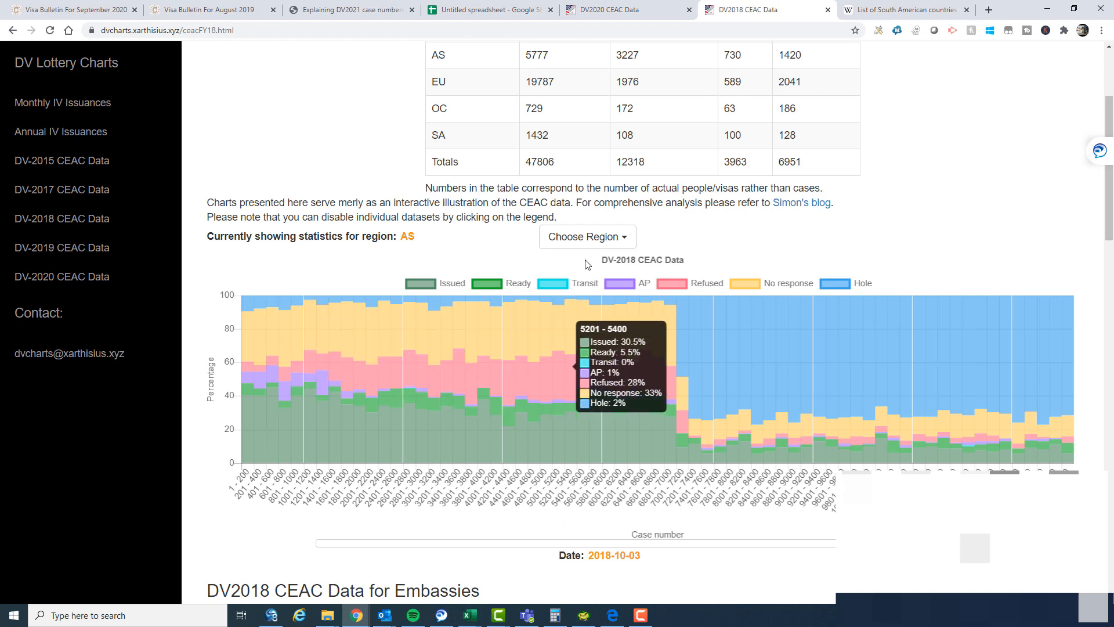
mouse_move(713, 336)
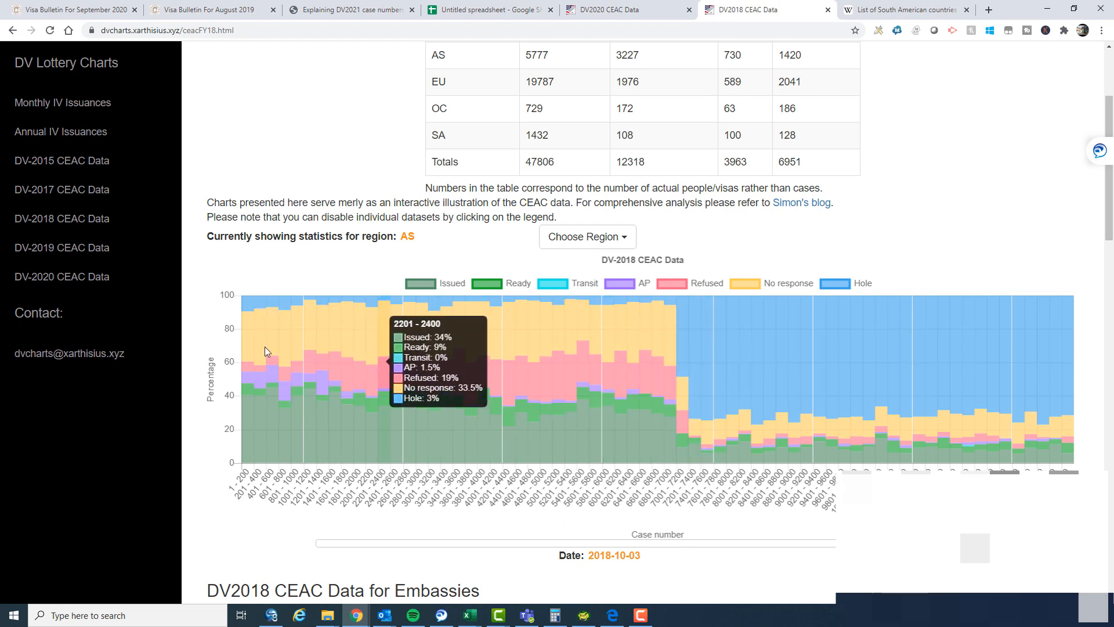
mouse_move(298, 354)
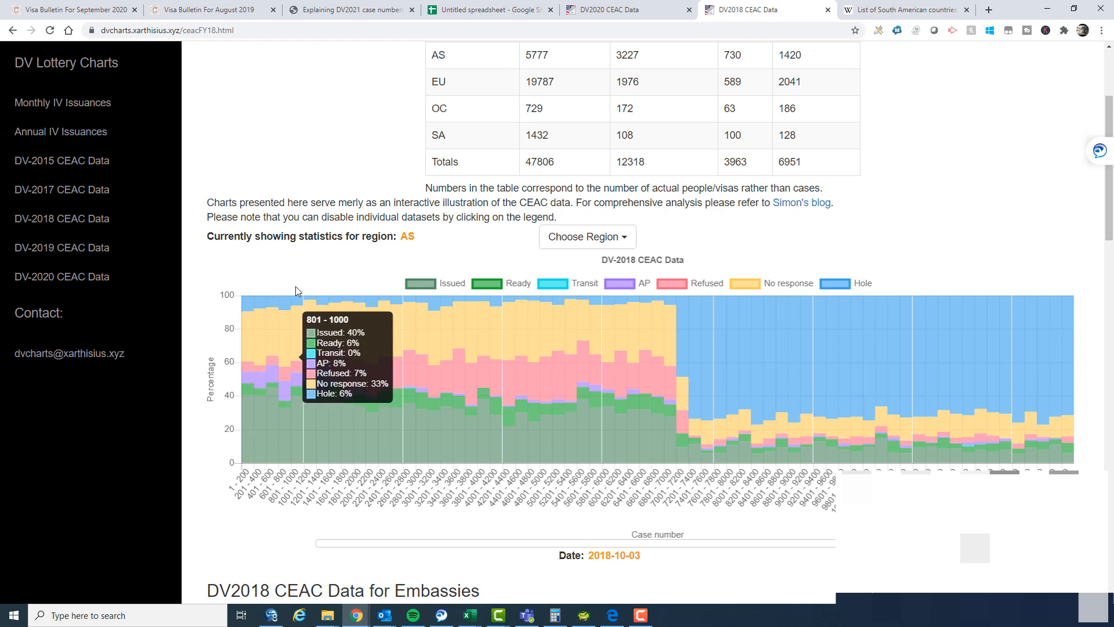
mouse_move(562, 308)
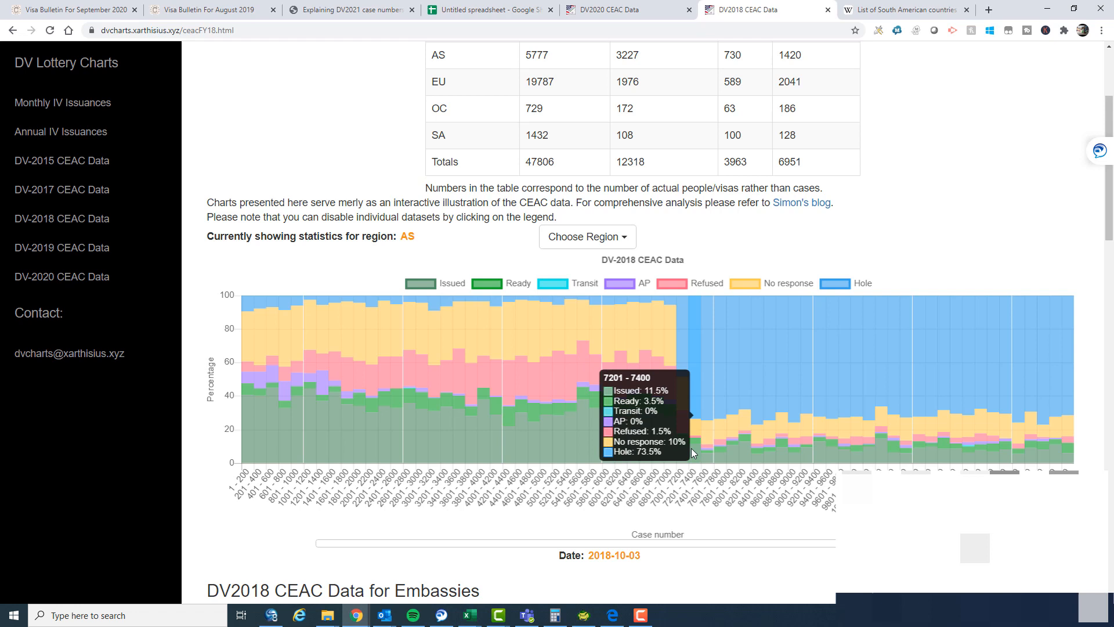
mouse_move(743, 463)
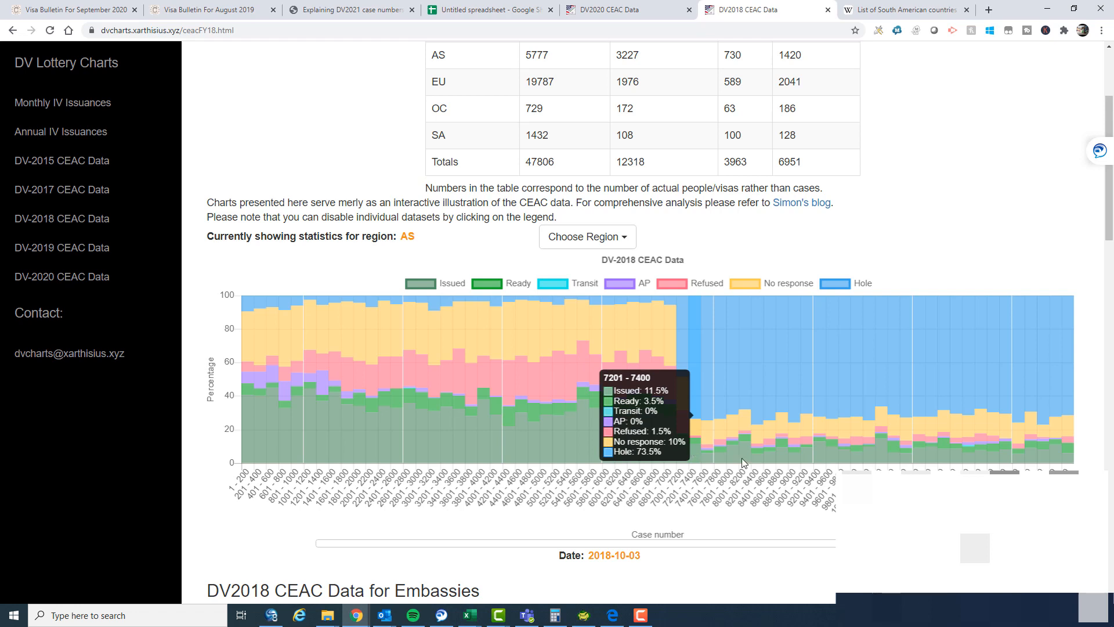
mouse_move(572, 331)
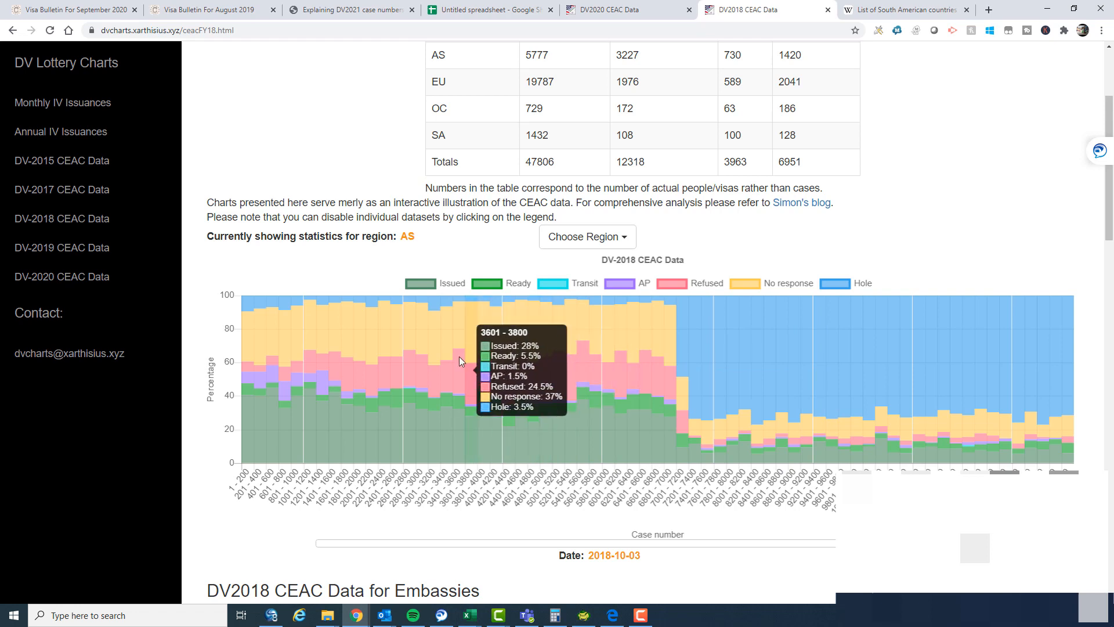
mouse_move(600, 362)
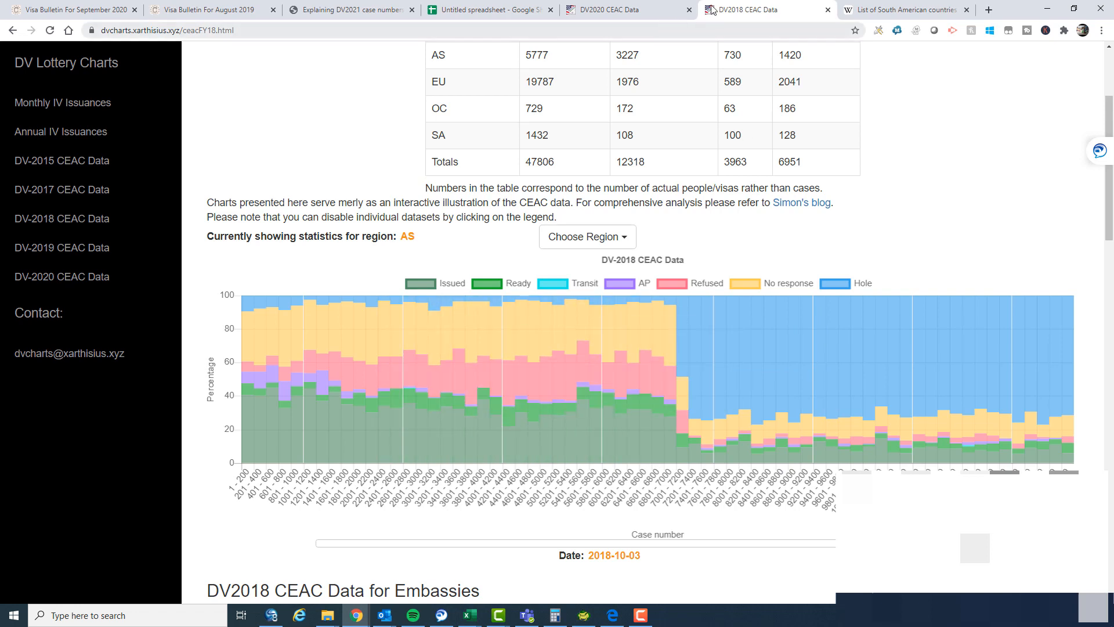
left_click(628, 10)
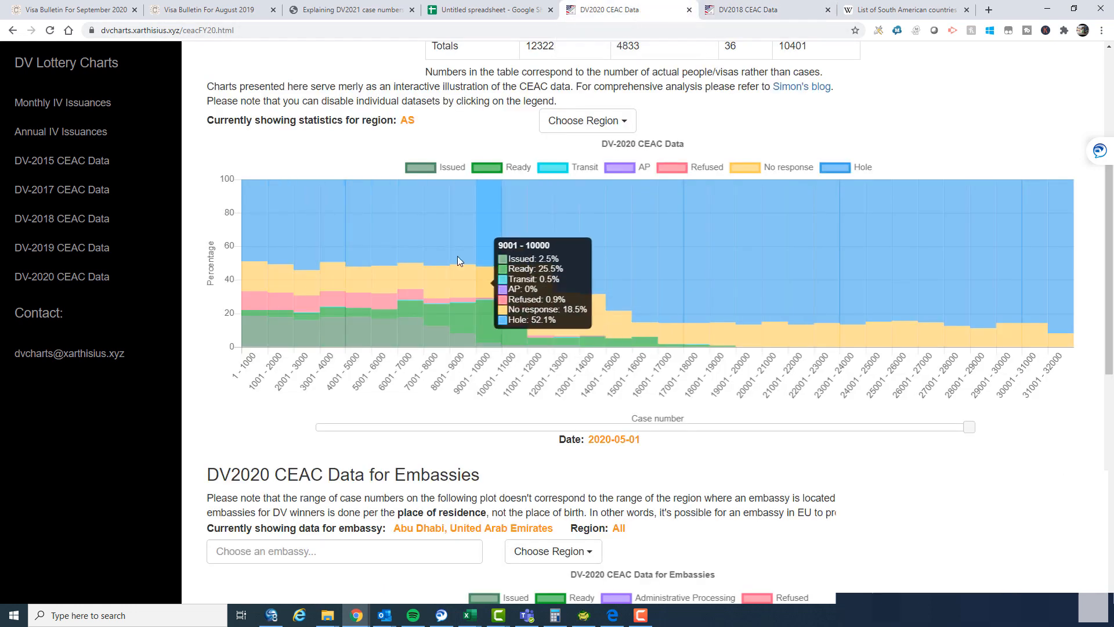
mouse_move(644, 290)
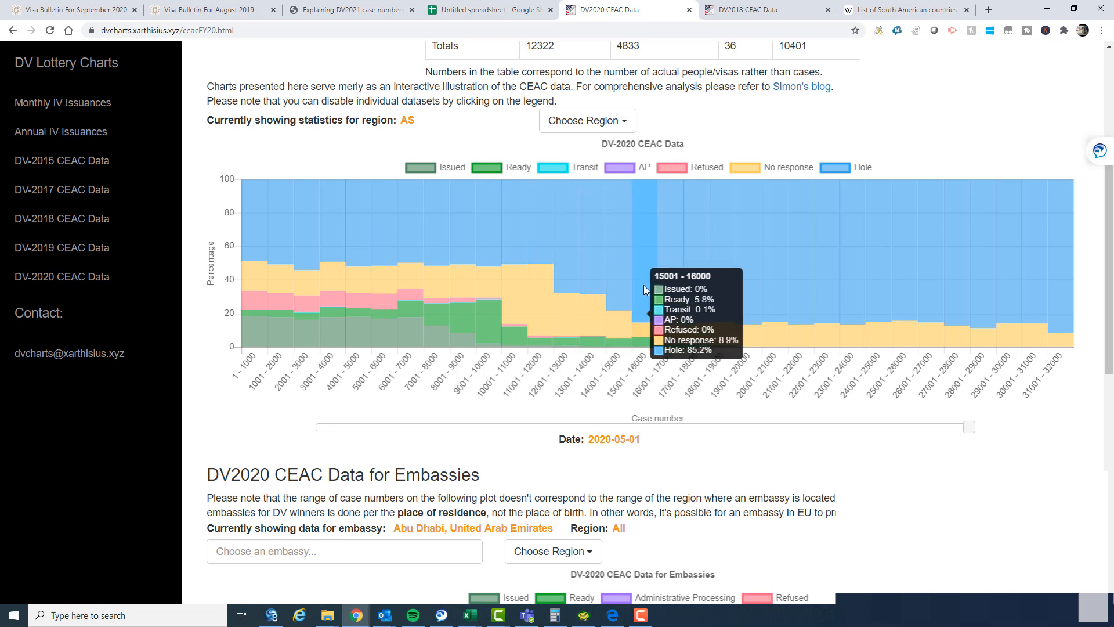
mouse_move(543, 288)
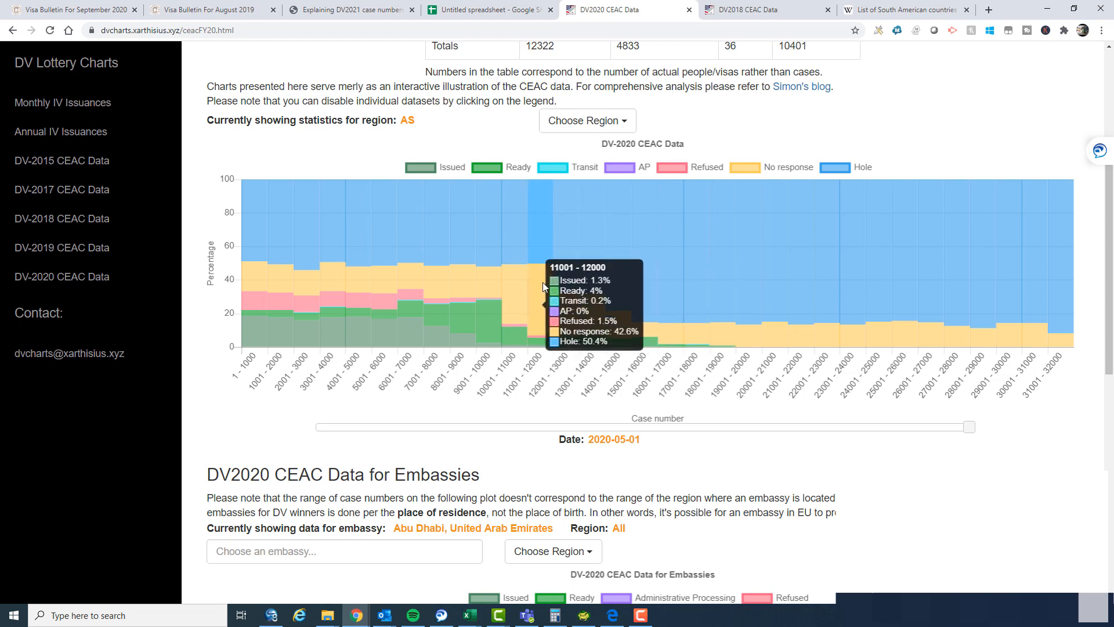
mouse_move(890, 294)
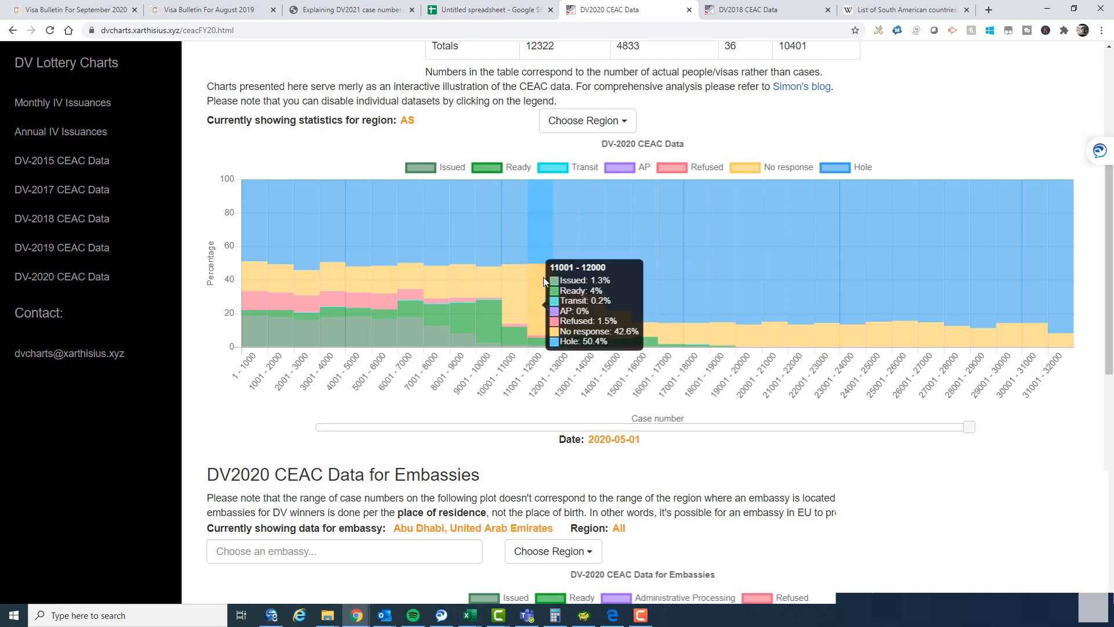
mouse_move(632, 327)
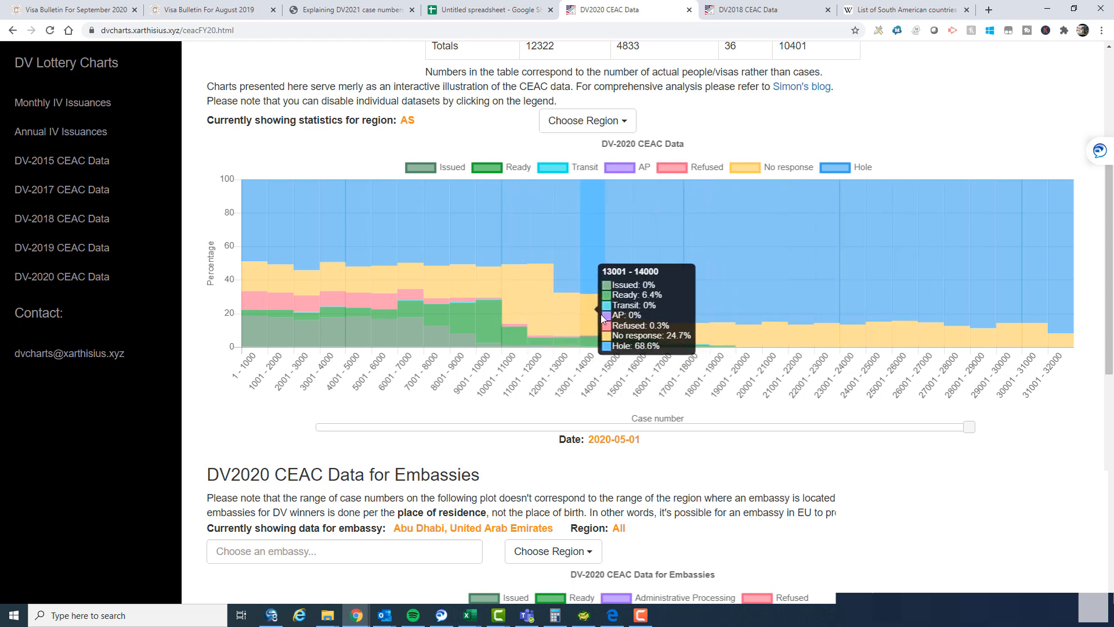
mouse_move(578, 257)
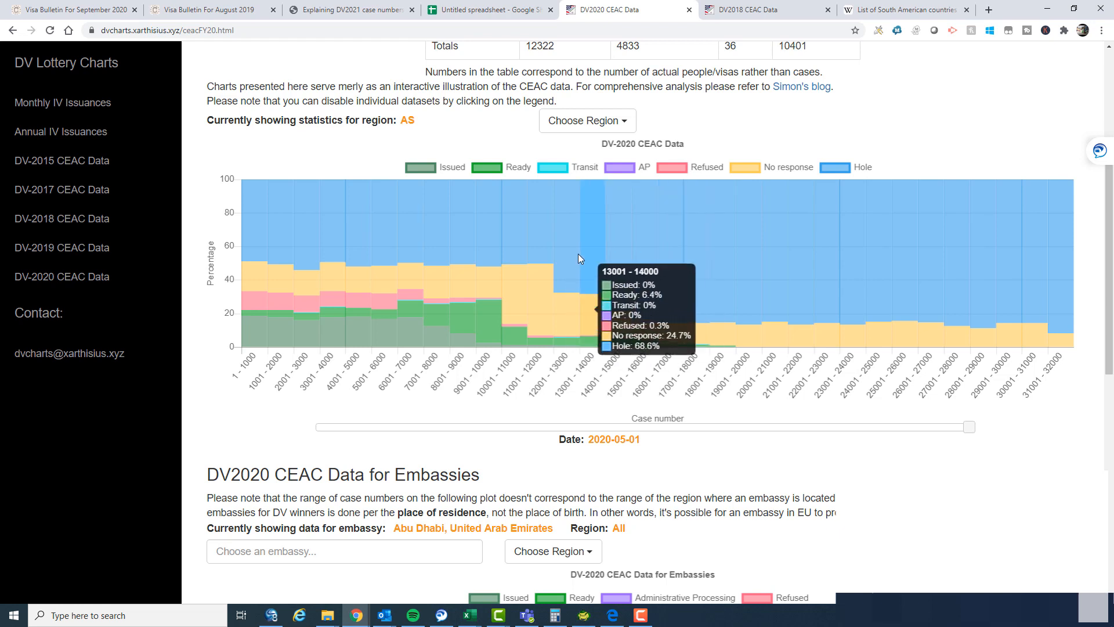
mouse_move(543, 254)
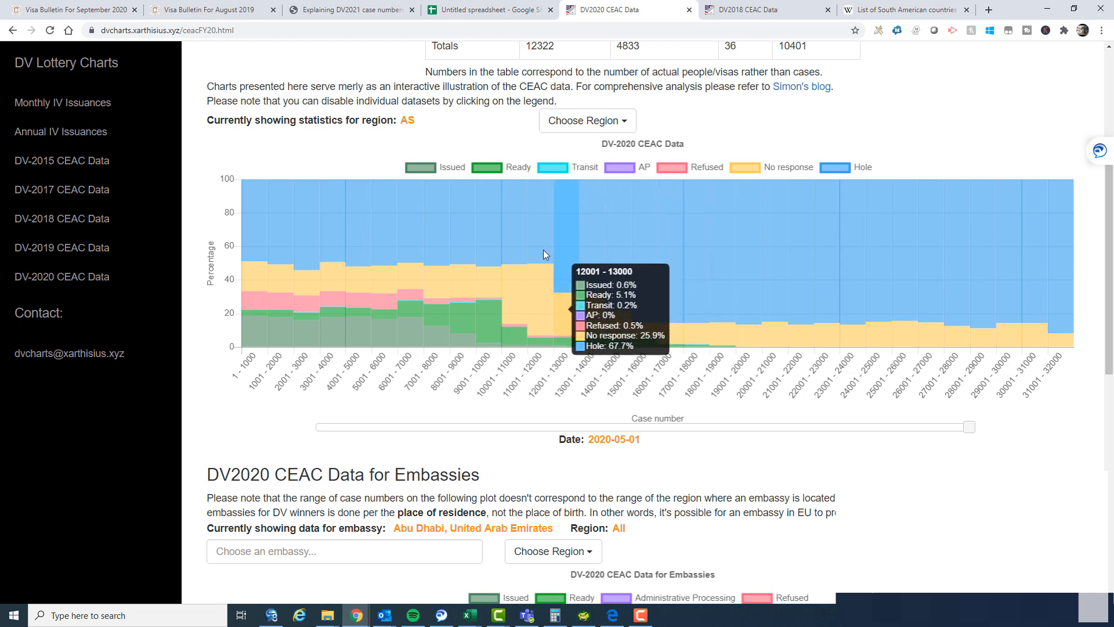
mouse_move(540, 287)
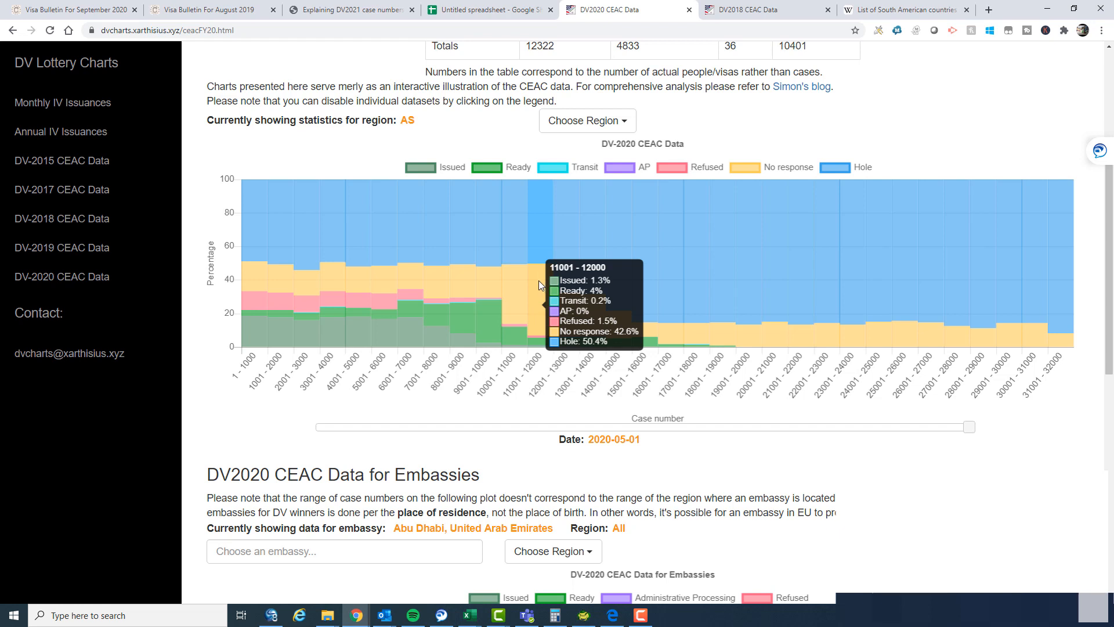
mouse_move(583, 305)
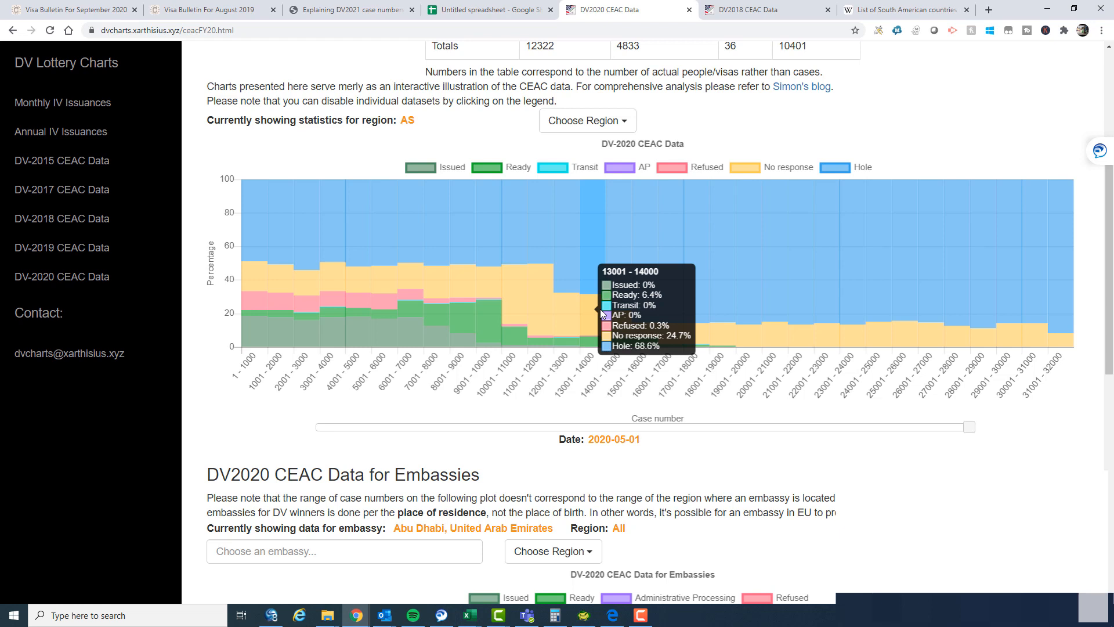
mouse_move(586, 294)
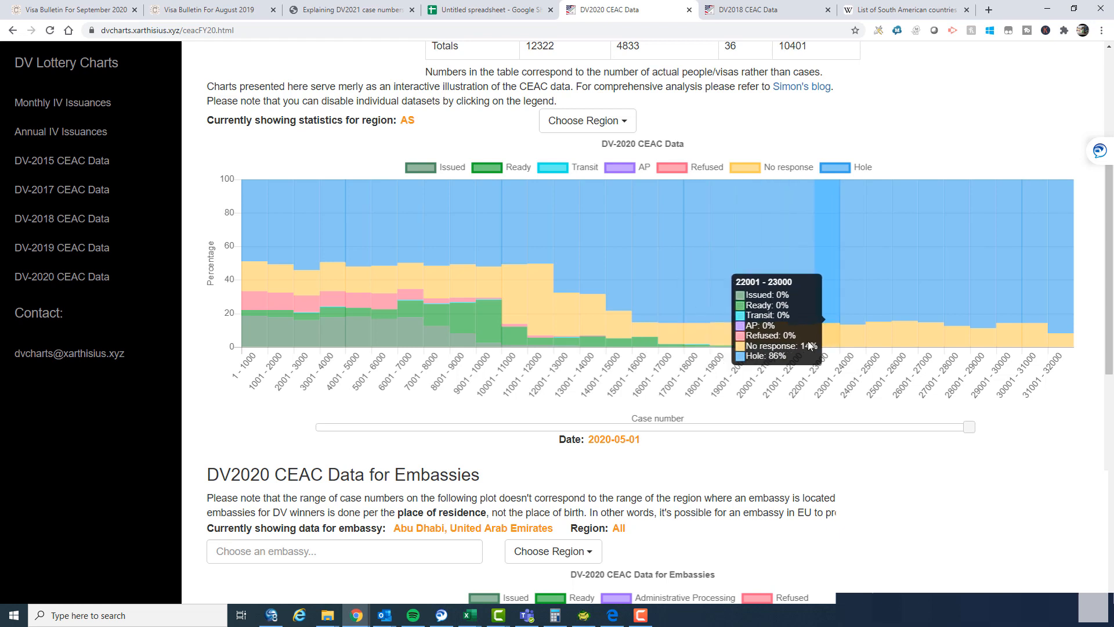
mouse_move(807, 313)
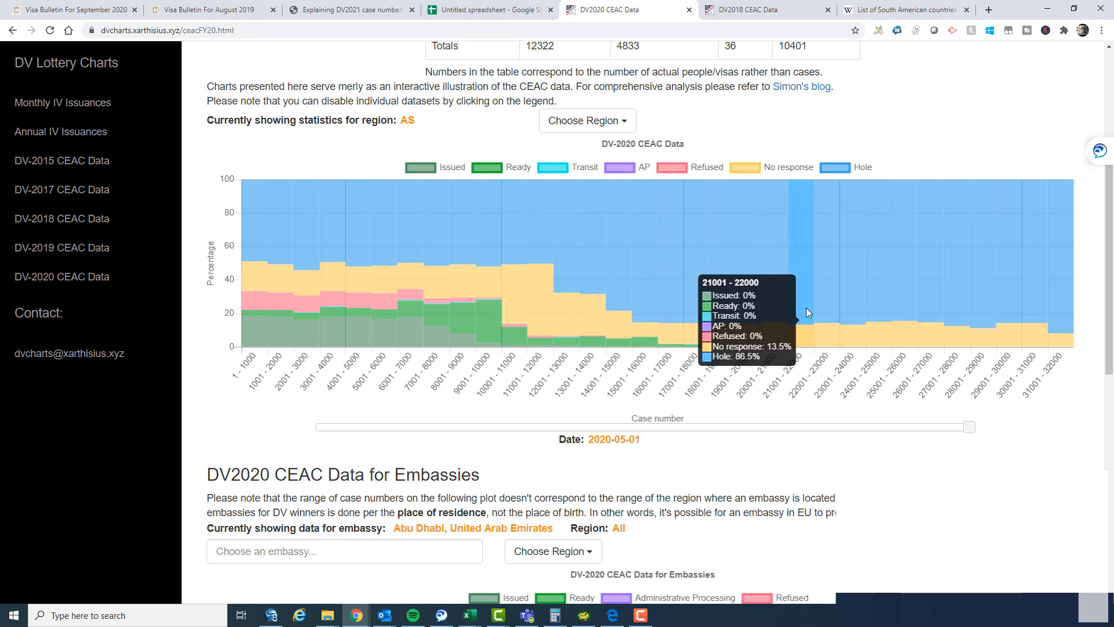
mouse_move(986, 302)
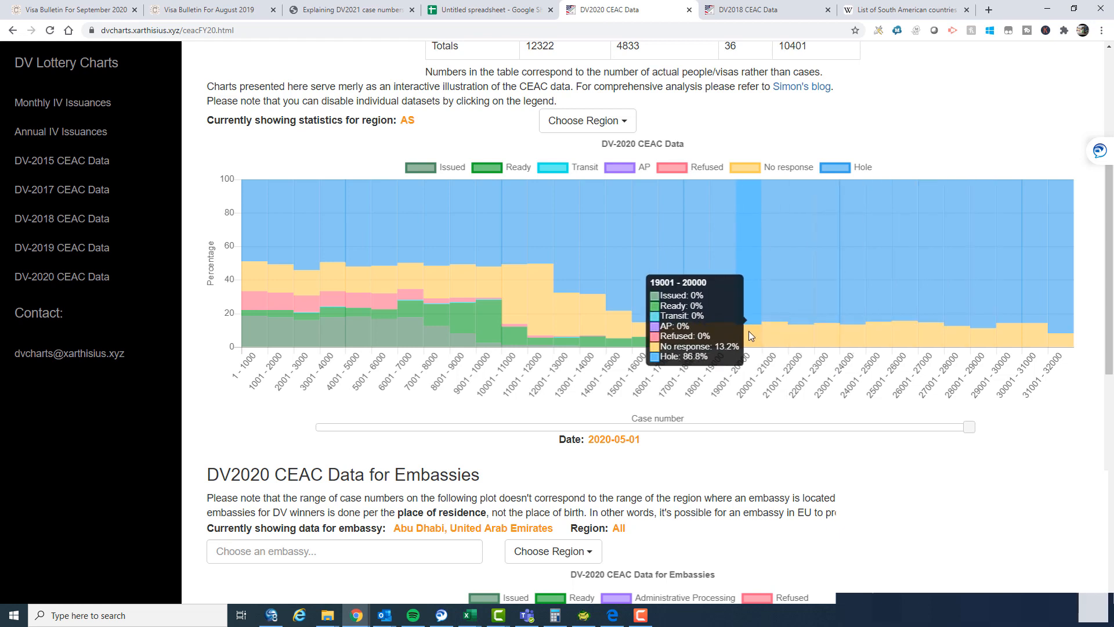
mouse_move(796, 331)
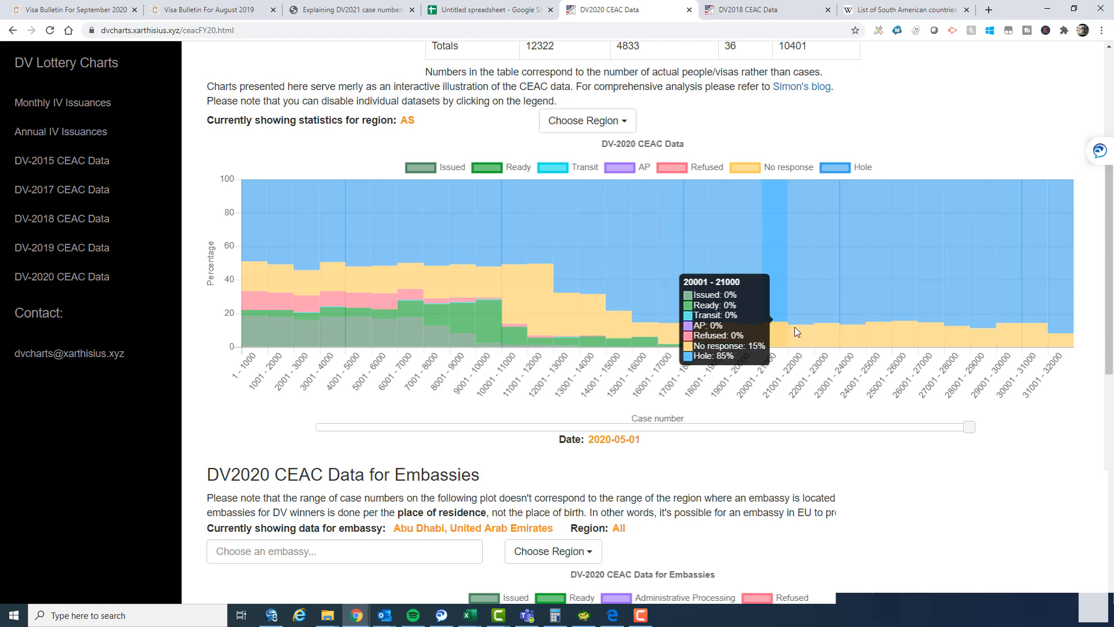
mouse_move(787, 288)
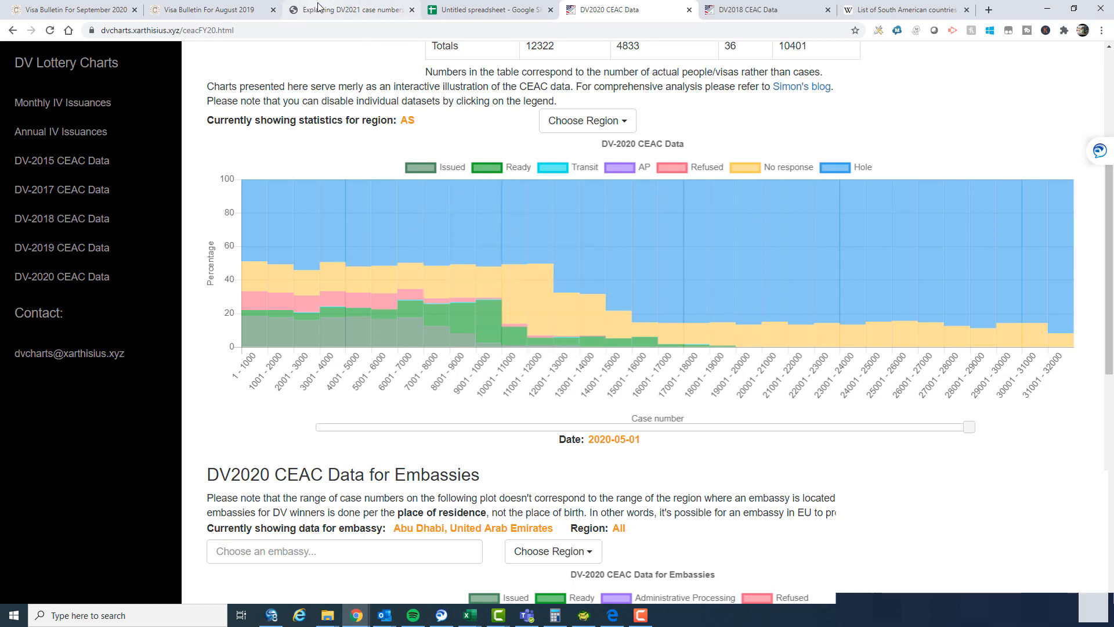
Highlight Jordan's selectees: 1,578 in the September 2020 bulletin versus 633 in August 2019
left_click(71, 9)
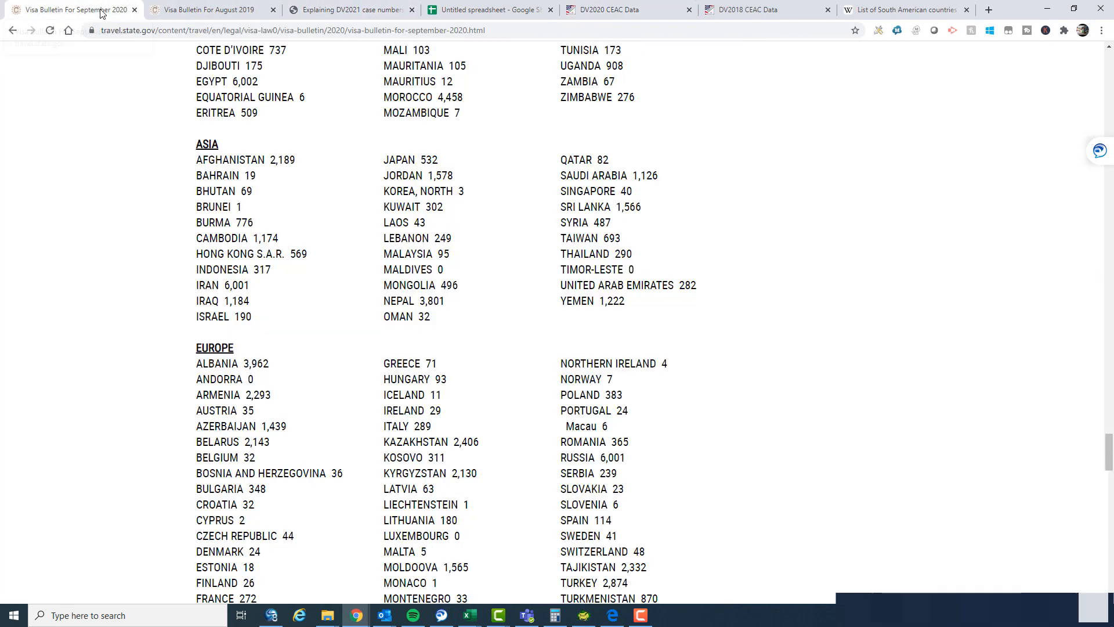
mouse_move(272, 329)
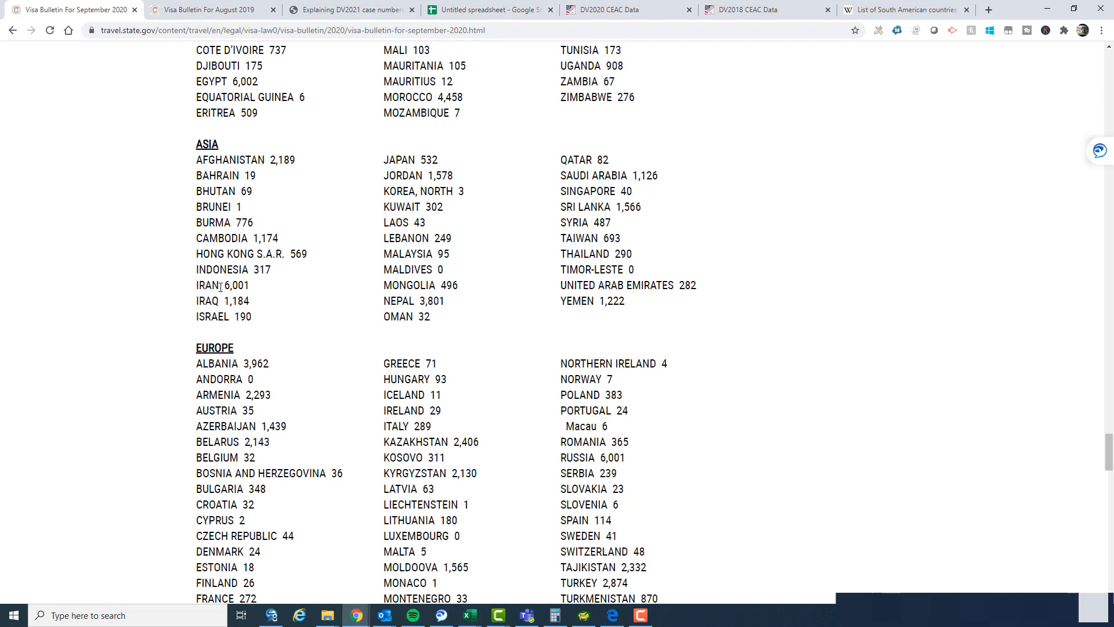
double_click(426, 301)
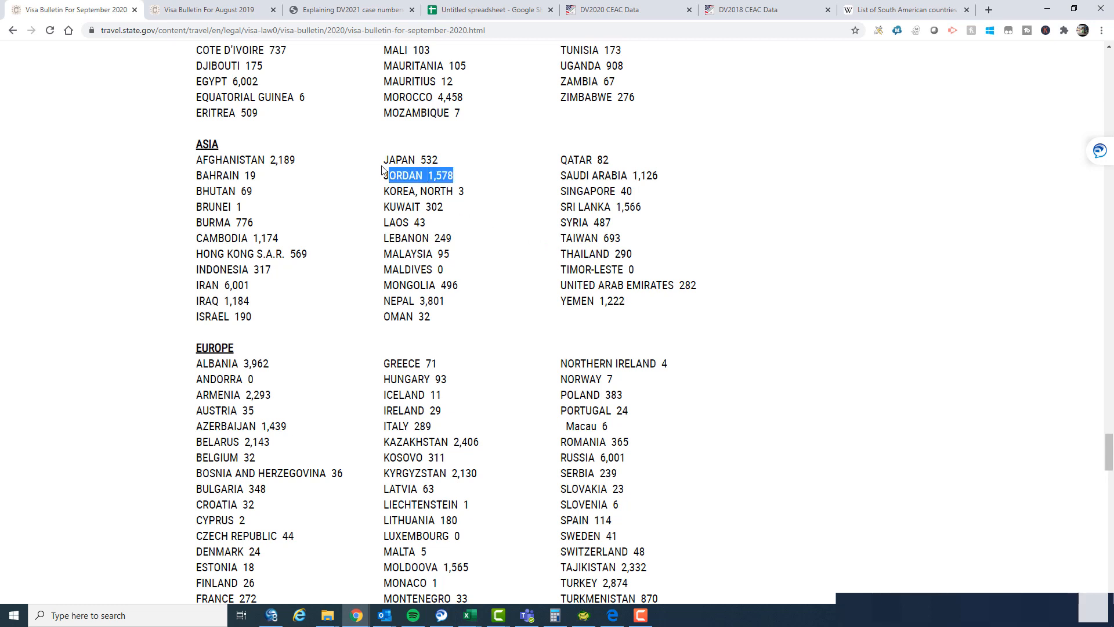
mouse_move(249, 311)
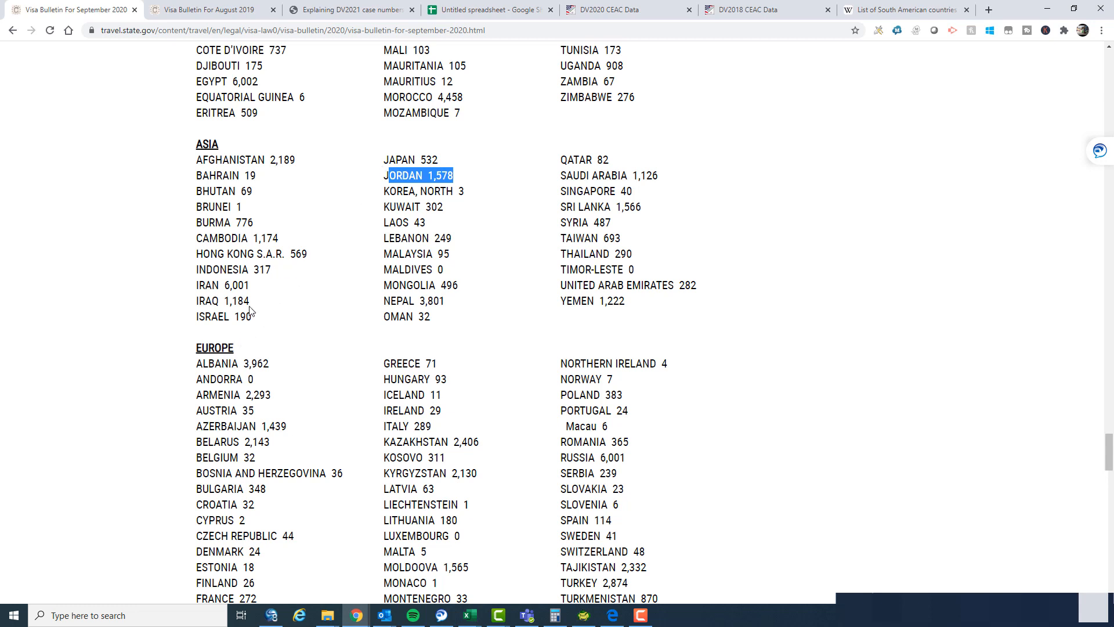
left_click(207, 10)
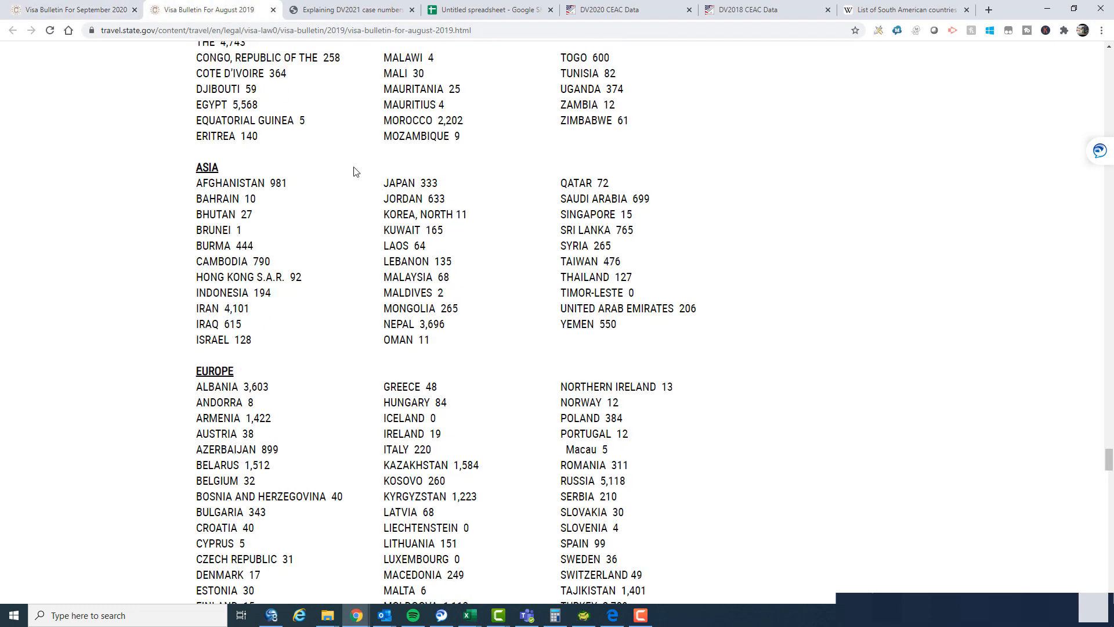
double_click(437, 198)
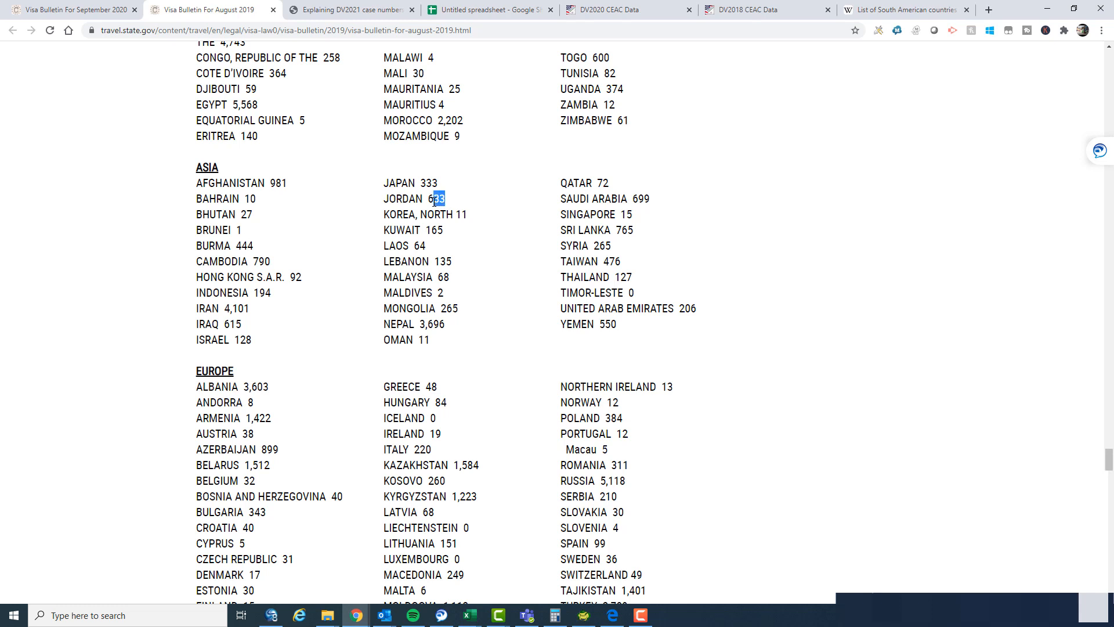
Flip between the September 2020 and August 2019 bulletins to compare Asian countries' counts
left_click(67, 9)
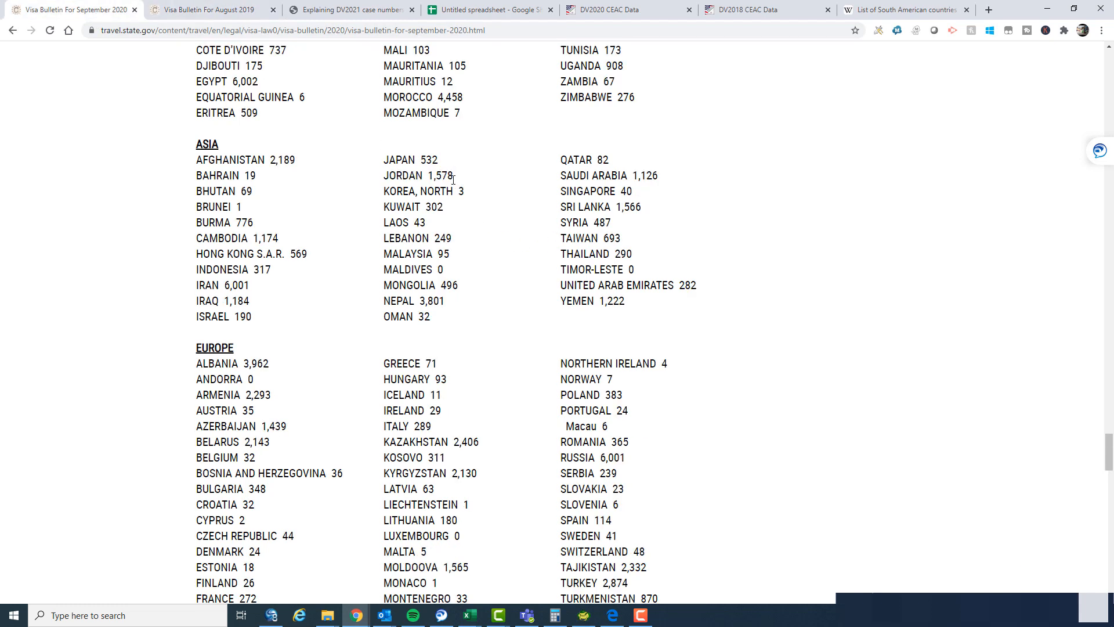
left_click(207, 9)
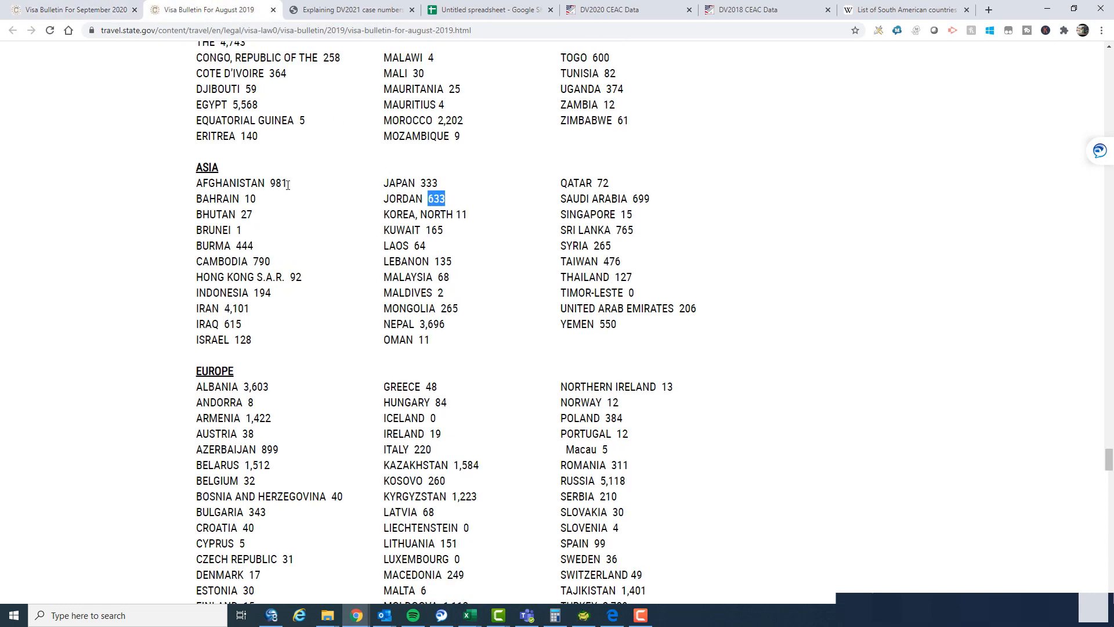
left_click(71, 10)
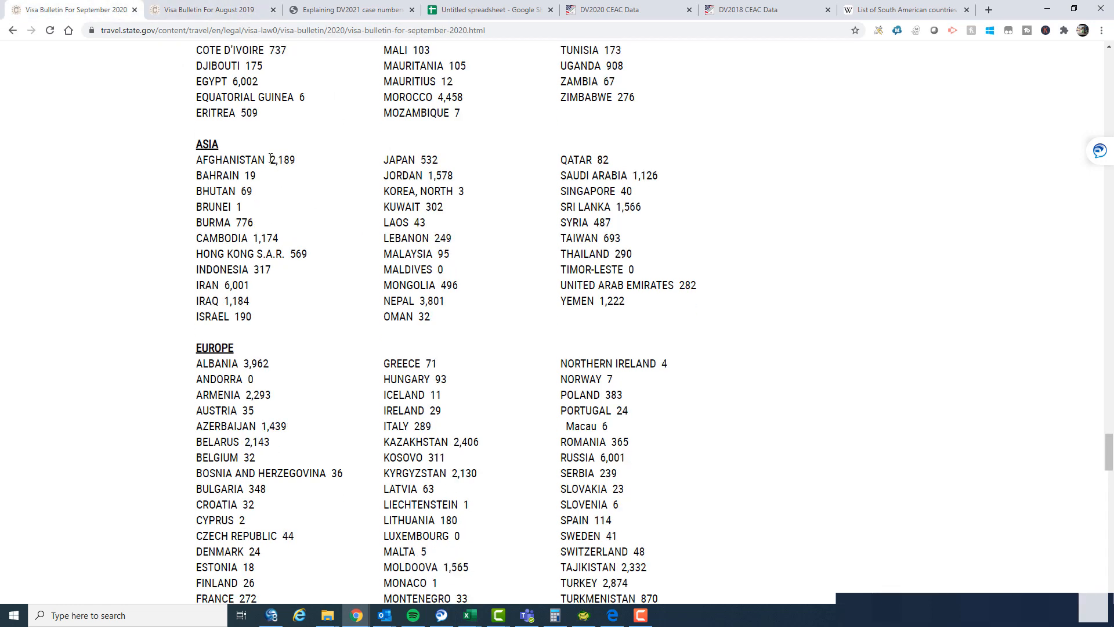
mouse_move(567, 295)
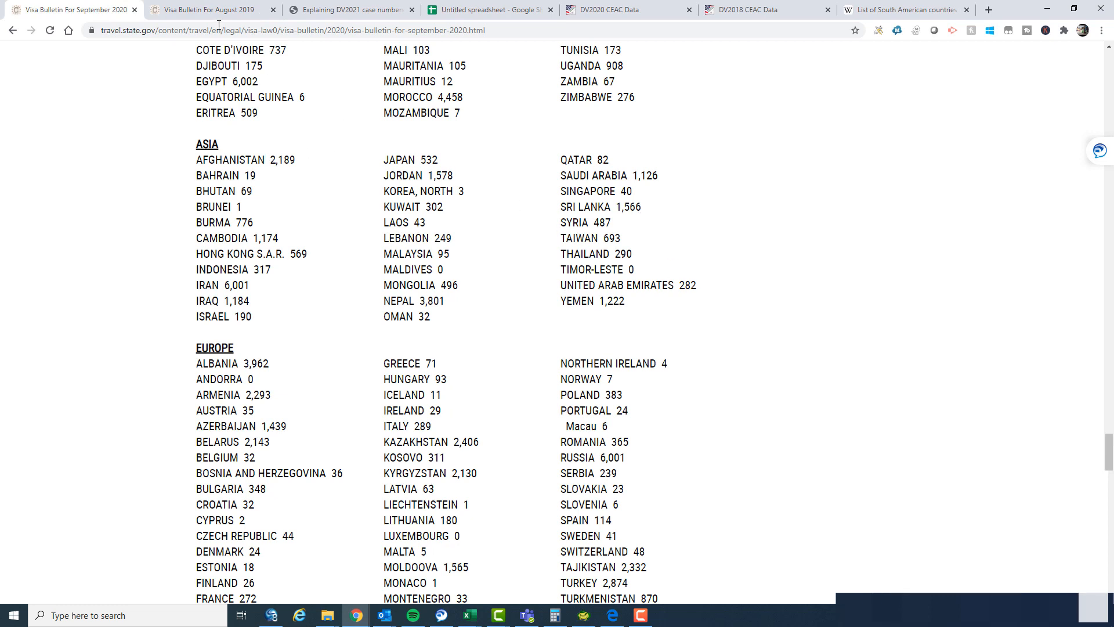
left_click(206, 9)
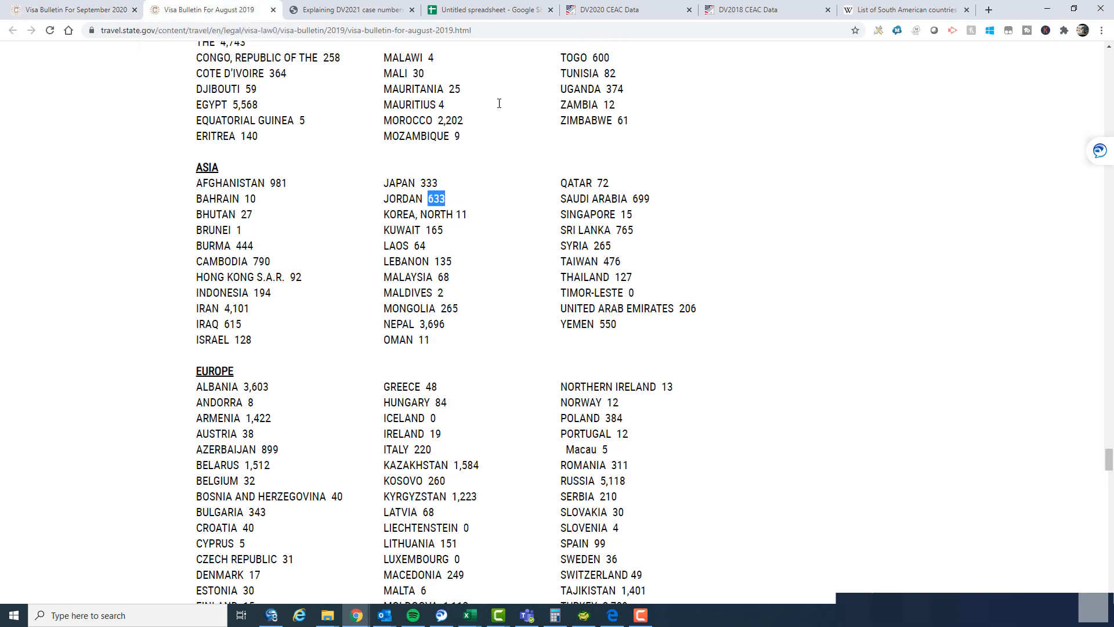
mouse_move(634, 232)
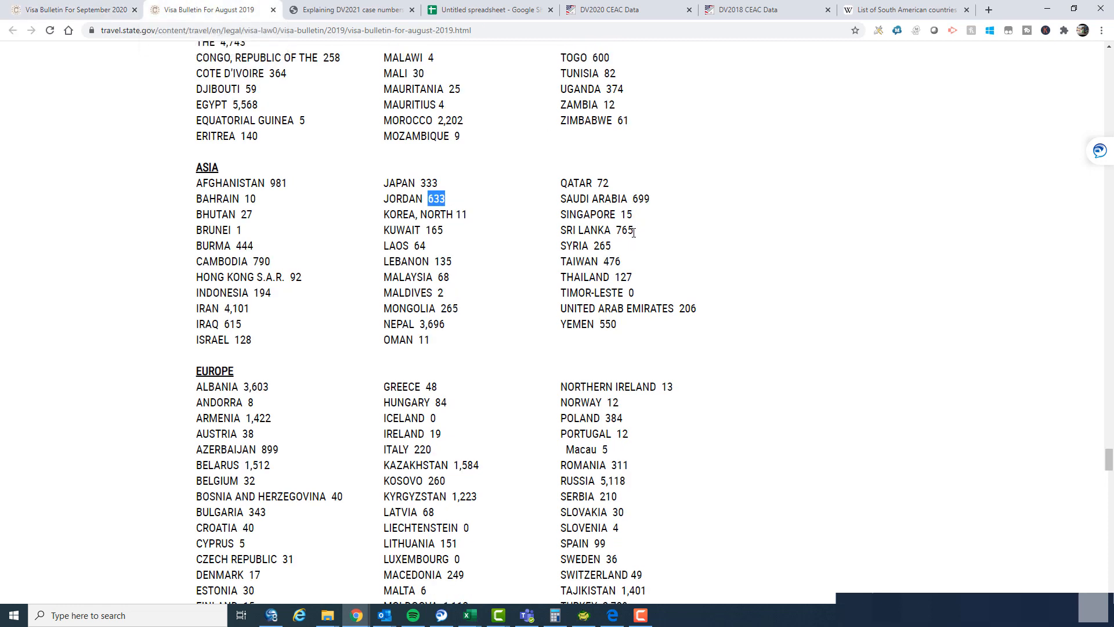
mouse_move(656, 240)
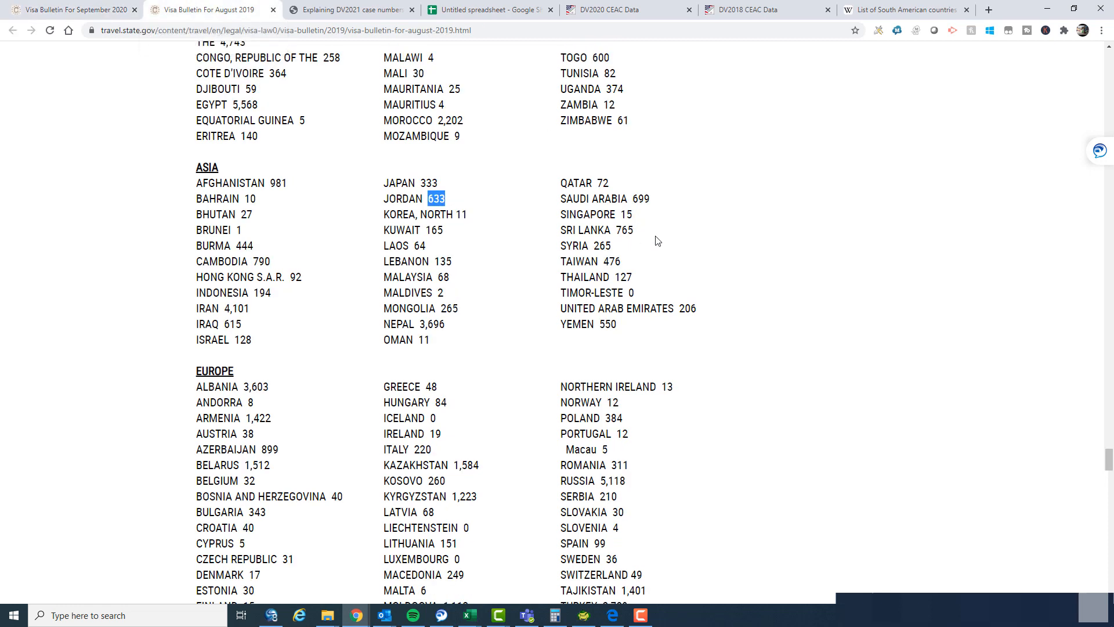
mouse_move(507, 325)
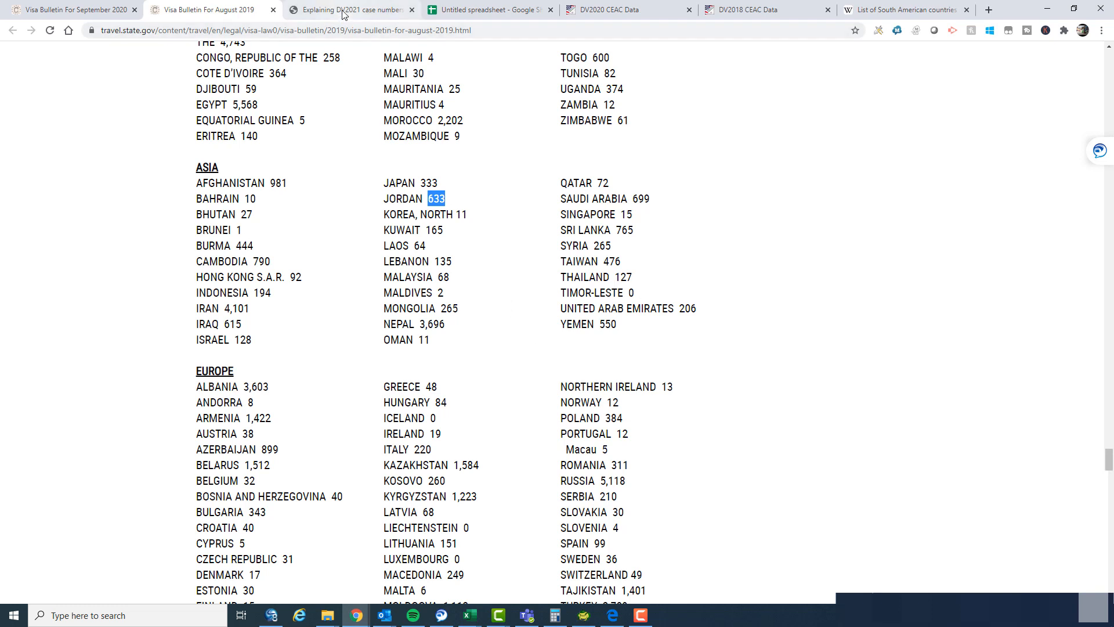
Recheck Asia's 2020 cases and 14,436 likely cases in the spreadsheet, then return to the September 2020 bulletin
left_click(488, 9)
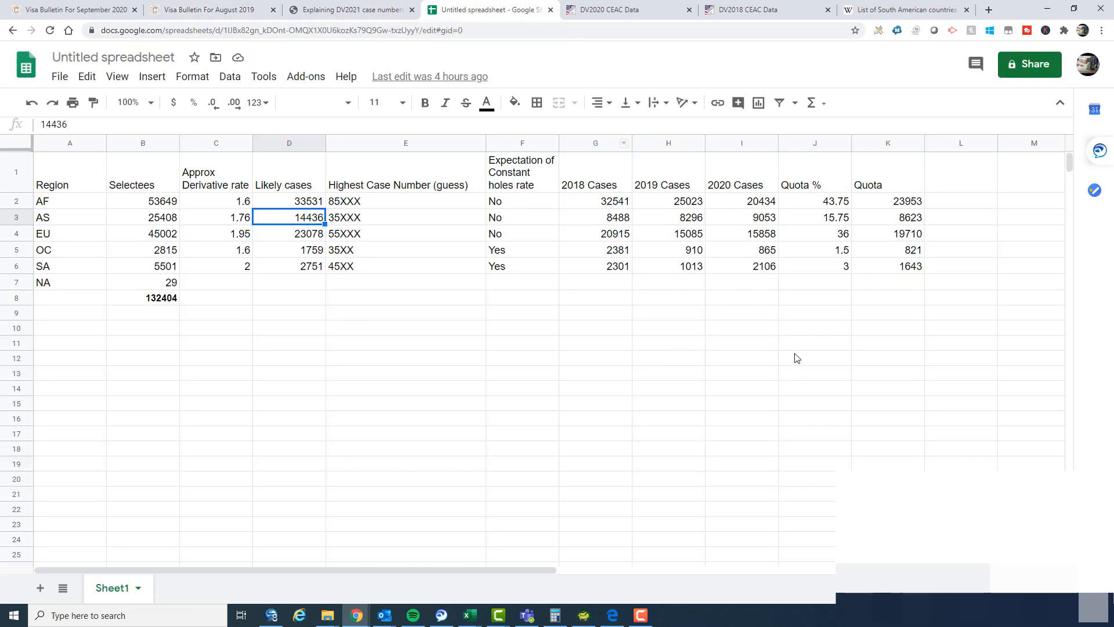
mouse_move(198, 237)
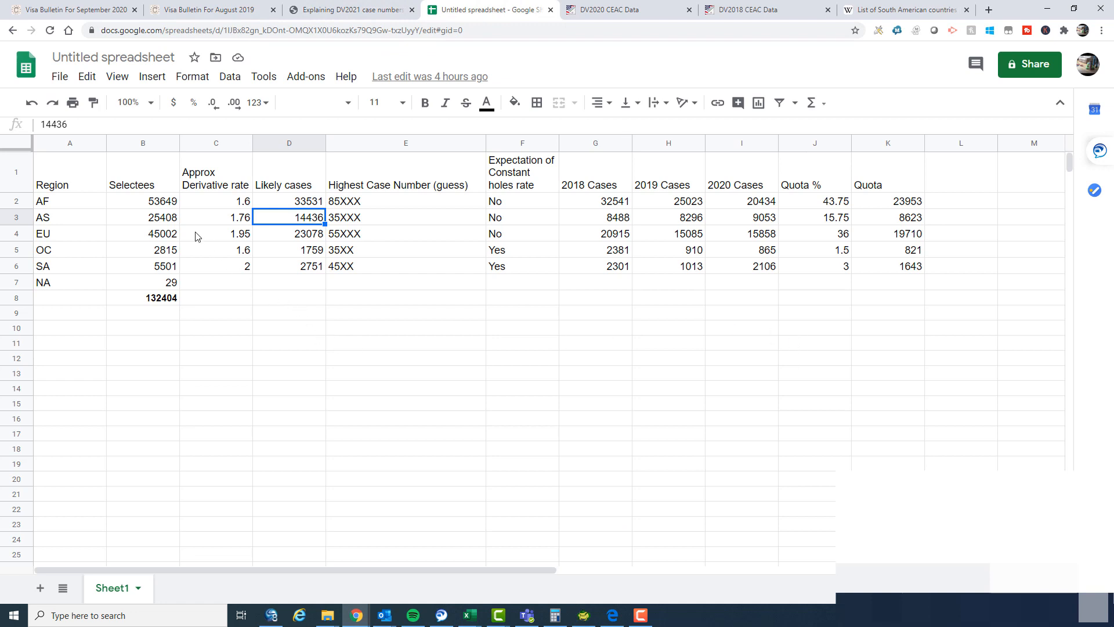
mouse_move(166, 220)
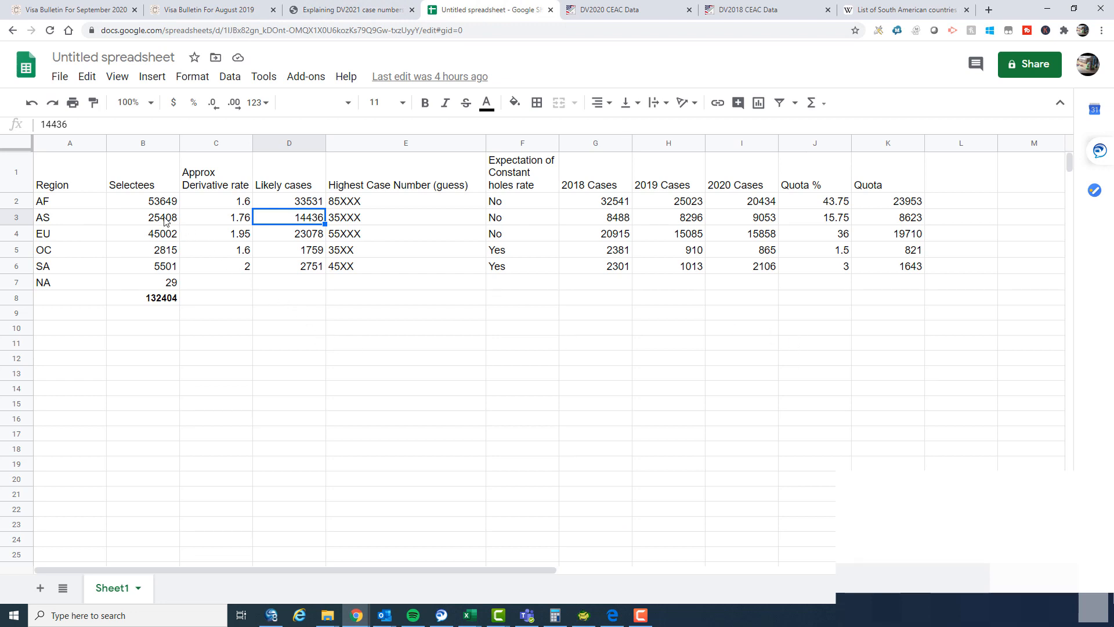
left_click(741, 217)
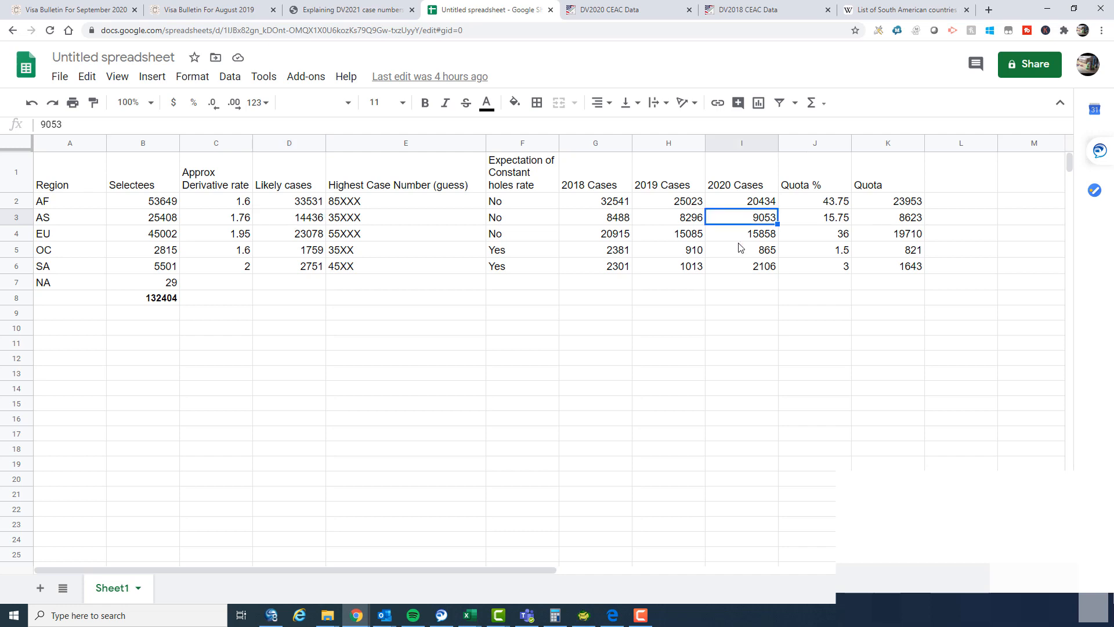
mouse_move(162, 226)
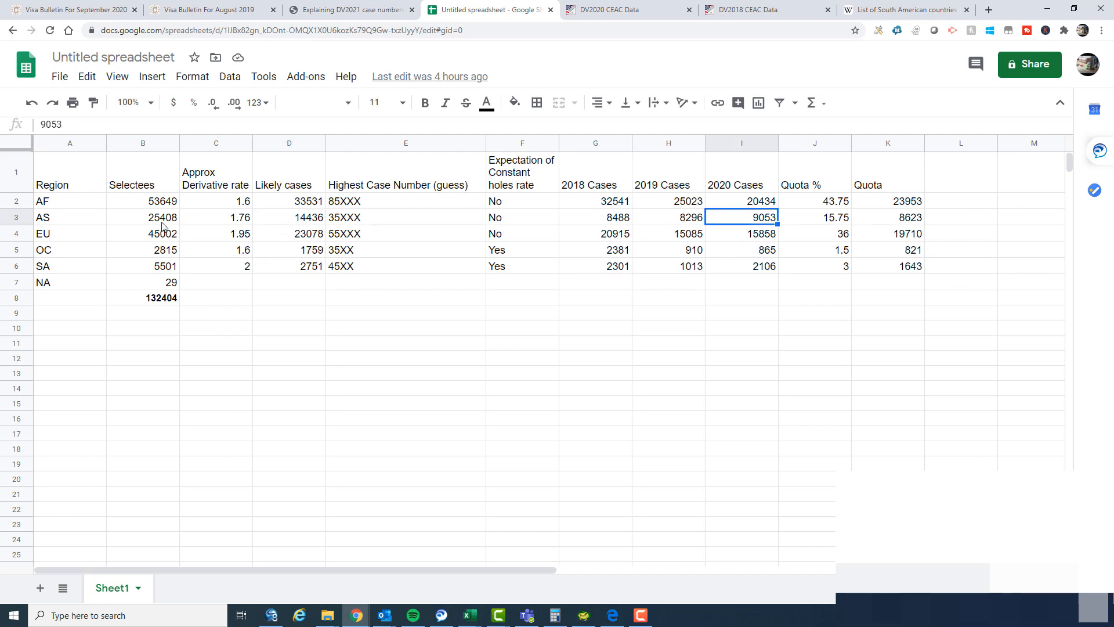
left_click(289, 217)
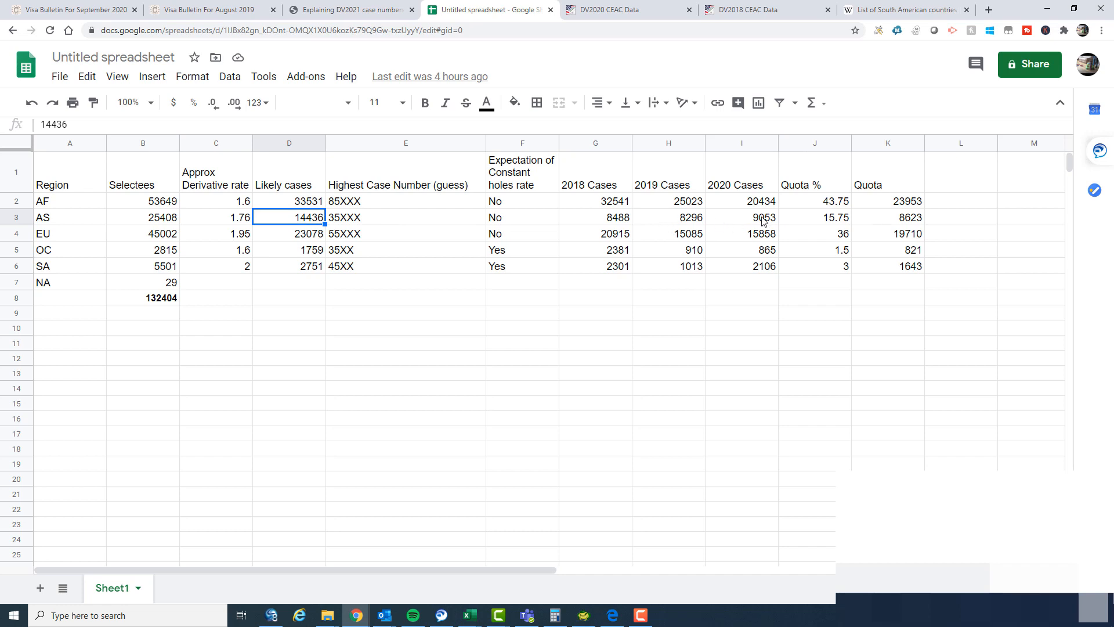
mouse_move(761, 226)
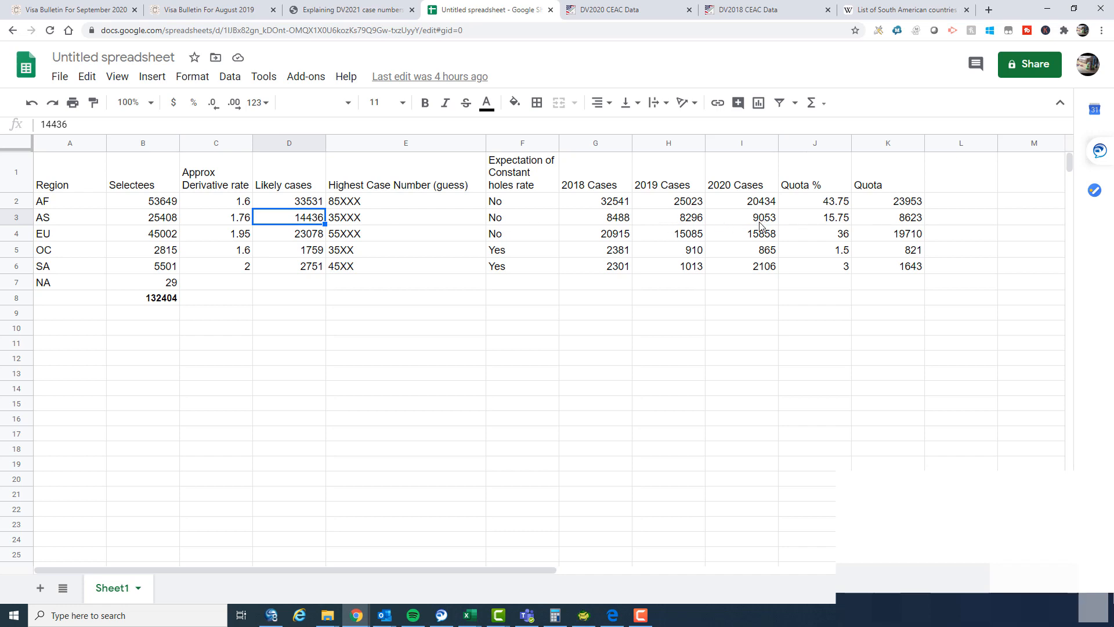
left_click(71, 9)
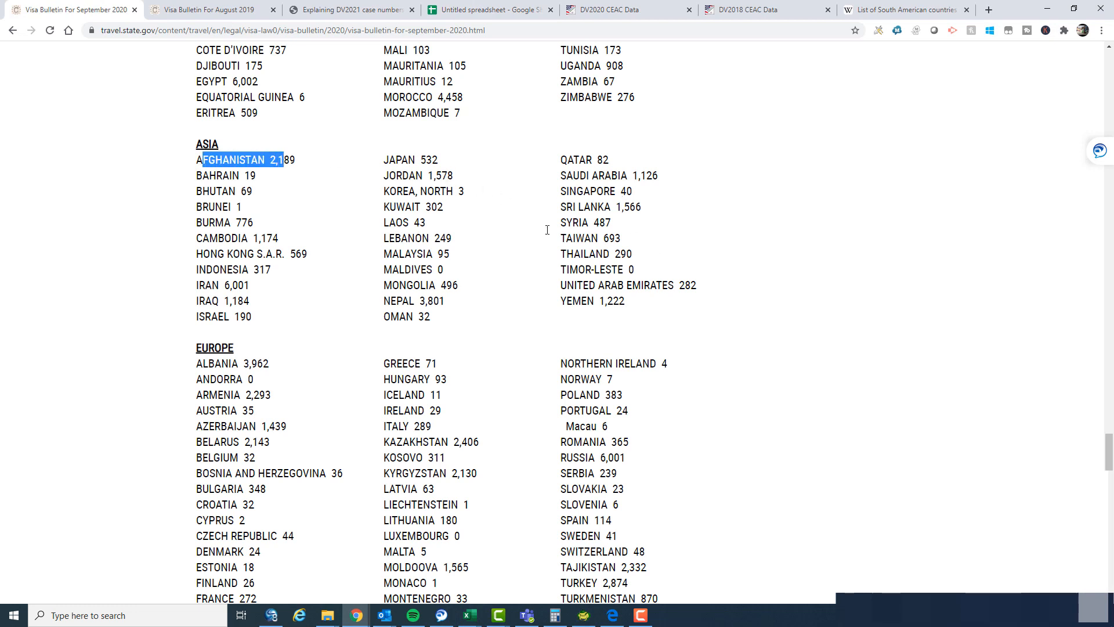
mouse_move(384, 206)
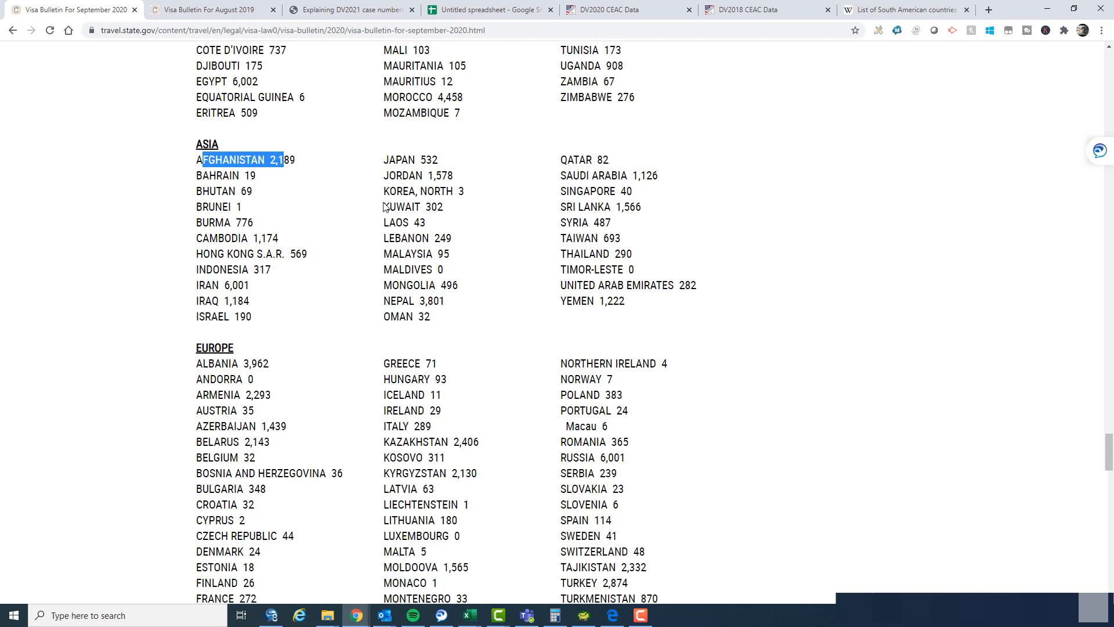
mouse_move(446, 195)
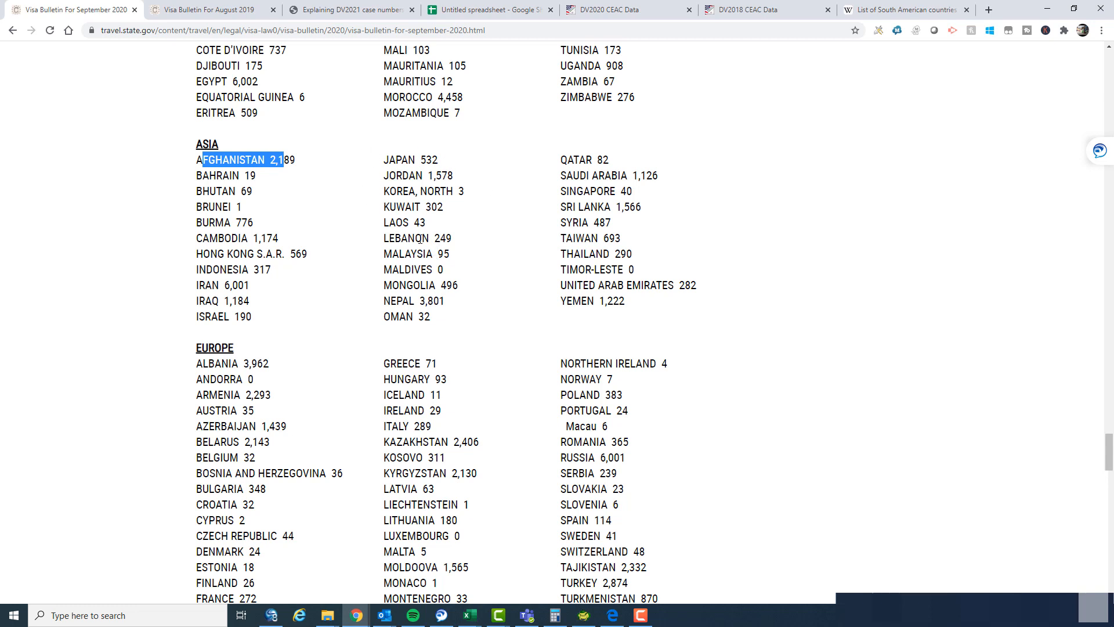
mouse_move(346, 232)
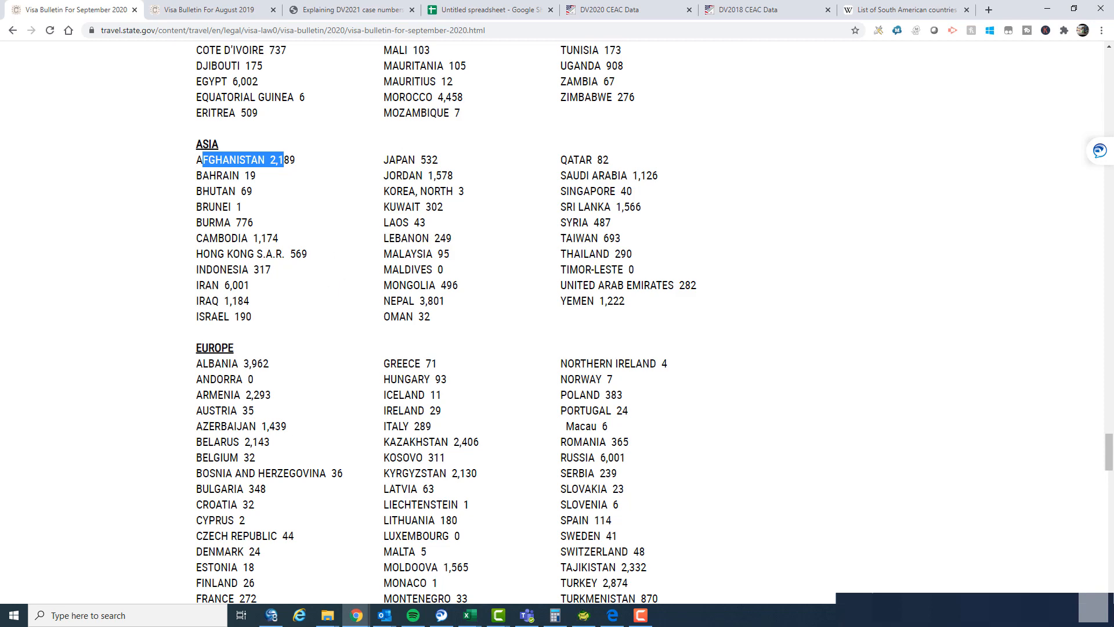
Bring back the DV-2020 CEAC Asia chart showing the 15,001–16,000 range at 85.2% holes
left_click(741, 9)
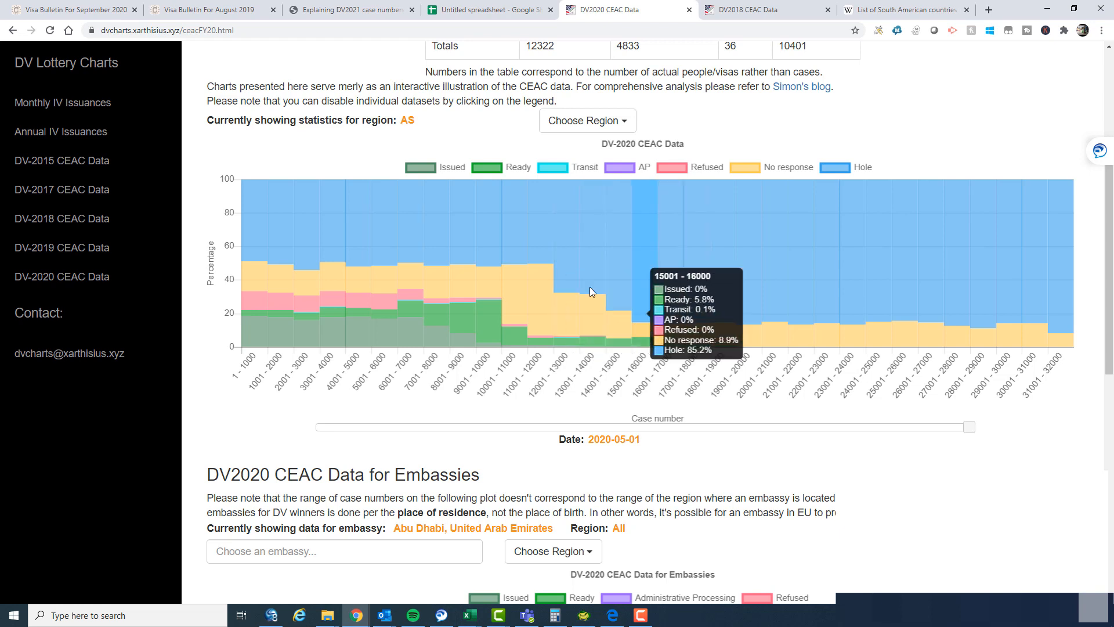
mouse_move(541, 288)
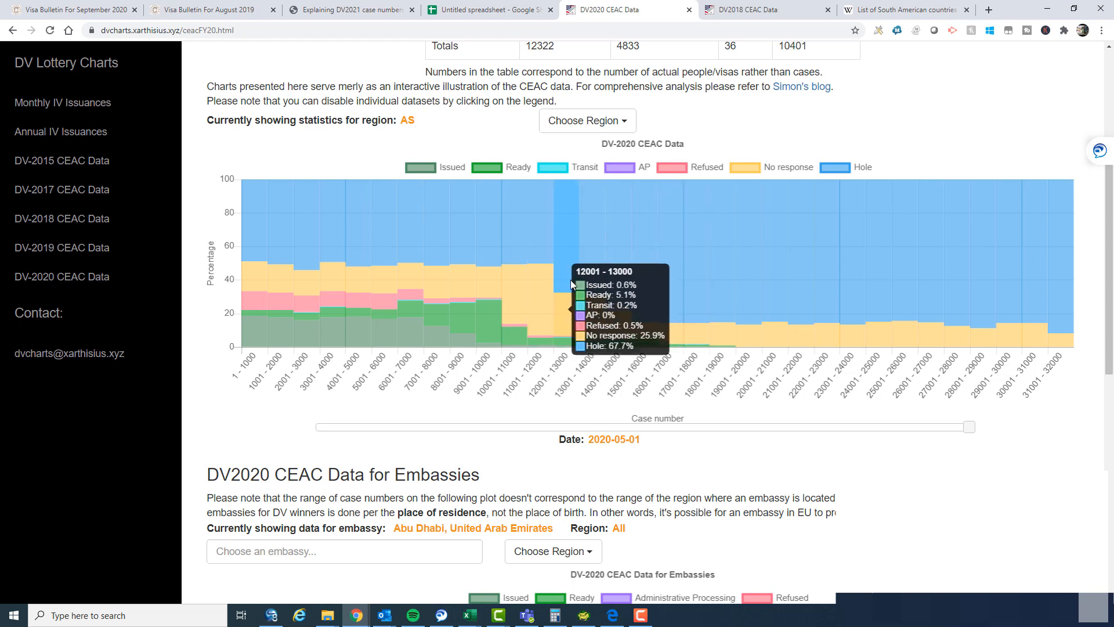
mouse_move(682, 324)
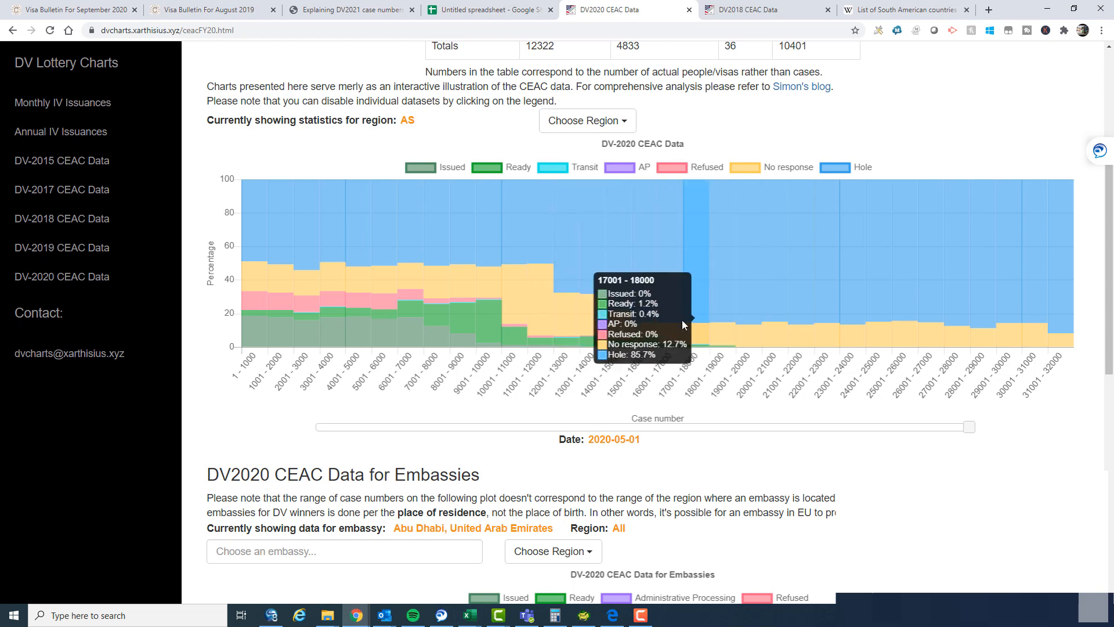
mouse_move(736, 298)
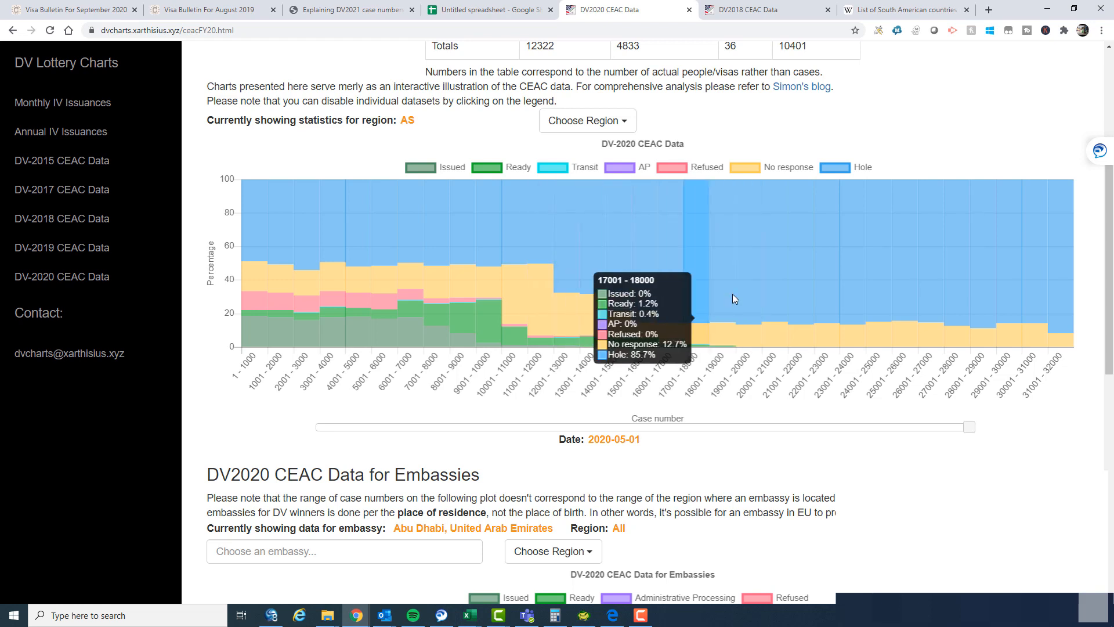
mouse_move(689, 351)
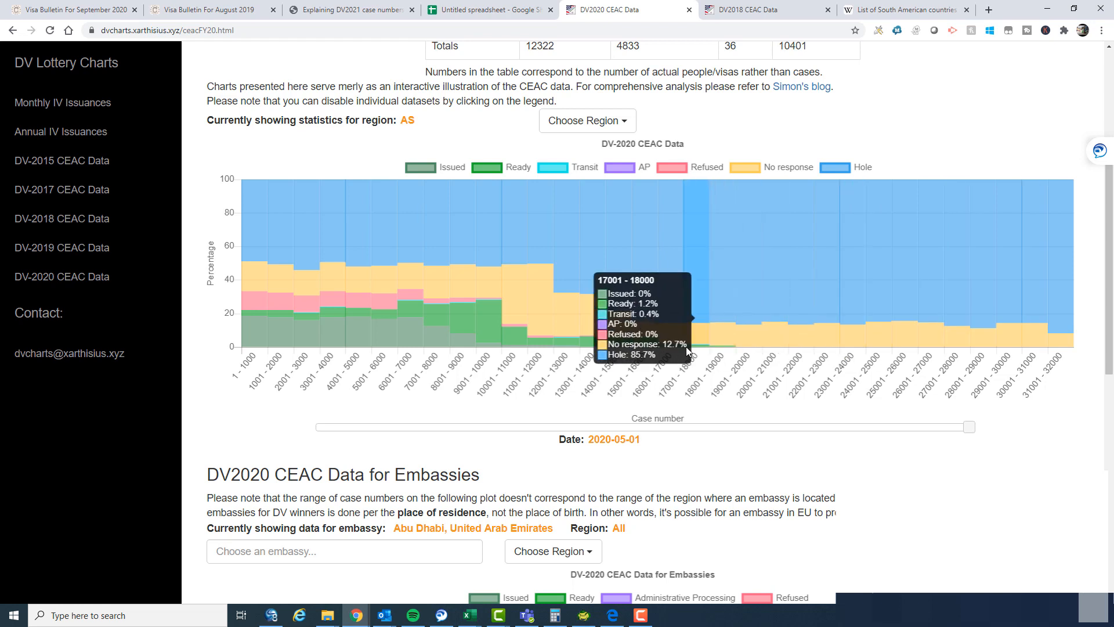
mouse_move(736, 334)
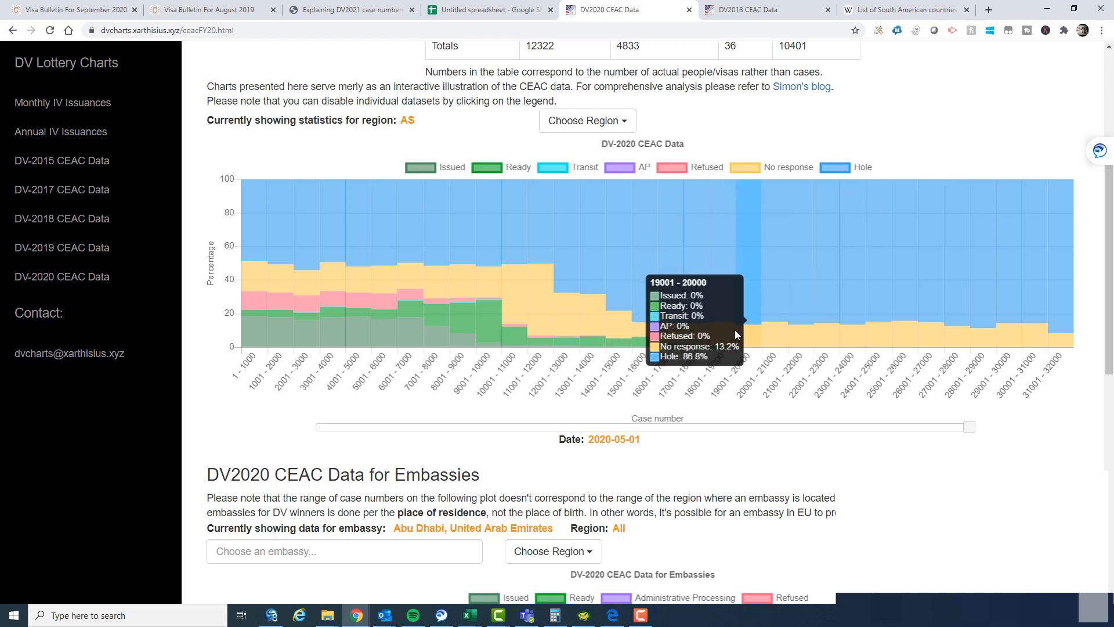
mouse_move(624, 311)
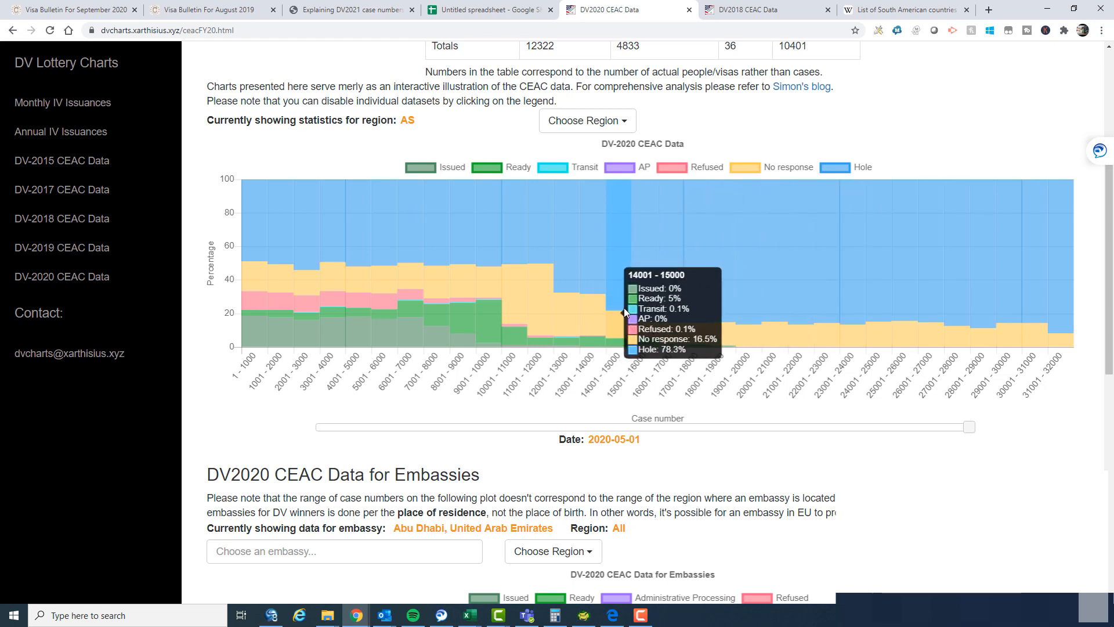
mouse_move(964, 310)
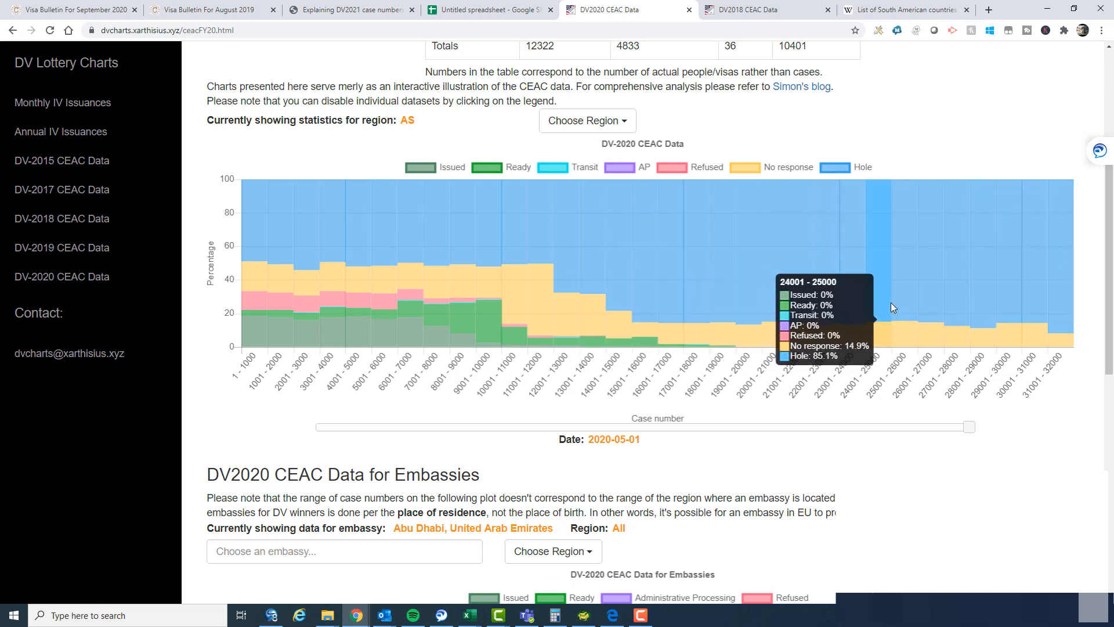
mouse_move(612, 254)
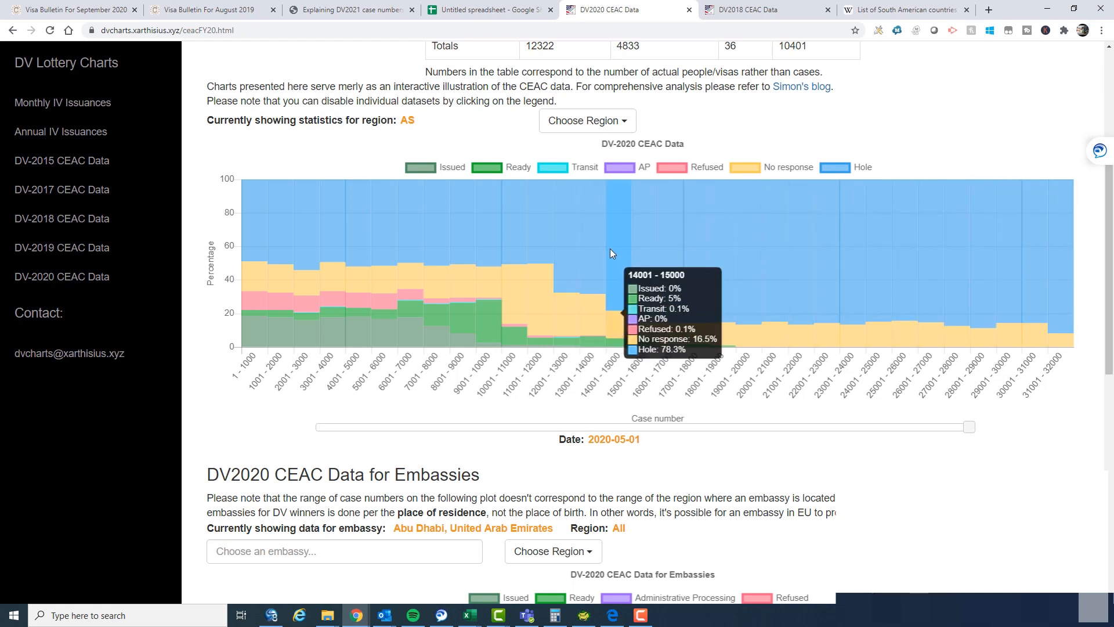
mouse_move(696, 295)
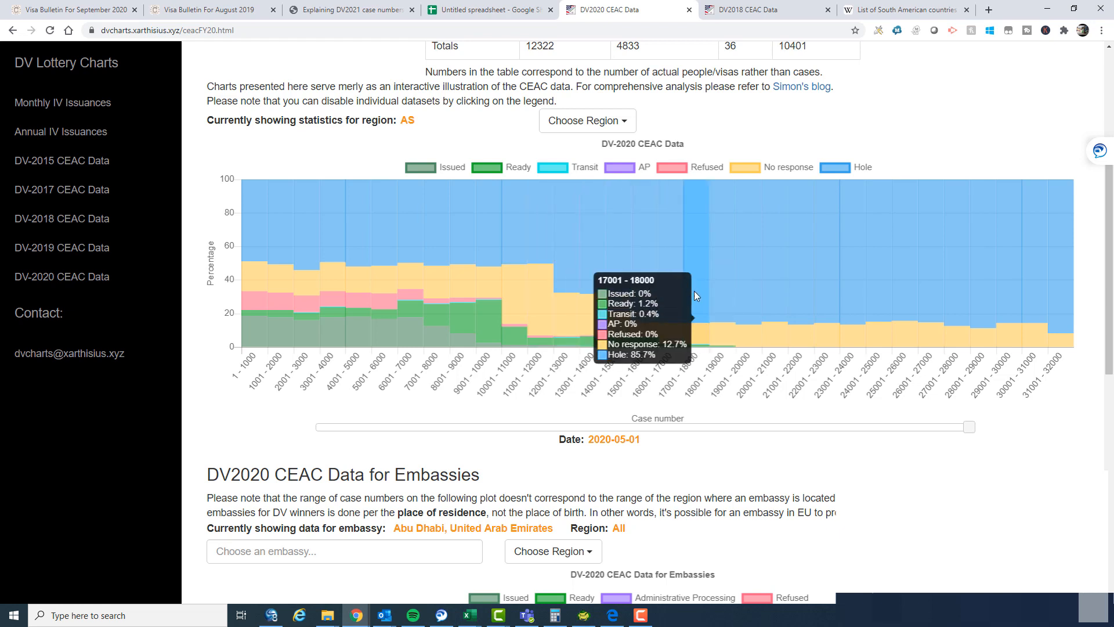
mouse_move(681, 312)
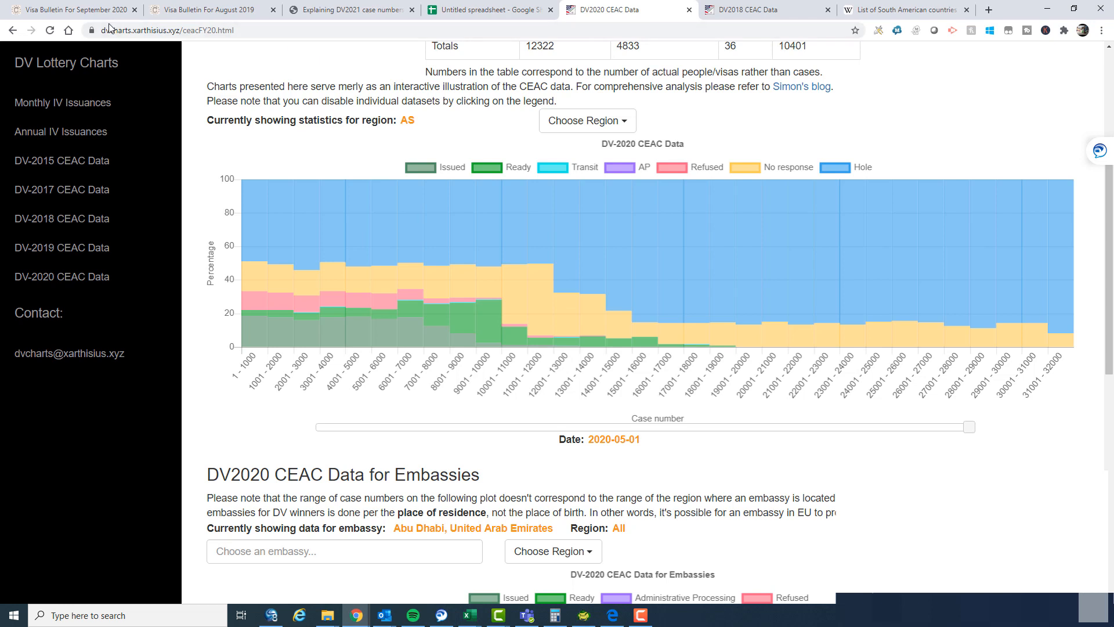
Return to the September 2020 bulletin's Asia selectee counts, including Nepal's 3,801
left_click(70, 9)
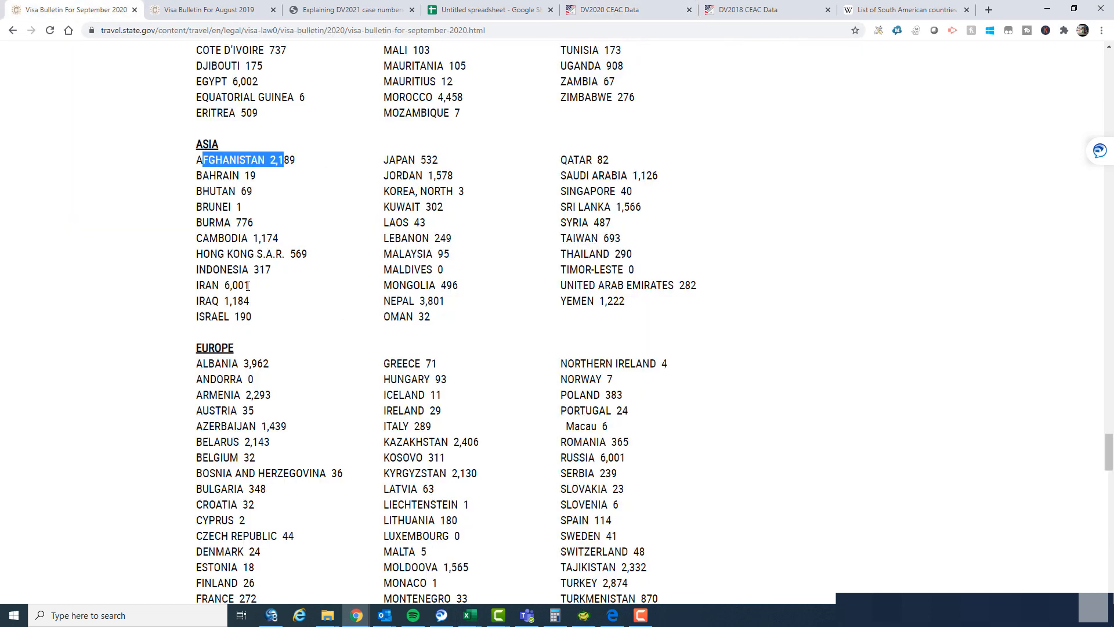
mouse_move(445, 305)
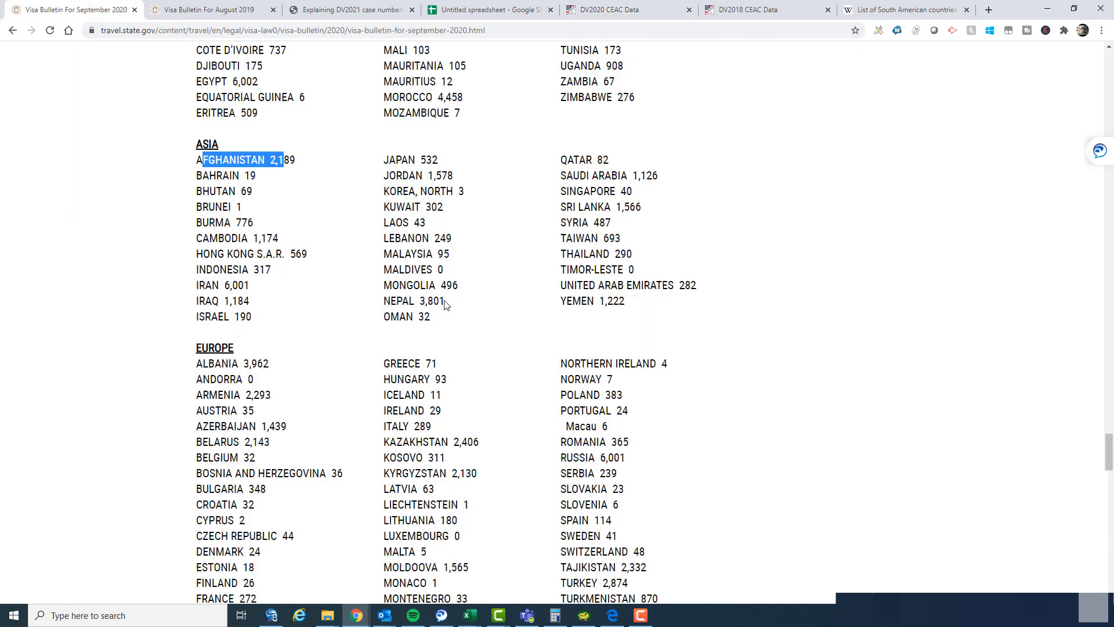
mouse_move(461, 189)
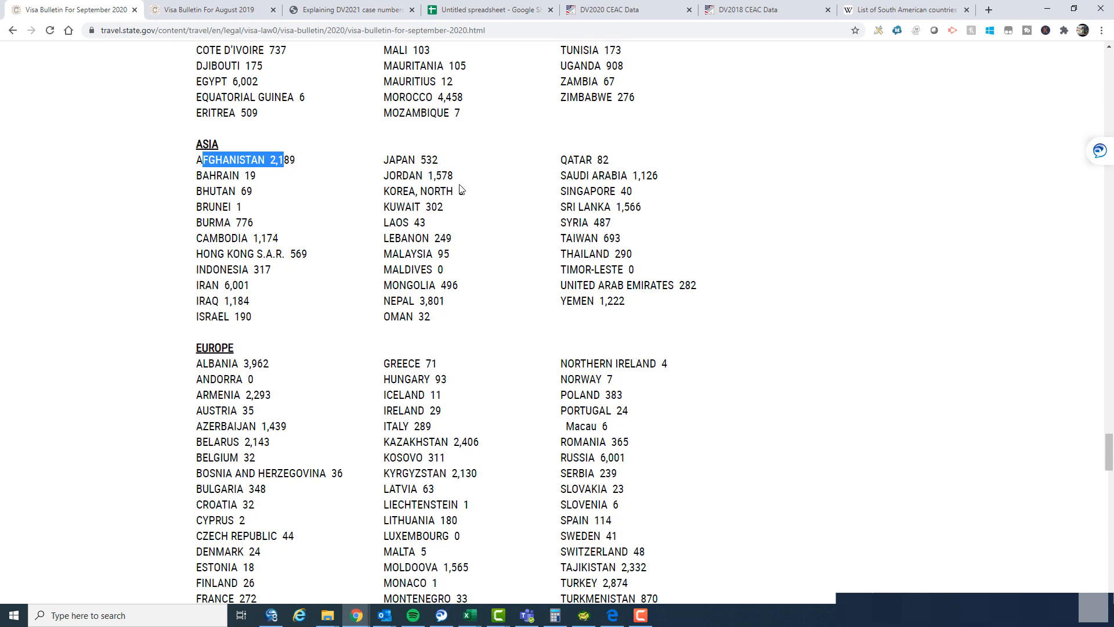
mouse_move(504, 236)
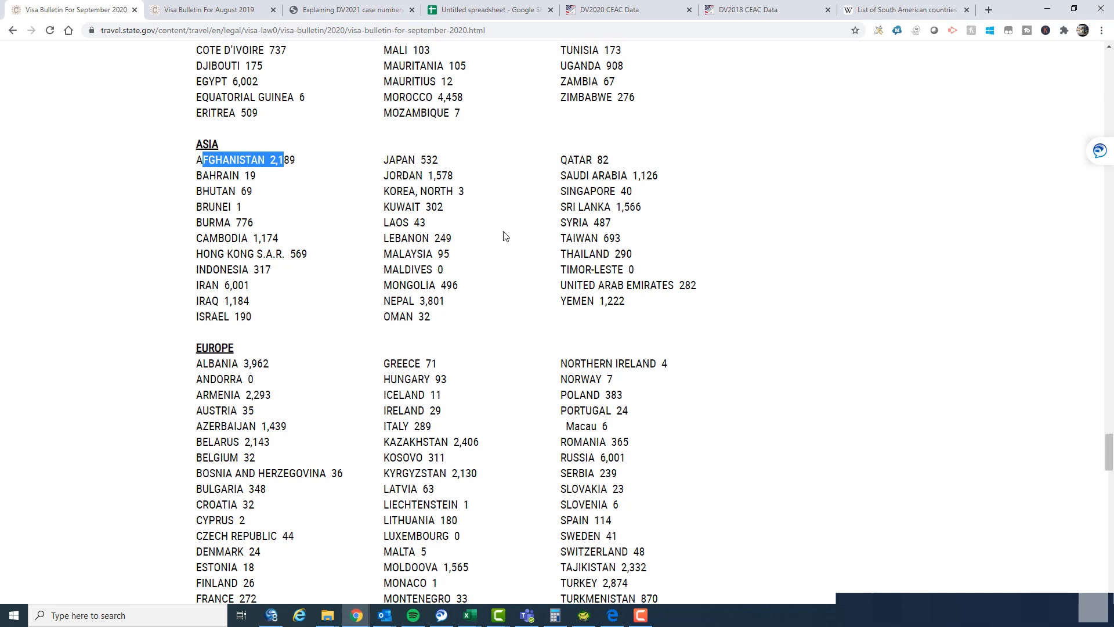
mouse_move(469, 252)
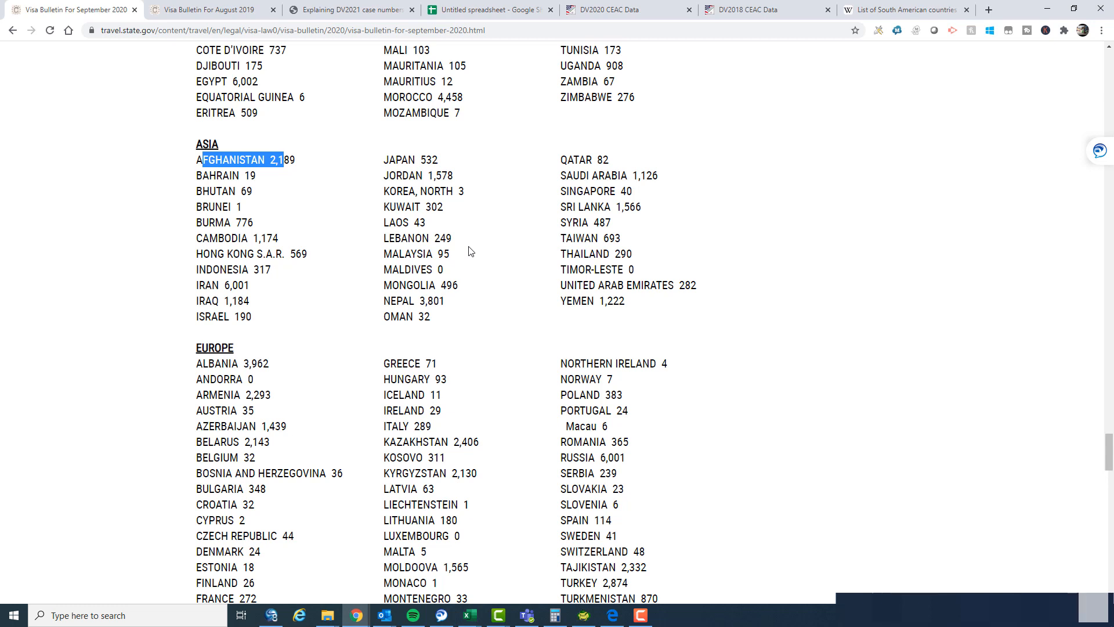
mouse_move(520, 275)
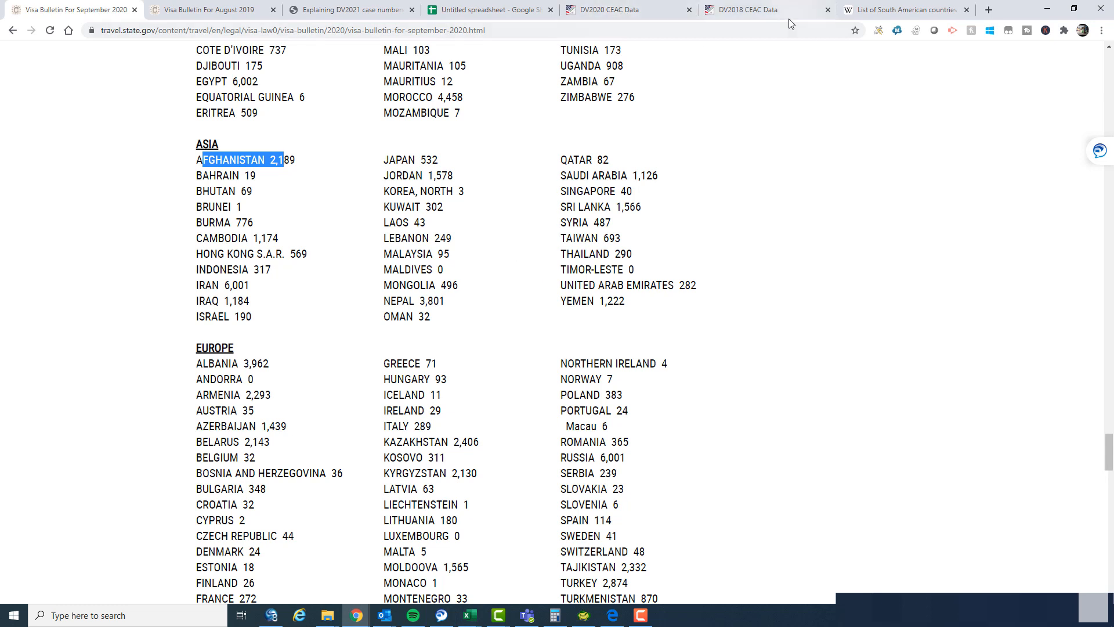
Recheck the DV-2020 Asia ranges (8,001–9,000 at 50.9% holes) and return to the September 2020 bulletin
left_click(764, 10)
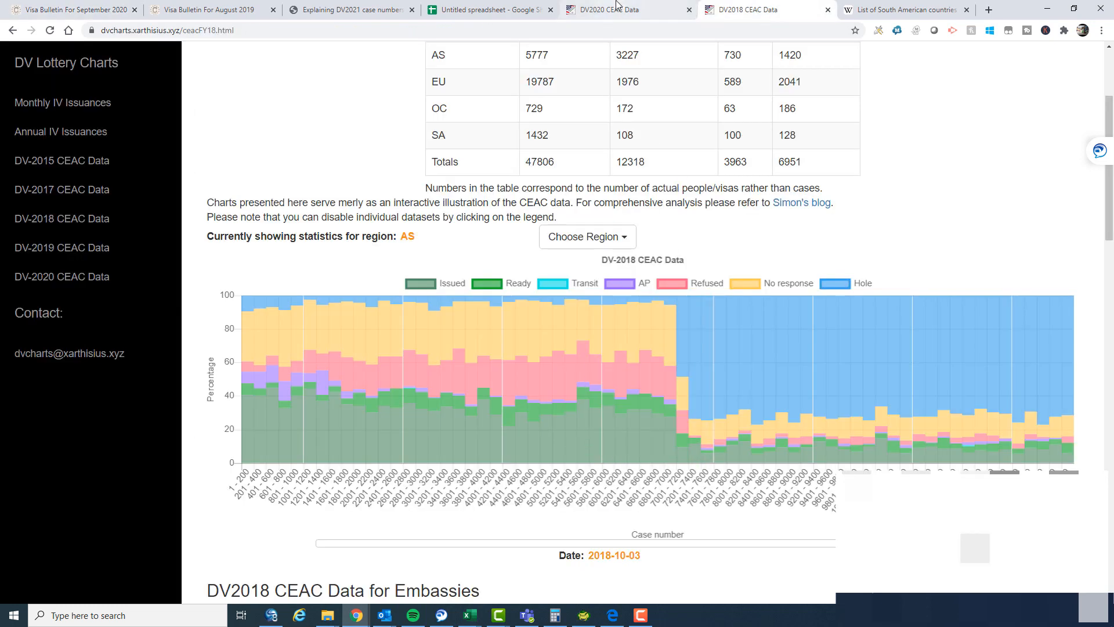
left_click(605, 9)
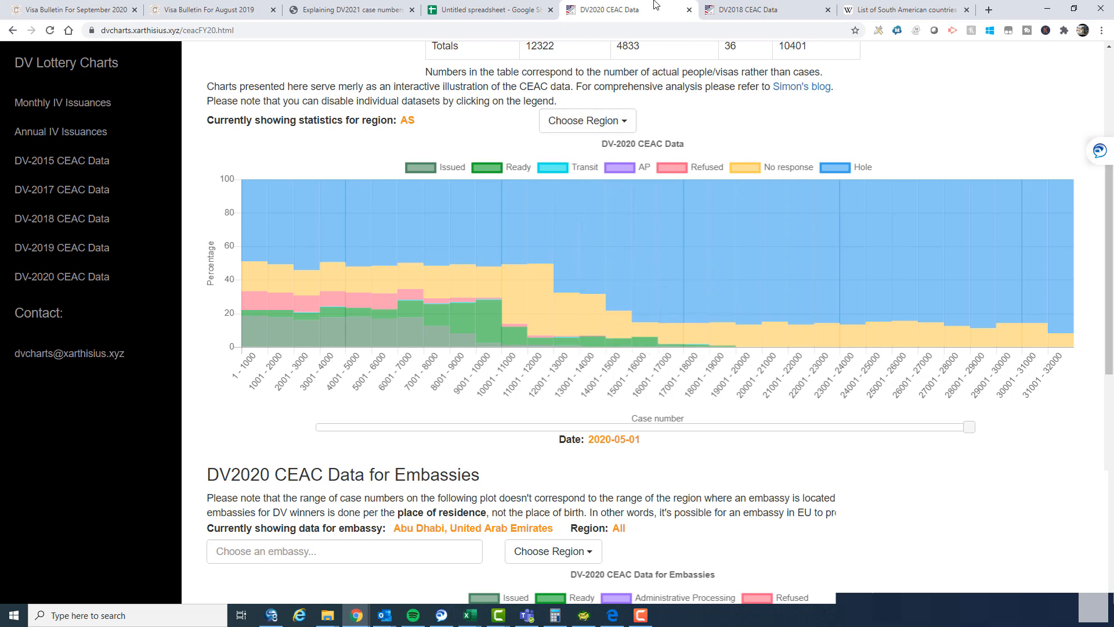
mouse_move(384, 291)
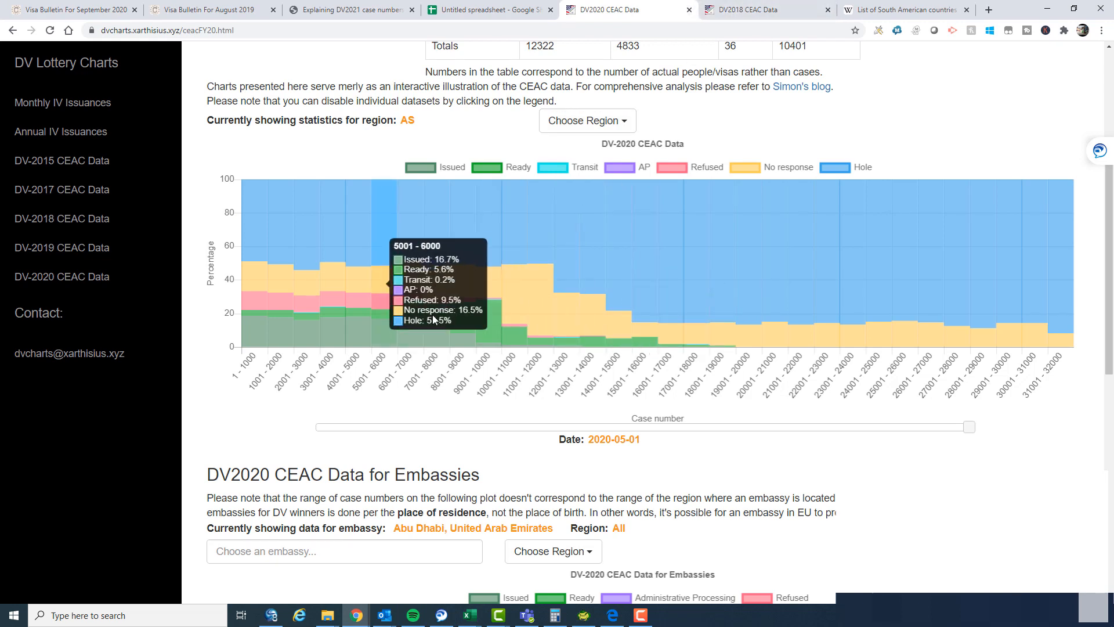
mouse_move(462, 292)
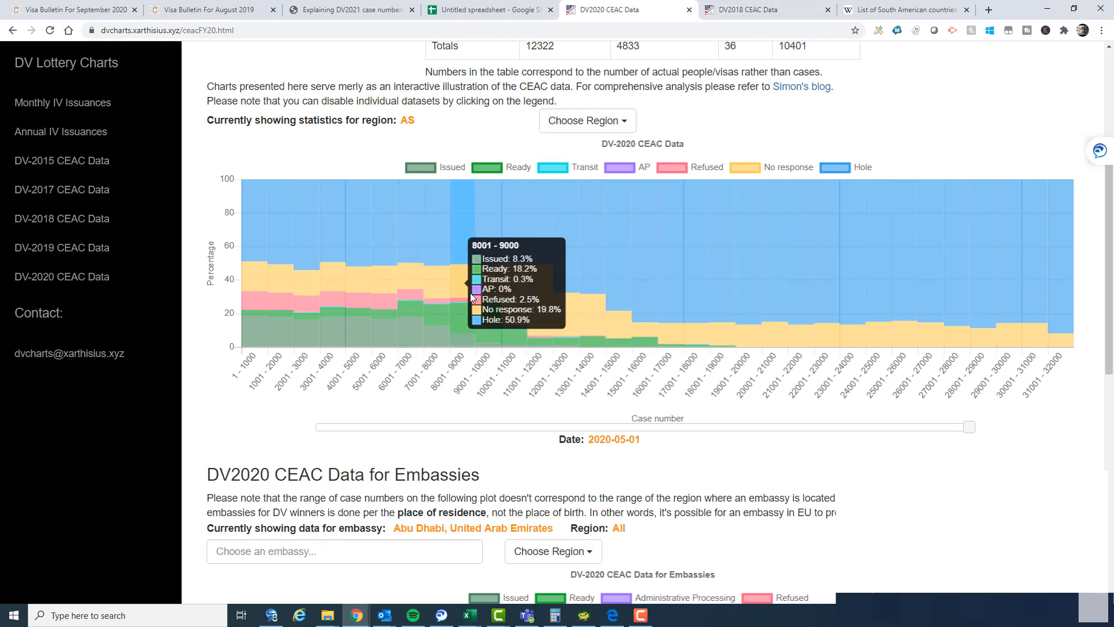
mouse_move(509, 258)
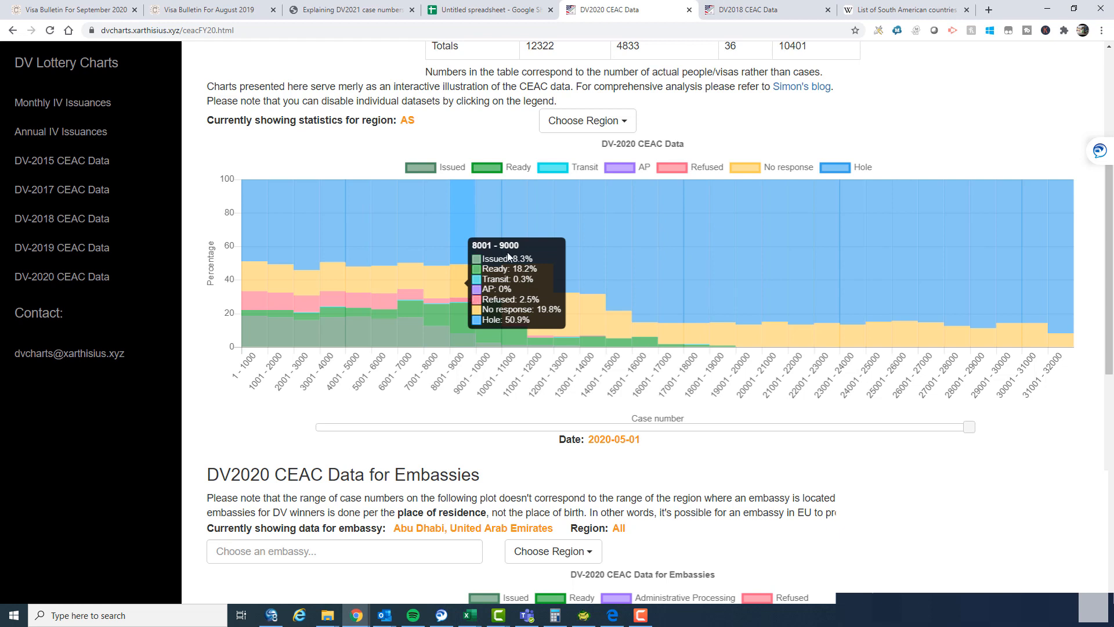
mouse_move(759, 9)
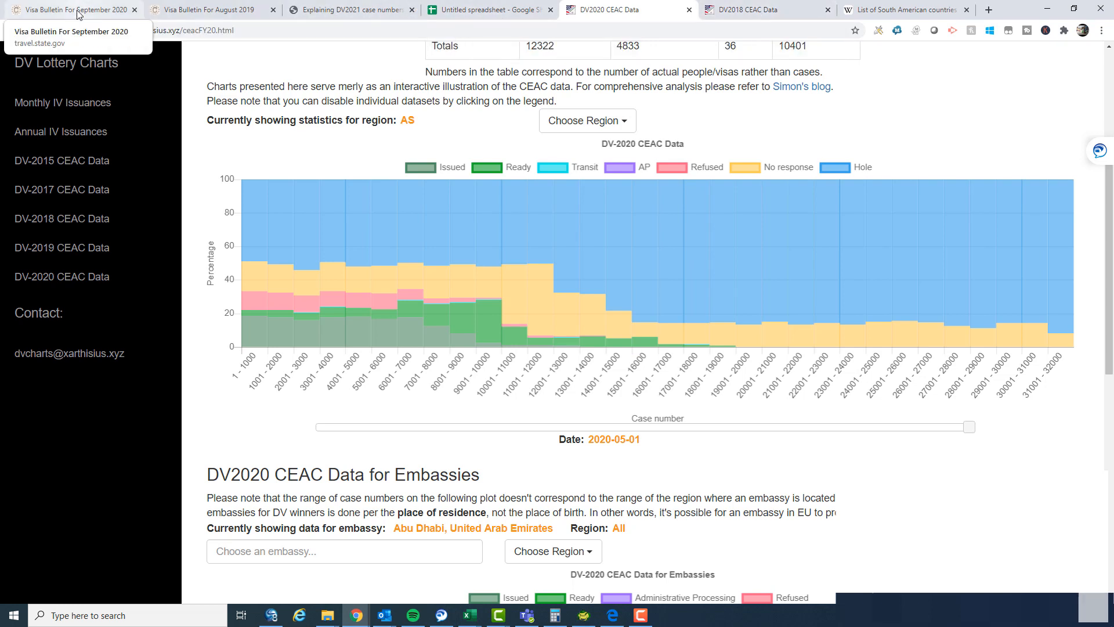
left_click(70, 9)
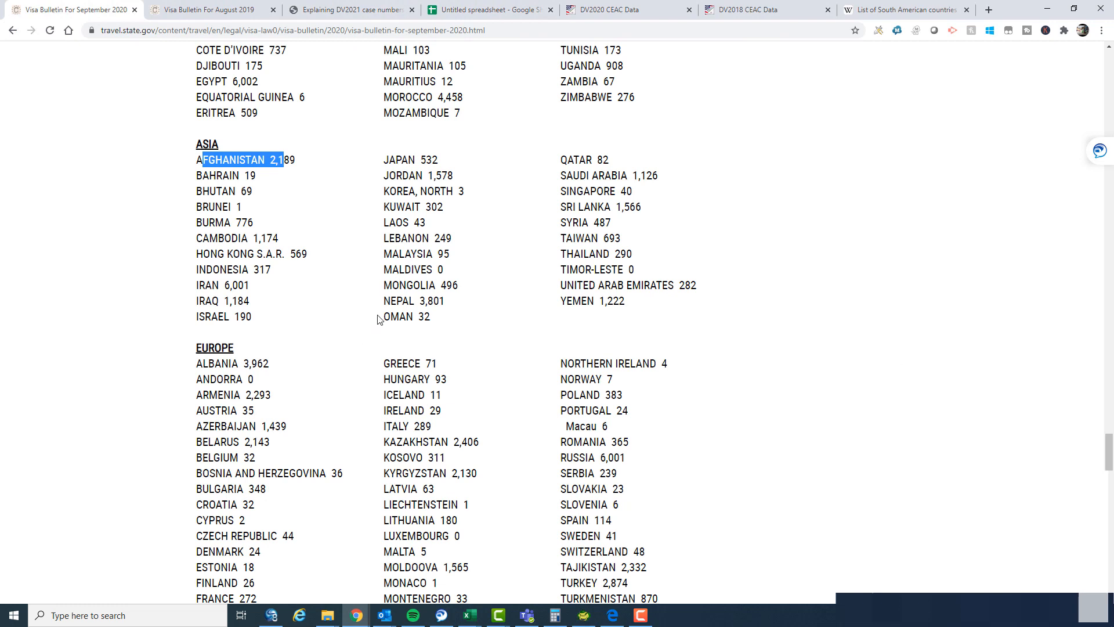
mouse_move(403, 332)
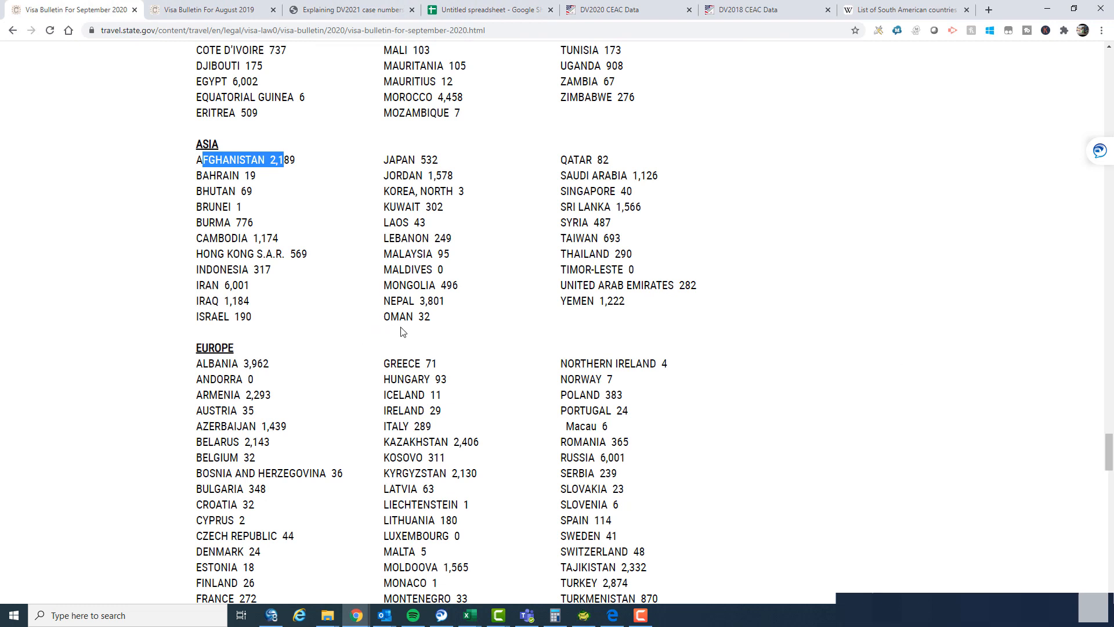
mouse_move(273, 175)
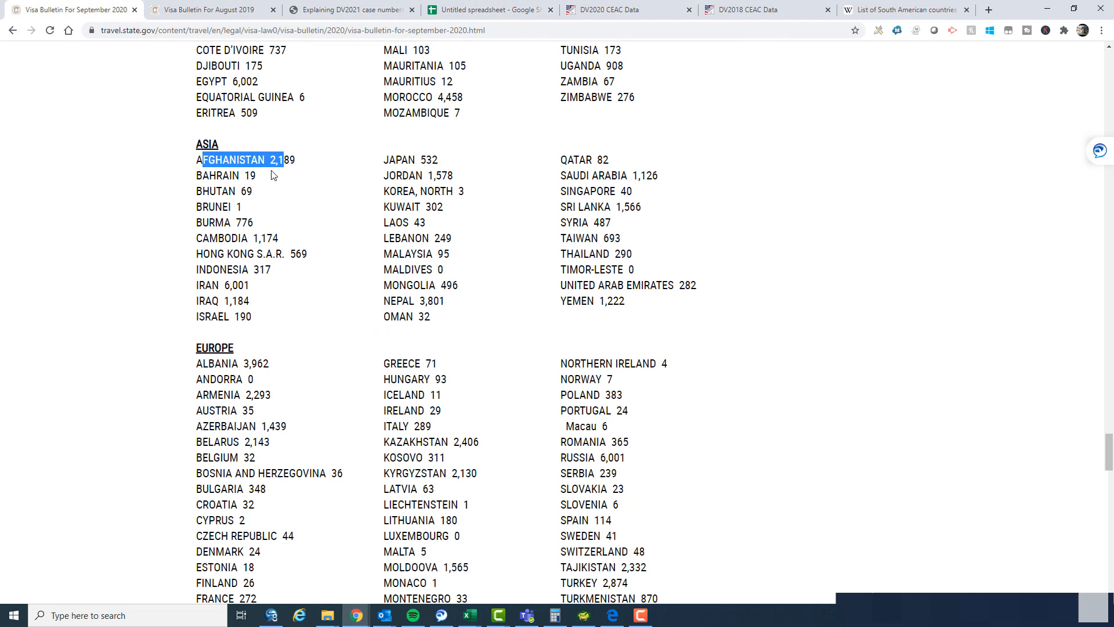
left_click(489, 9)
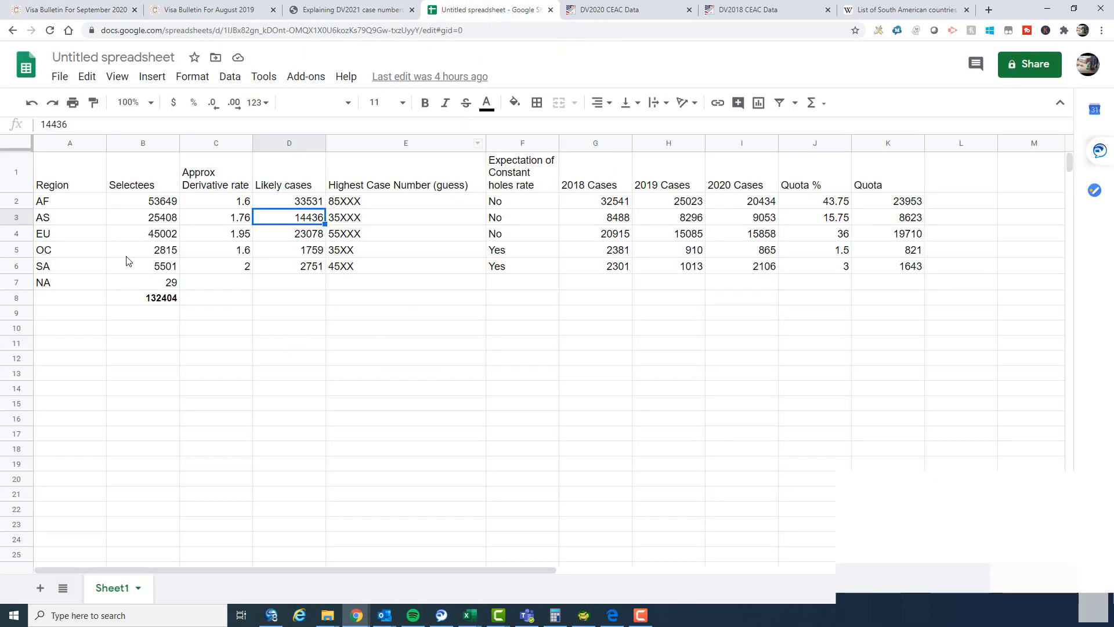
left_click(143, 217)
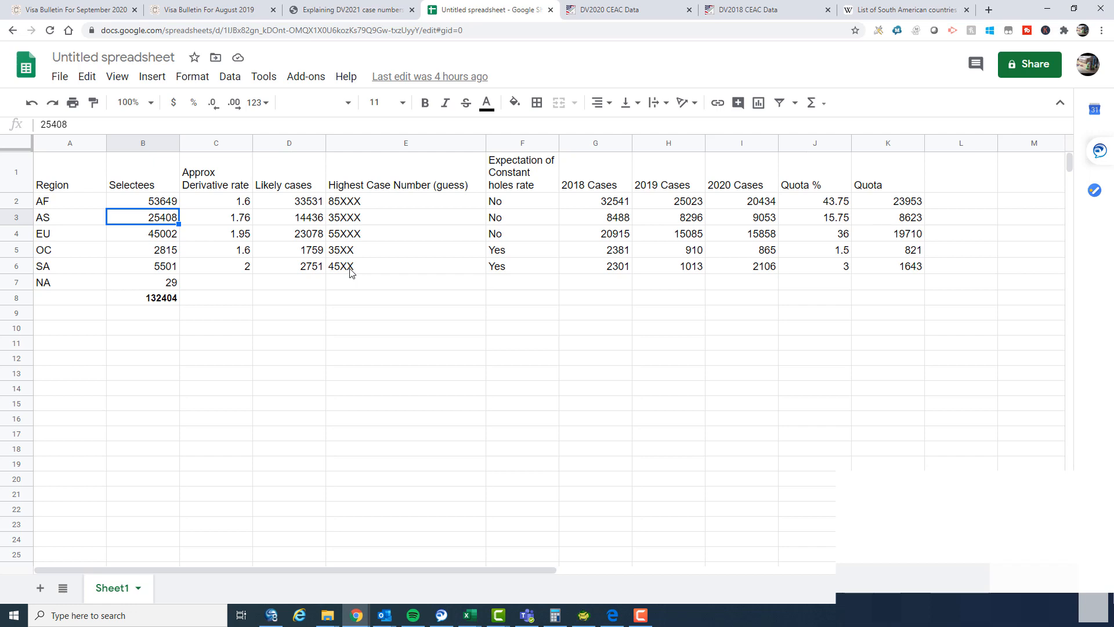
mouse_move(389, 327)
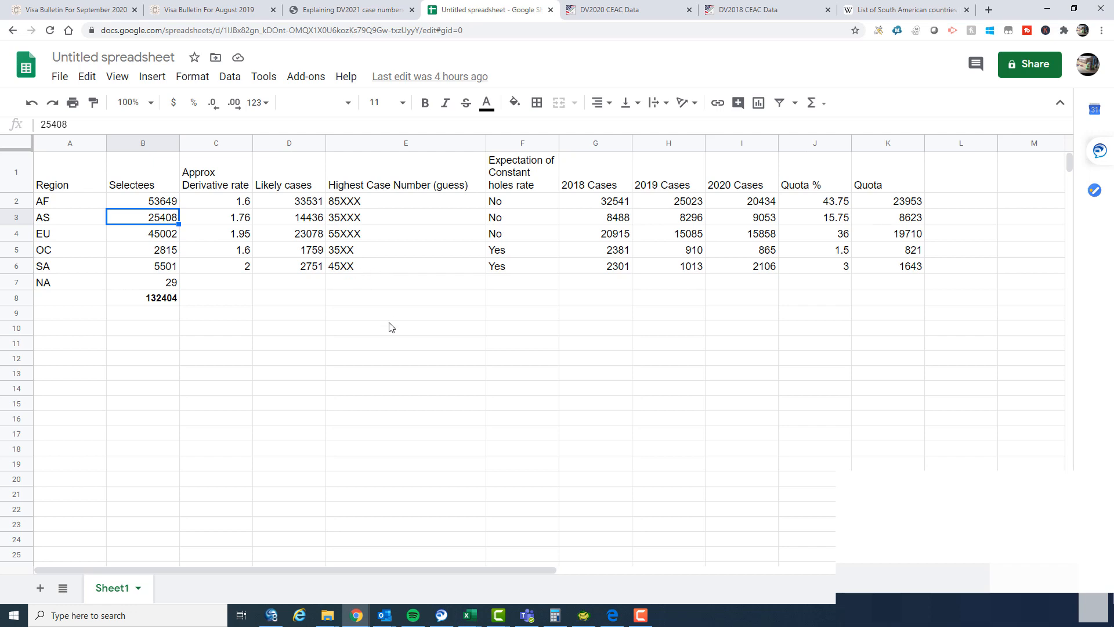
mouse_move(368, 312)
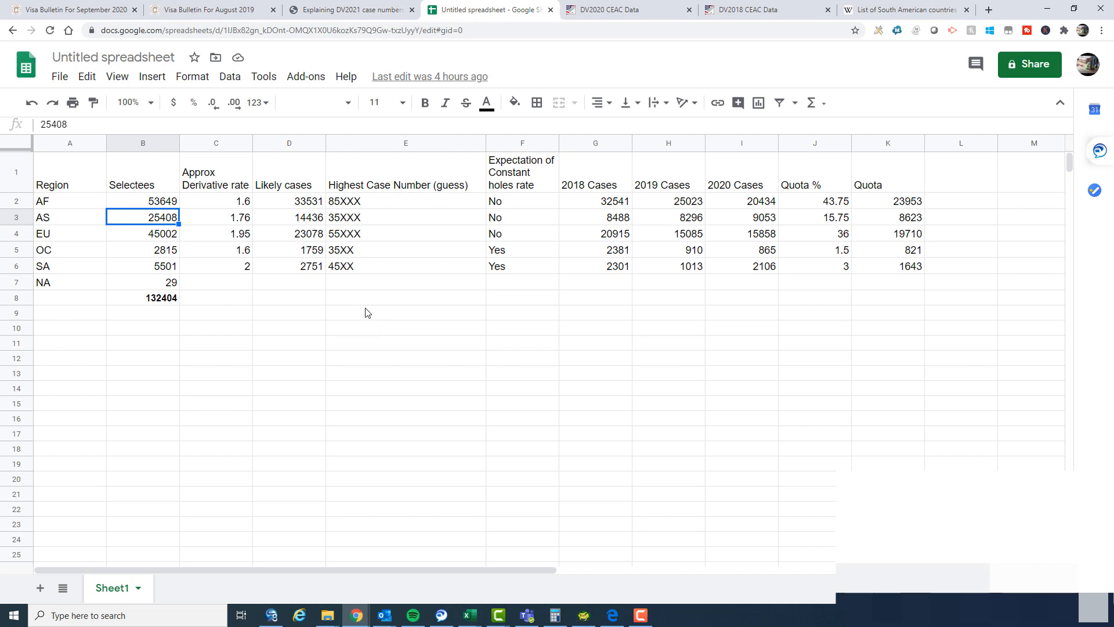
left_click(70, 9)
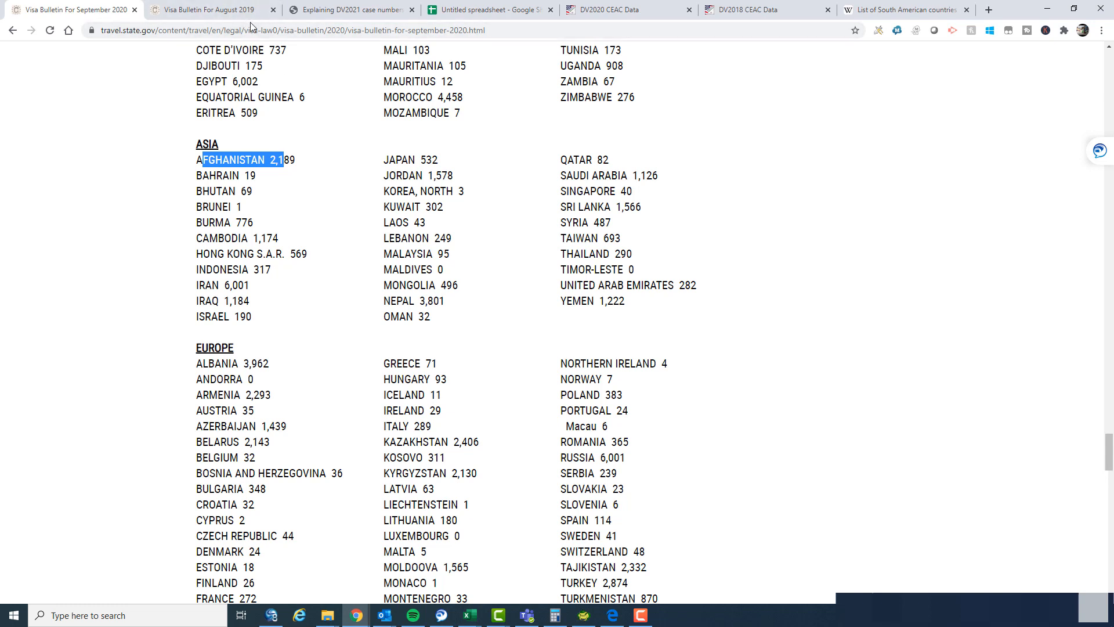
mouse_move(332, 43)
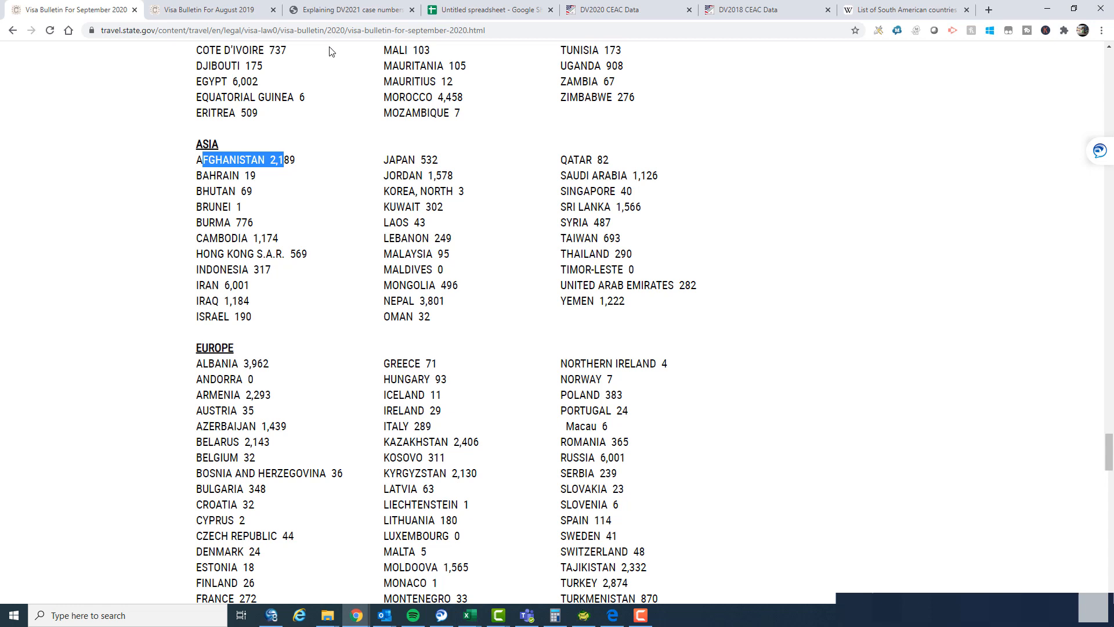
mouse_move(243, 248)
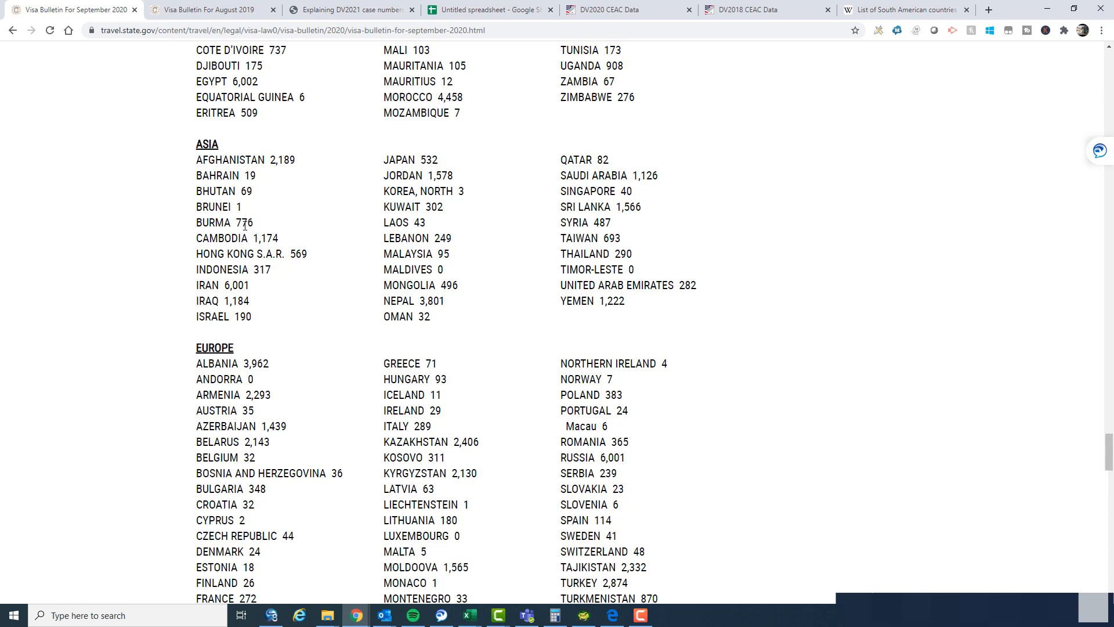
mouse_move(197, 228)
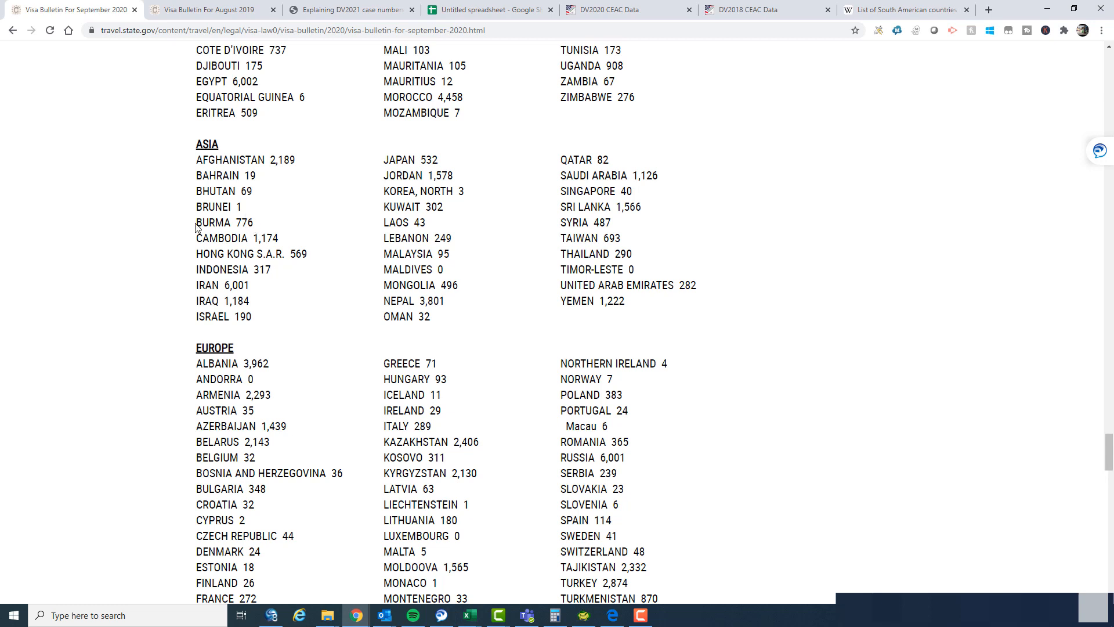
mouse_move(258, 227)
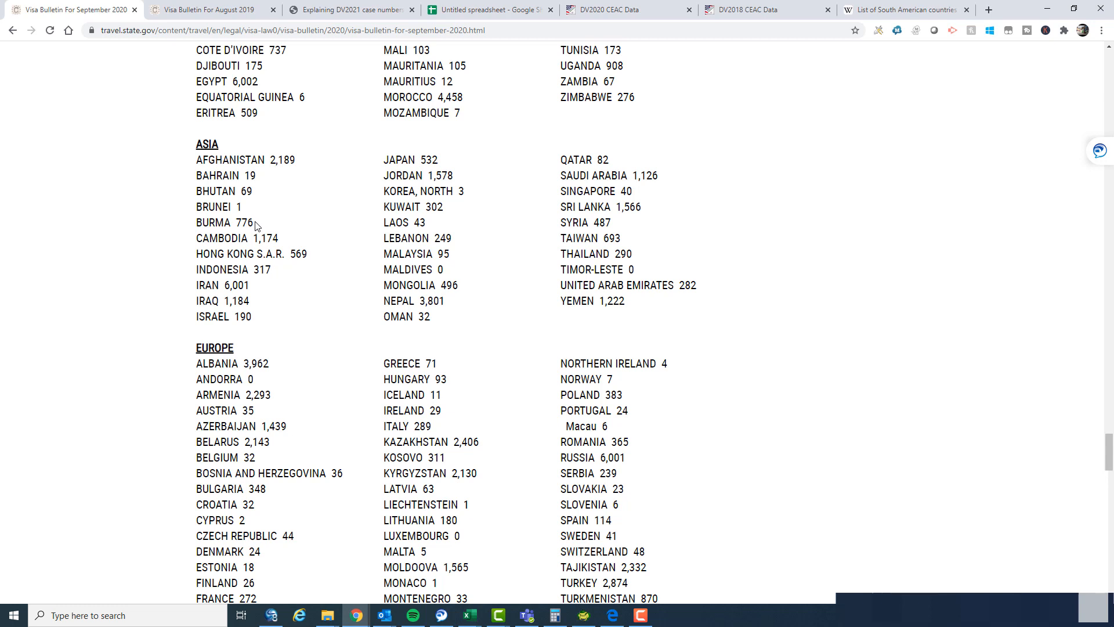
mouse_move(251, 289)
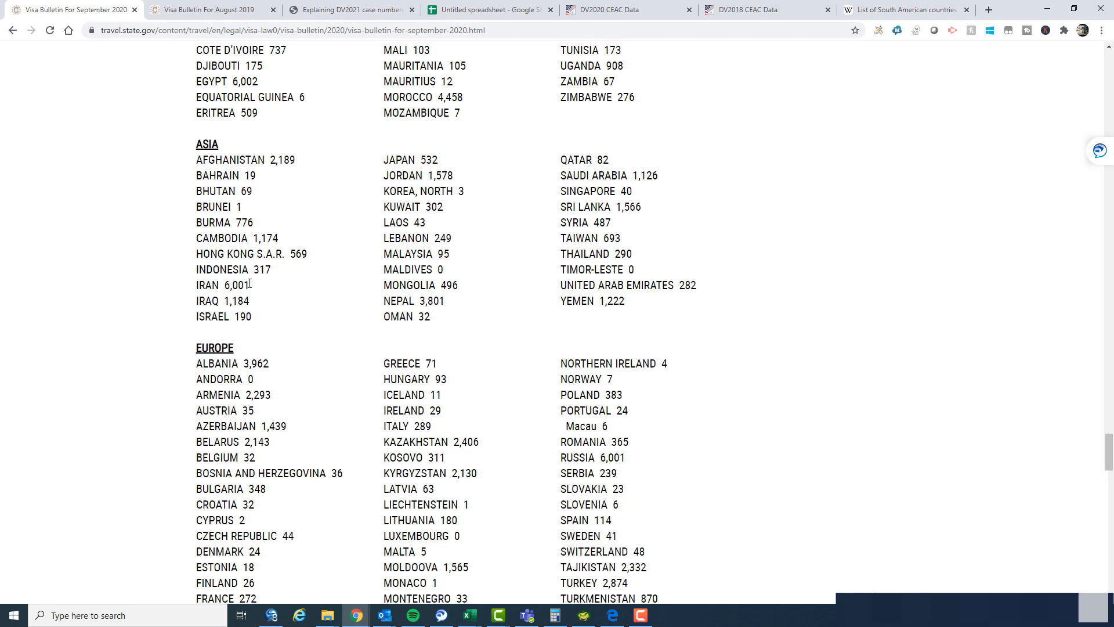
mouse_move(277, 277)
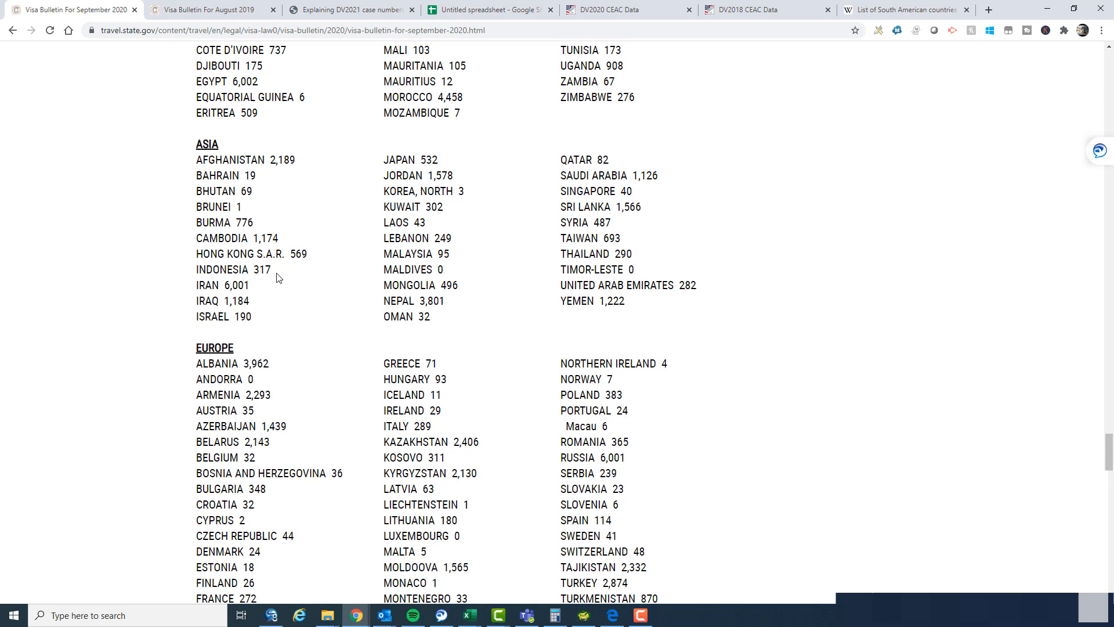
mouse_move(603, 228)
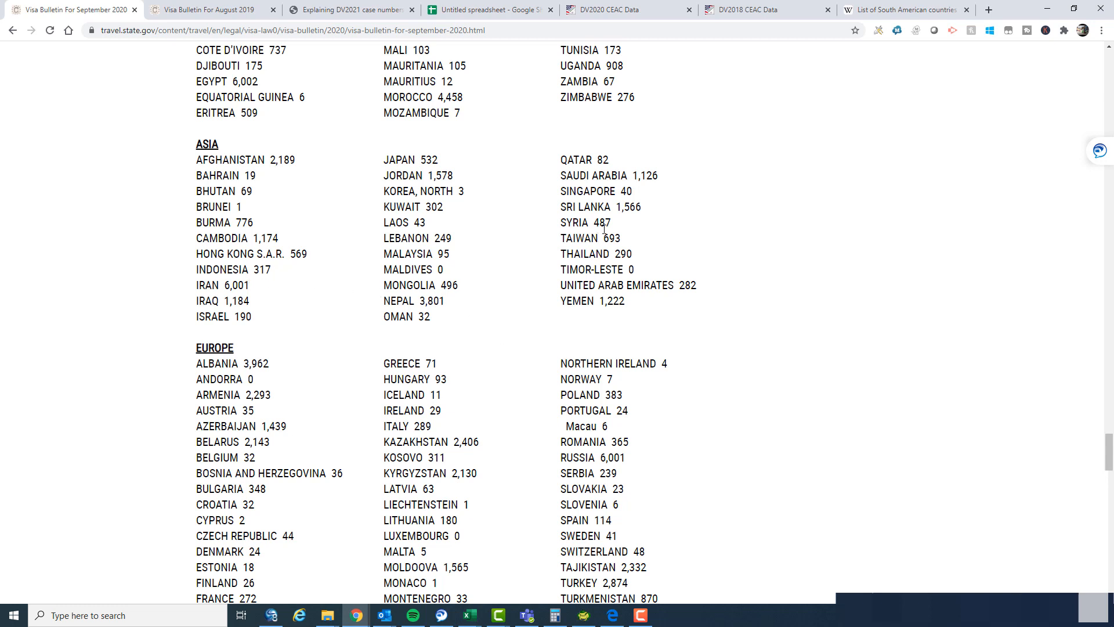
mouse_move(628, 306)
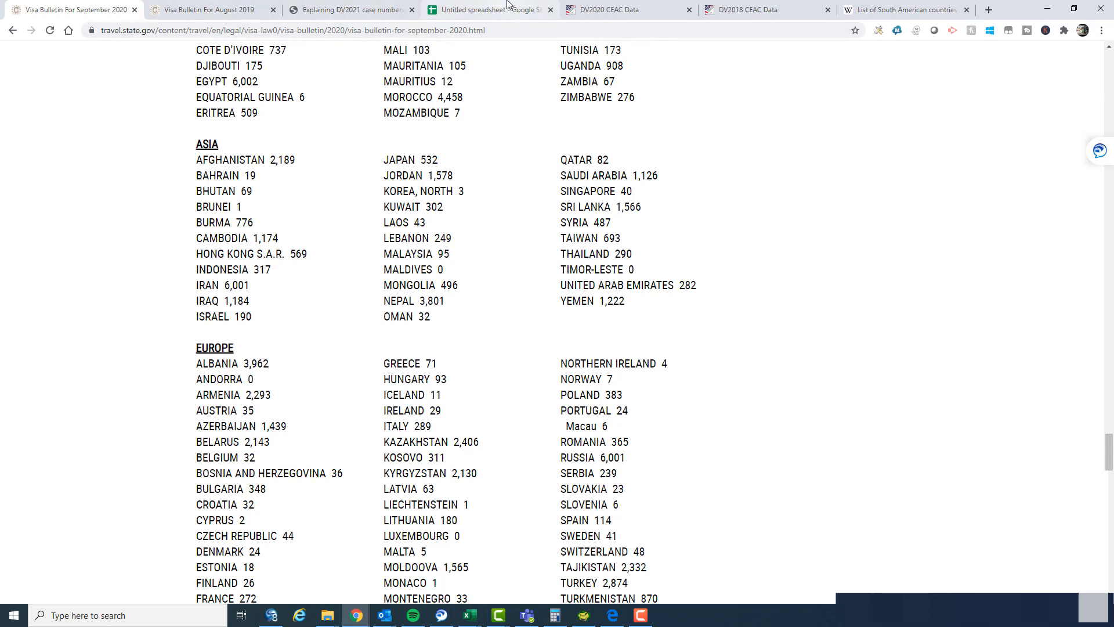
Bring the regional spreadsheet back up at Asia's 25,408 selectees
left_click(489, 10)
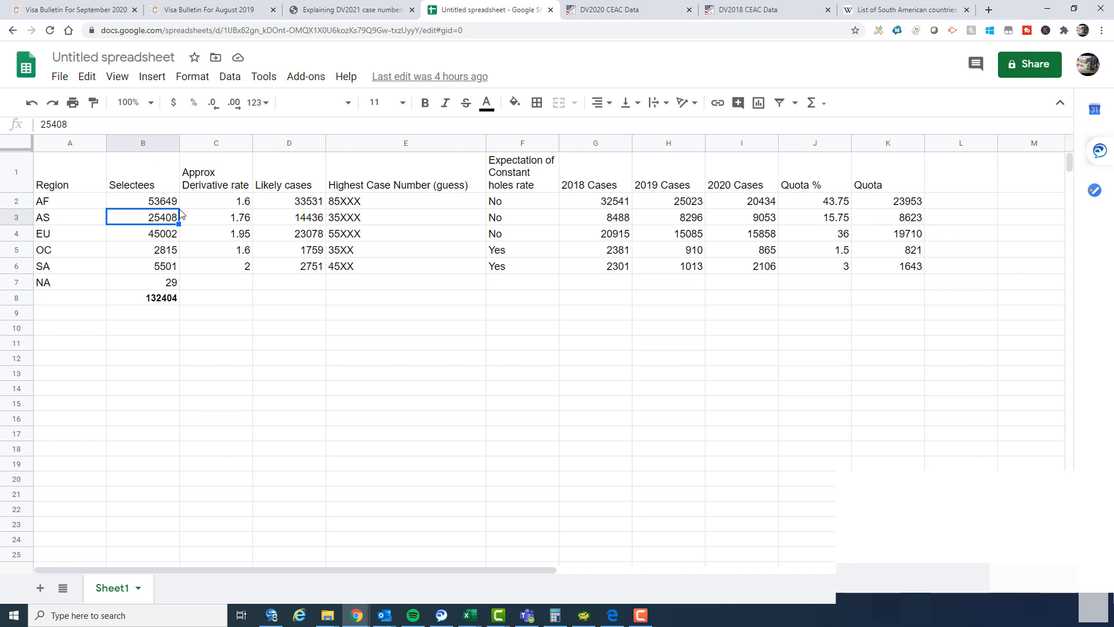
Return to the September 2020 Visa Bulletin showing Asian country selectee counts
left_click(70, 11)
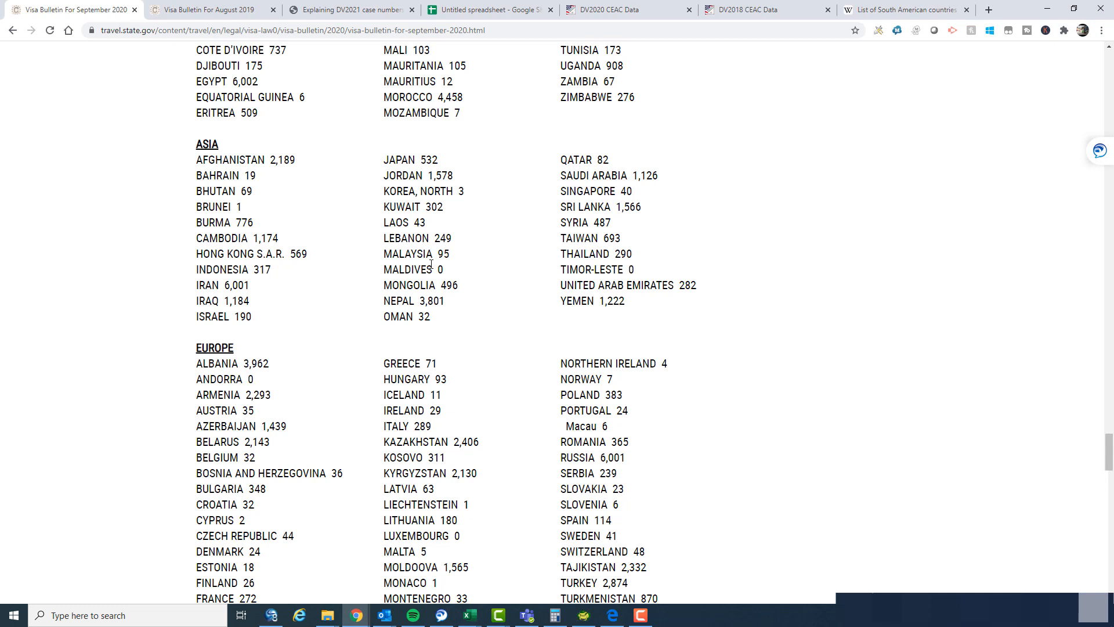
mouse_move(308, 306)
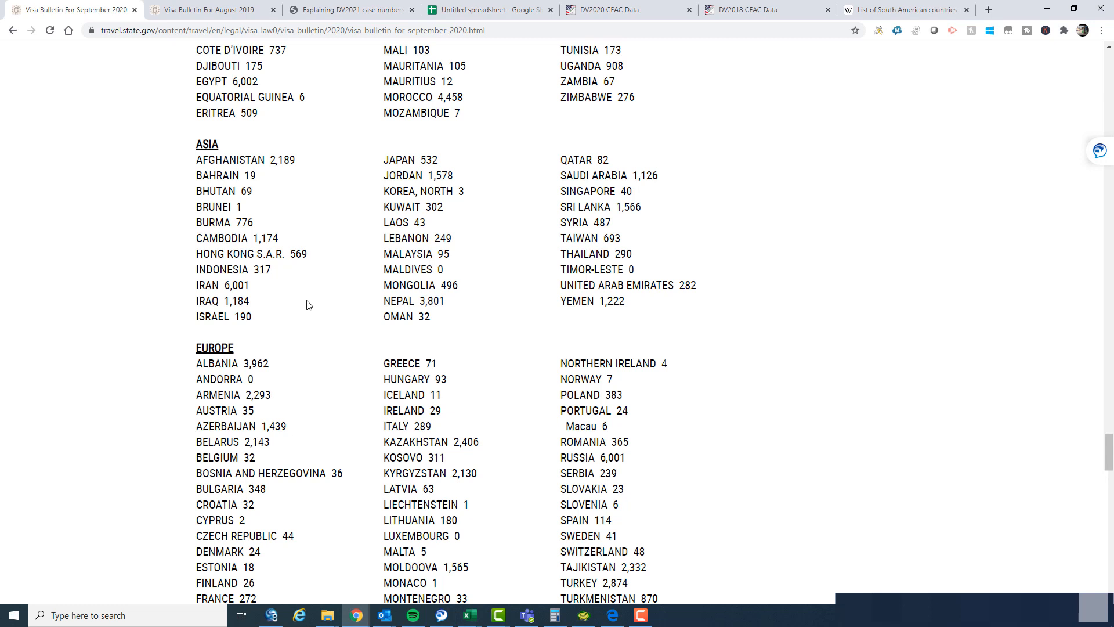
mouse_move(607, 334)
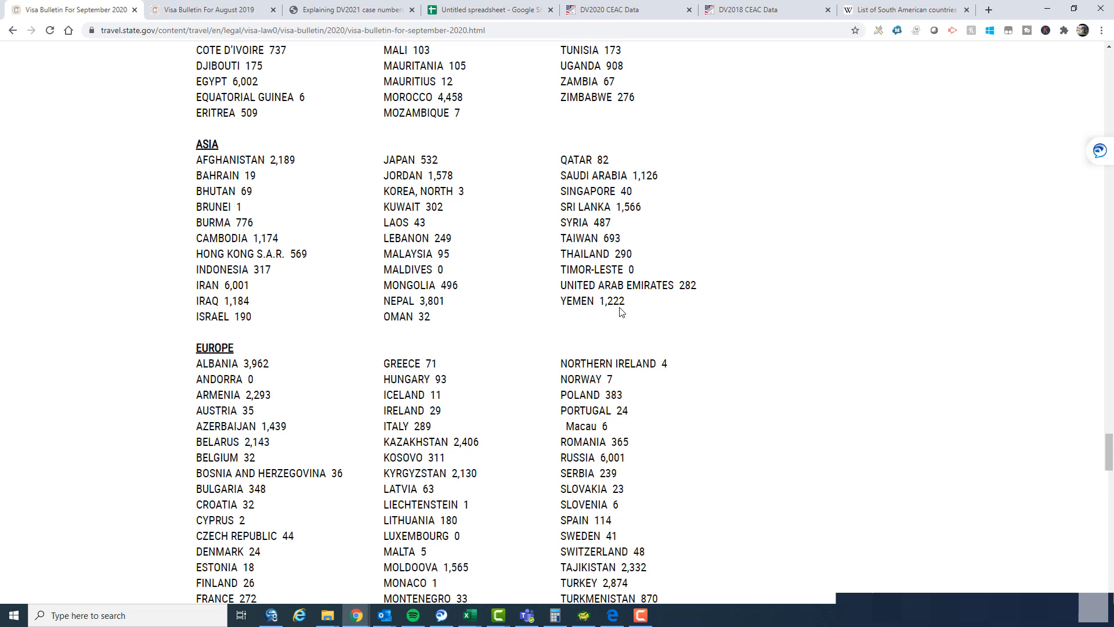
left_click(488, 9)
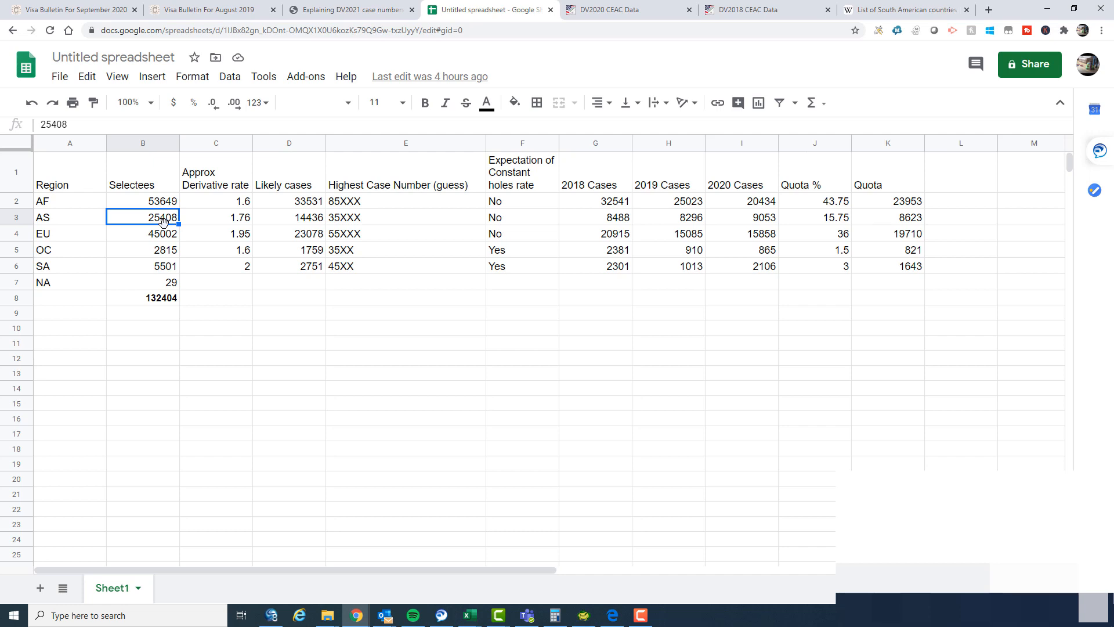
mouse_move(716, 221)
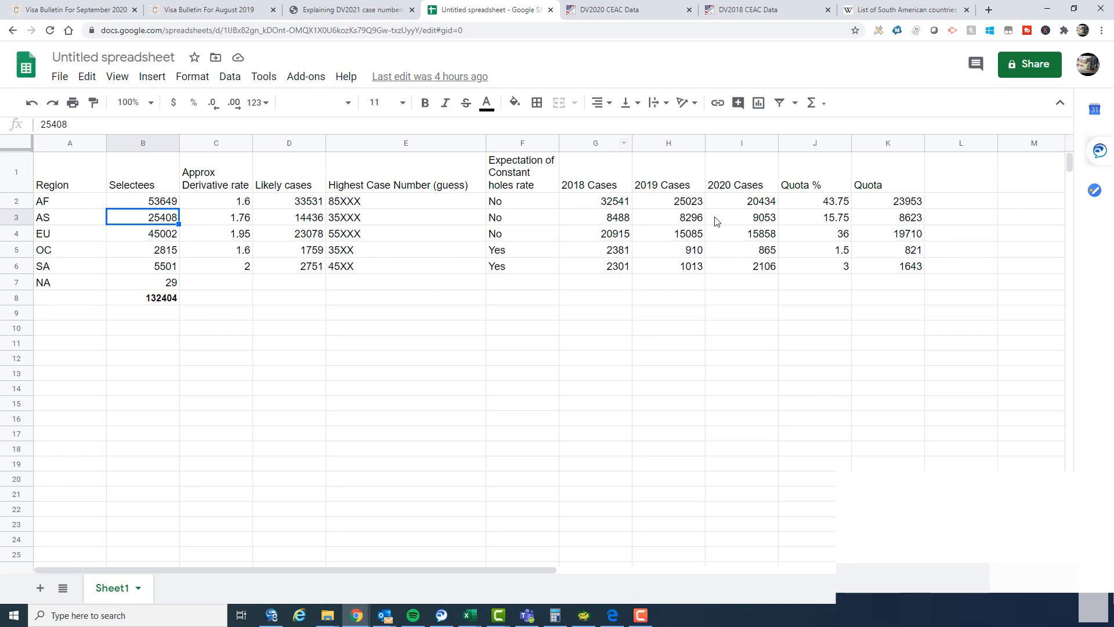
left_click(887, 217)
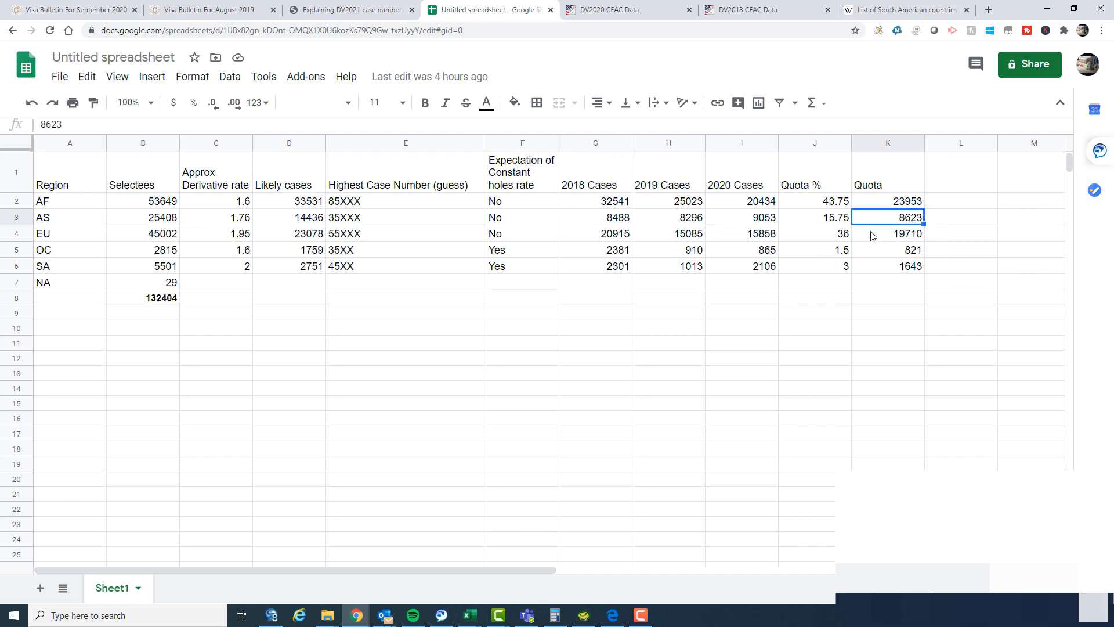
mouse_move(851, 239)
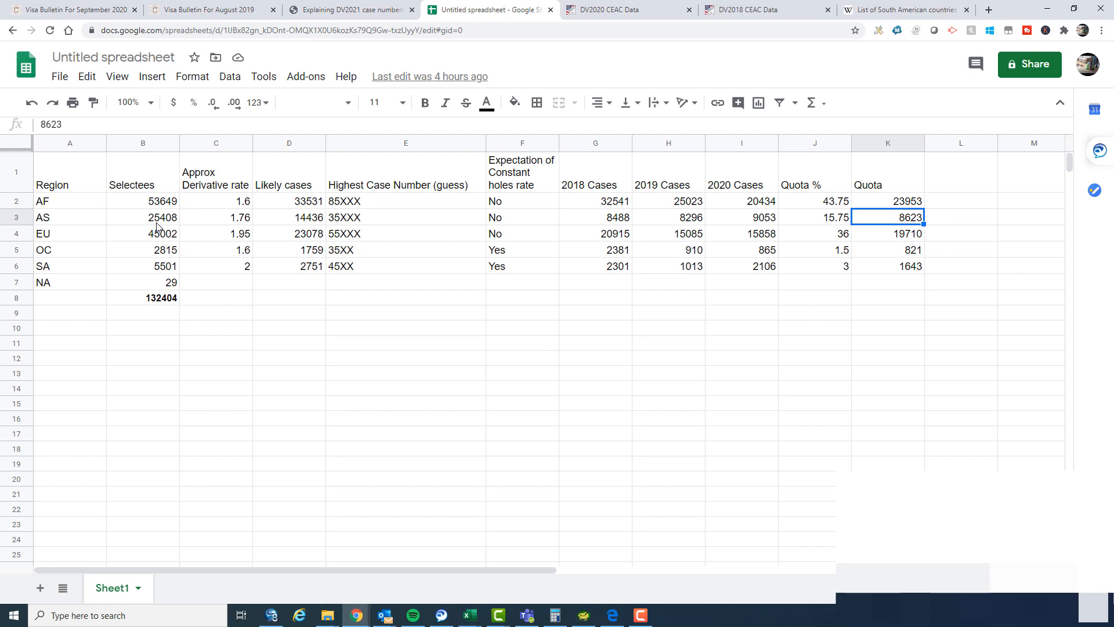
mouse_move(159, 226)
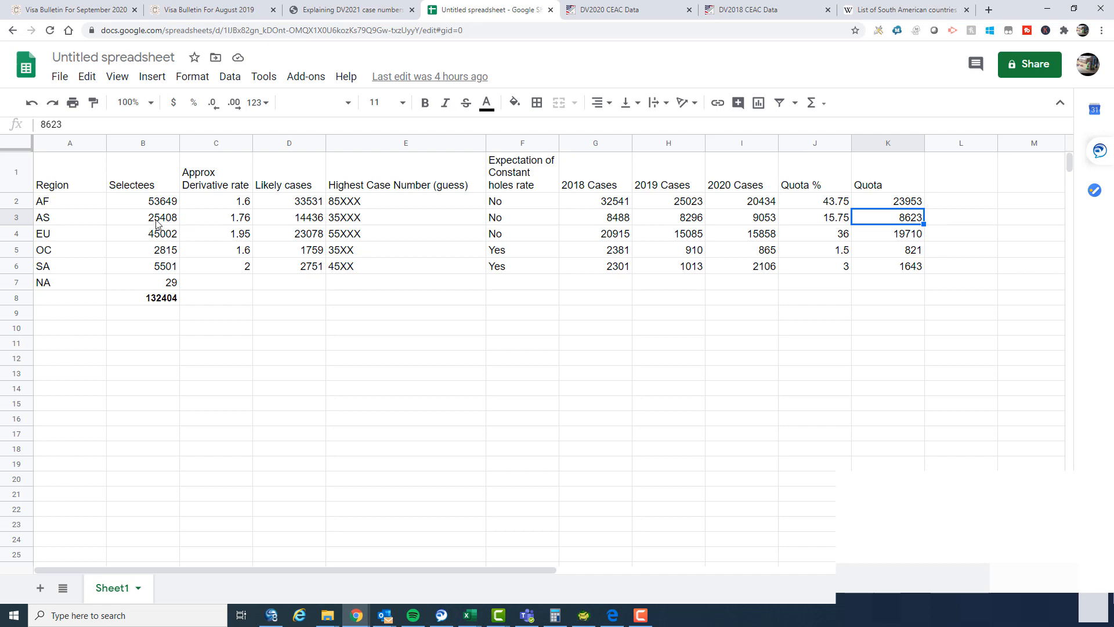
mouse_move(1052, 175)
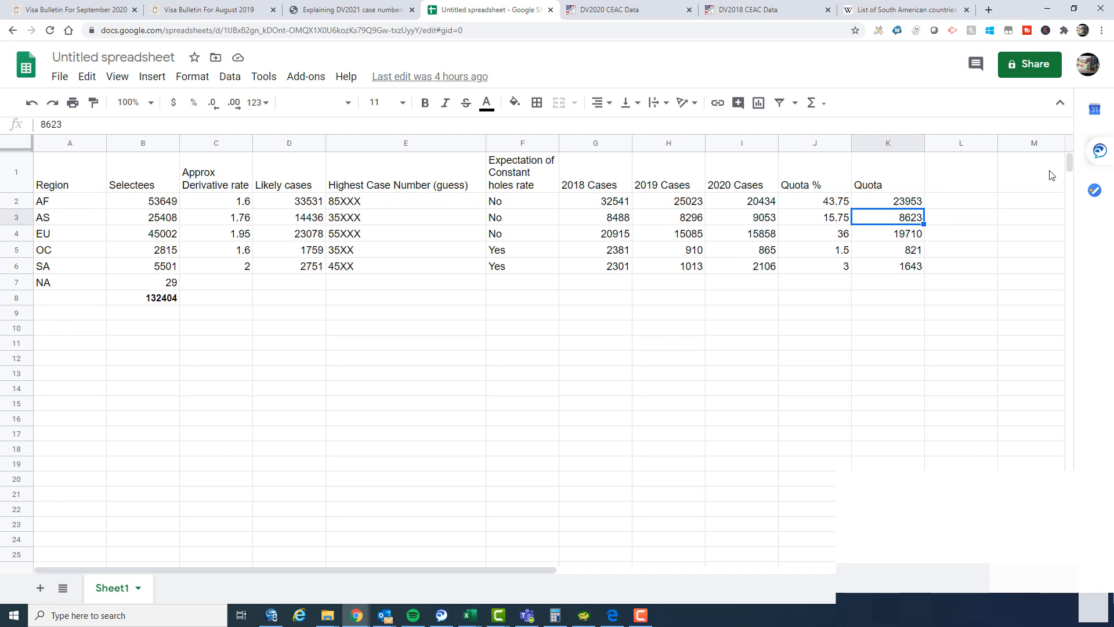
mouse_move(700, 227)
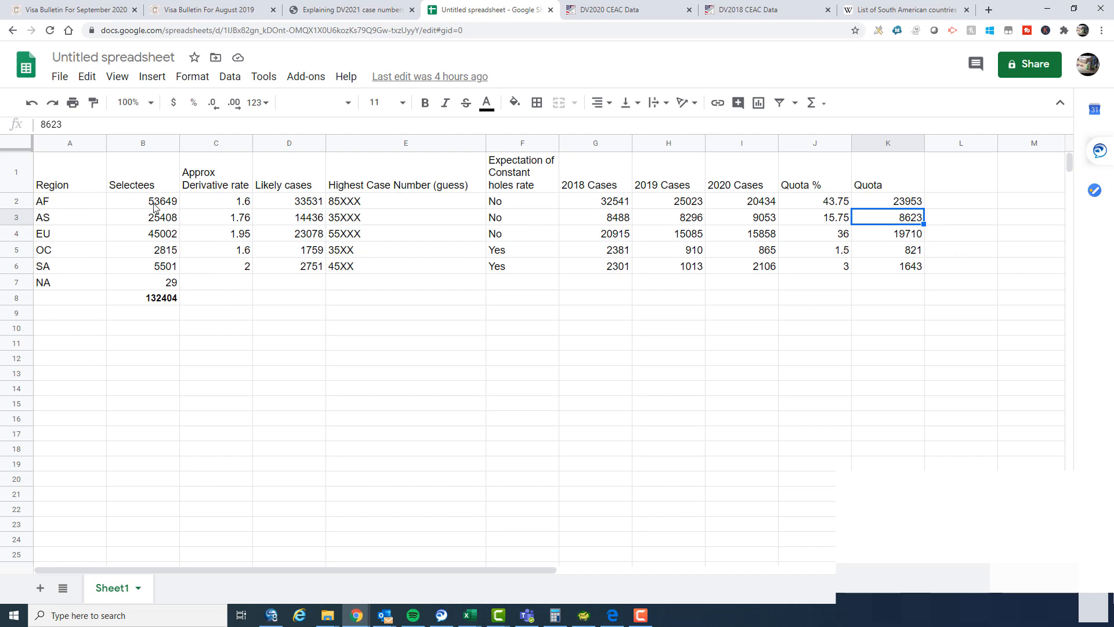
mouse_move(1034, 276)
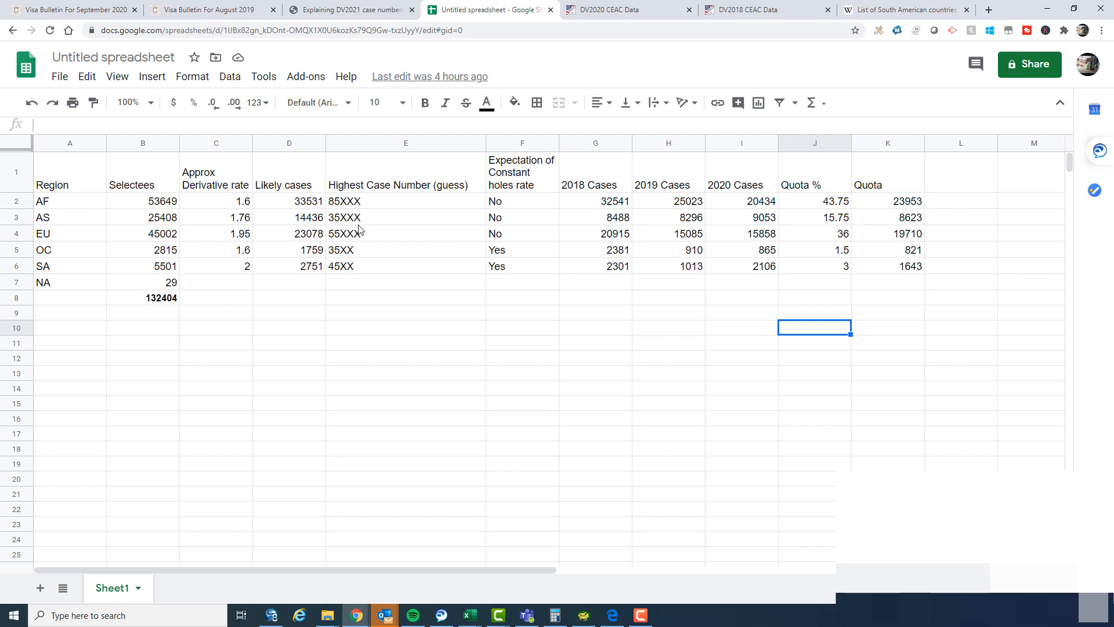
mouse_move(907, 224)
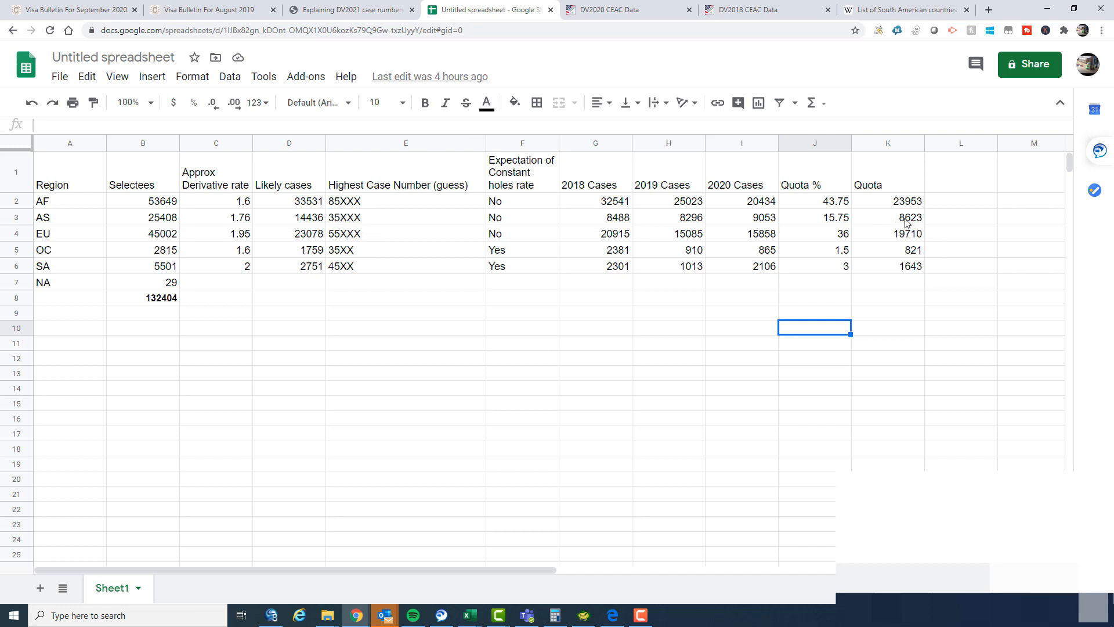
Pick out Asia's 8,623 quota in the sheet, then return to the September 2020 Visa Bulletin
left_click(886, 217)
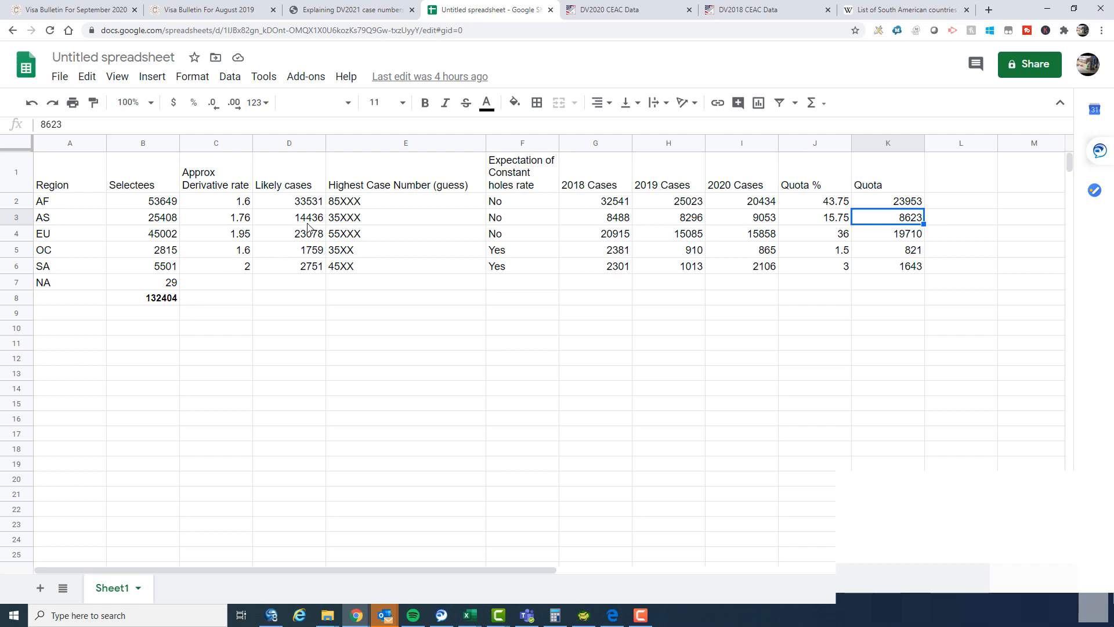
mouse_move(321, 226)
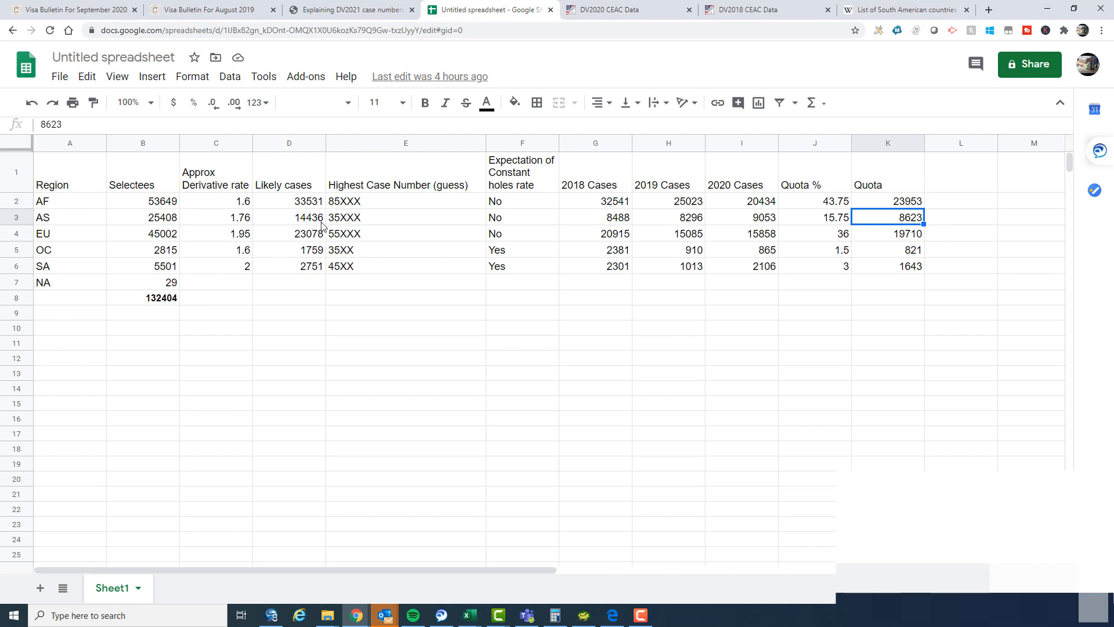
mouse_move(322, 232)
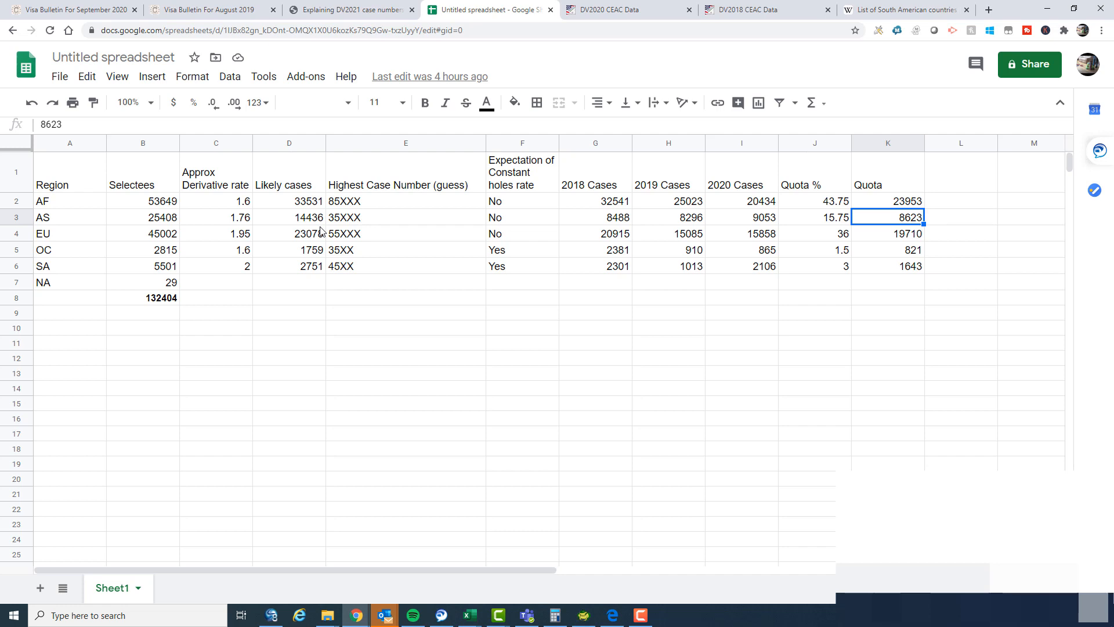
mouse_move(342, 327)
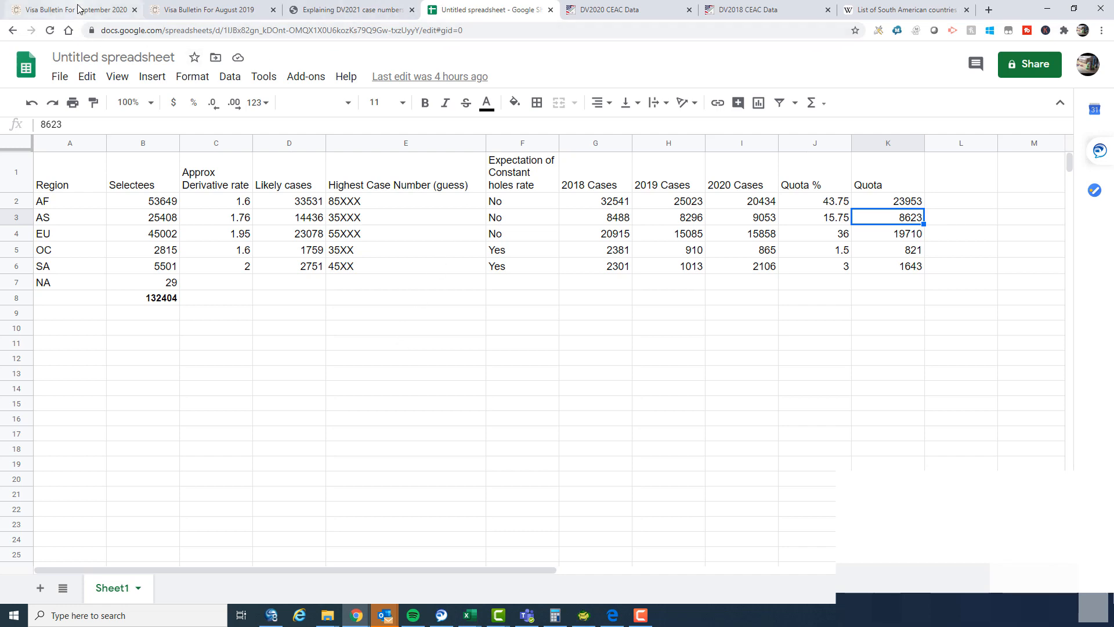
left_click(71, 9)
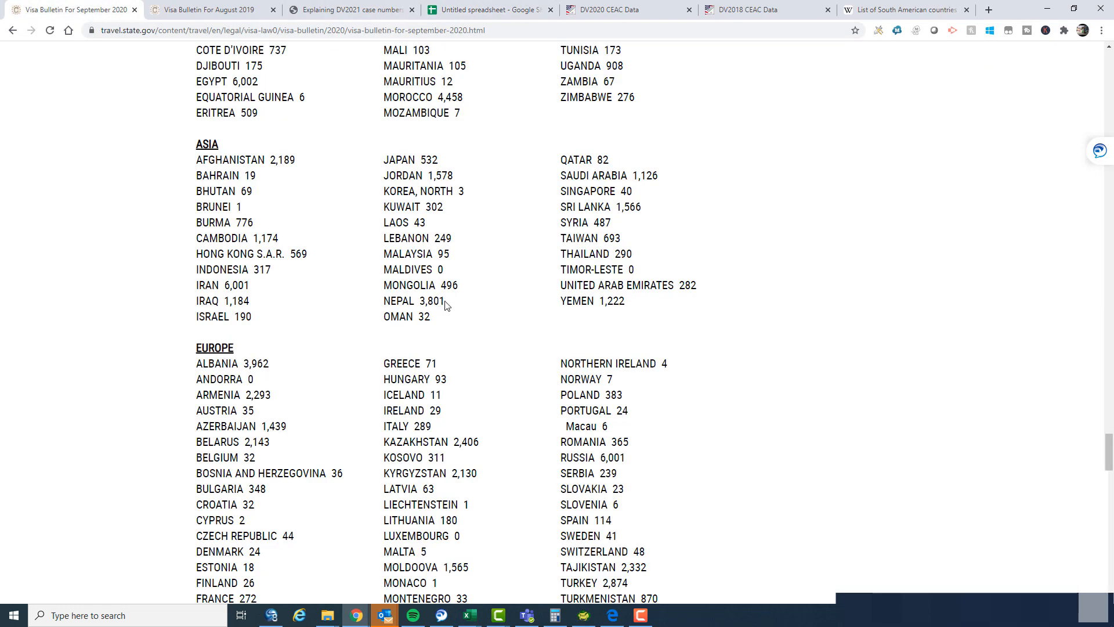
Highlight Nepal's selectee count in the Asia list of the bulletin
double_click(431, 301)
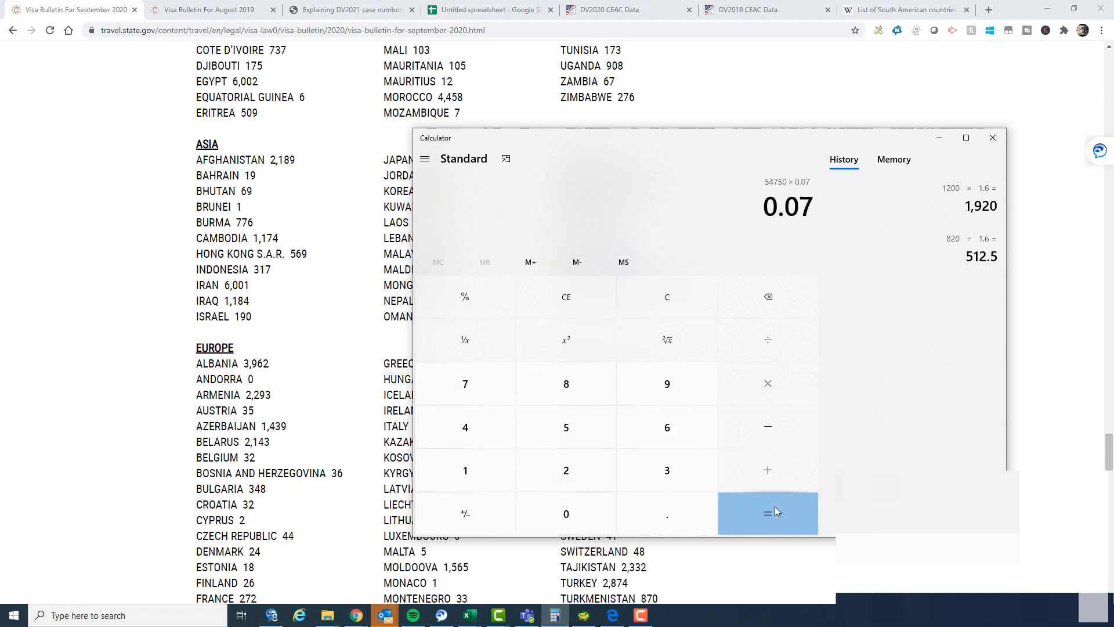
Compute 54,750 × 0.07 = 3,832.5 in Calculator, then minimize it to show the bulletin
left_click(767, 513)
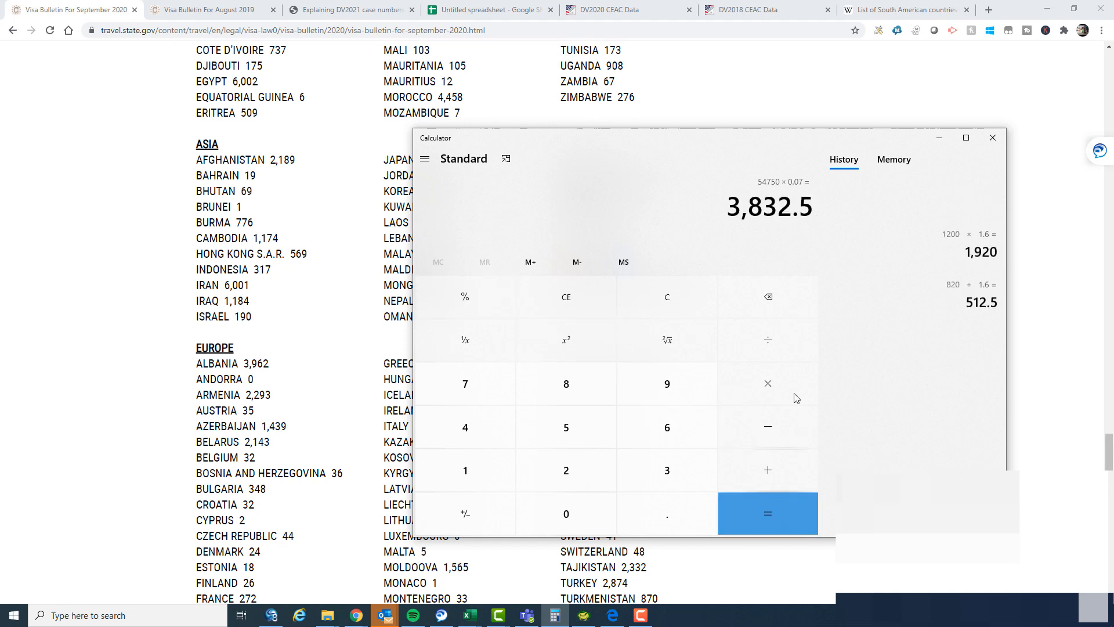
left_click(767, 513)
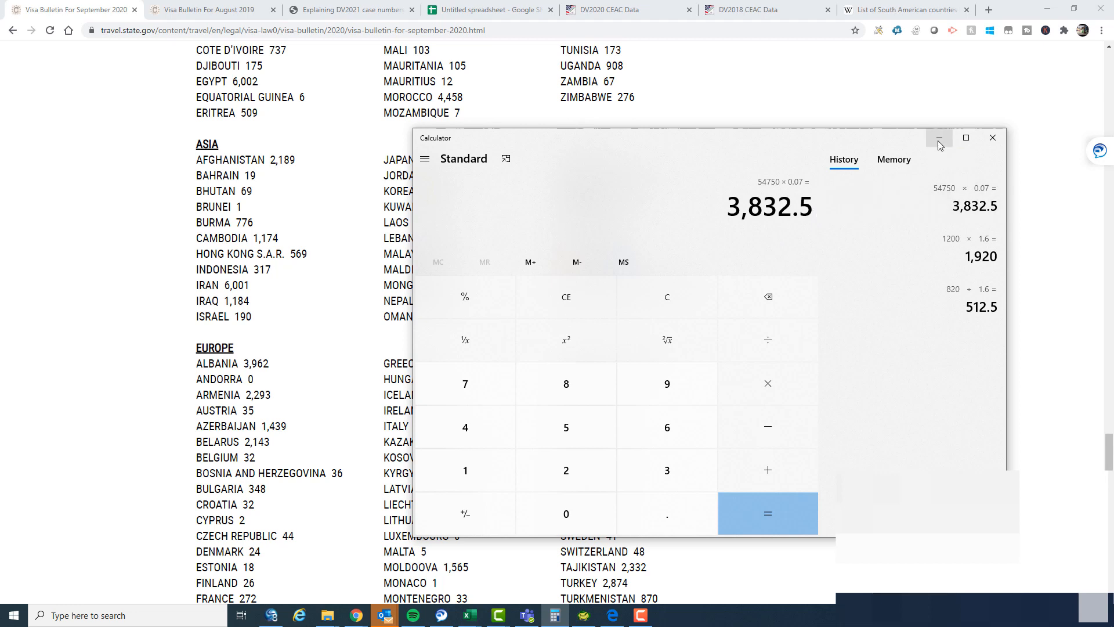
left_click(938, 138)
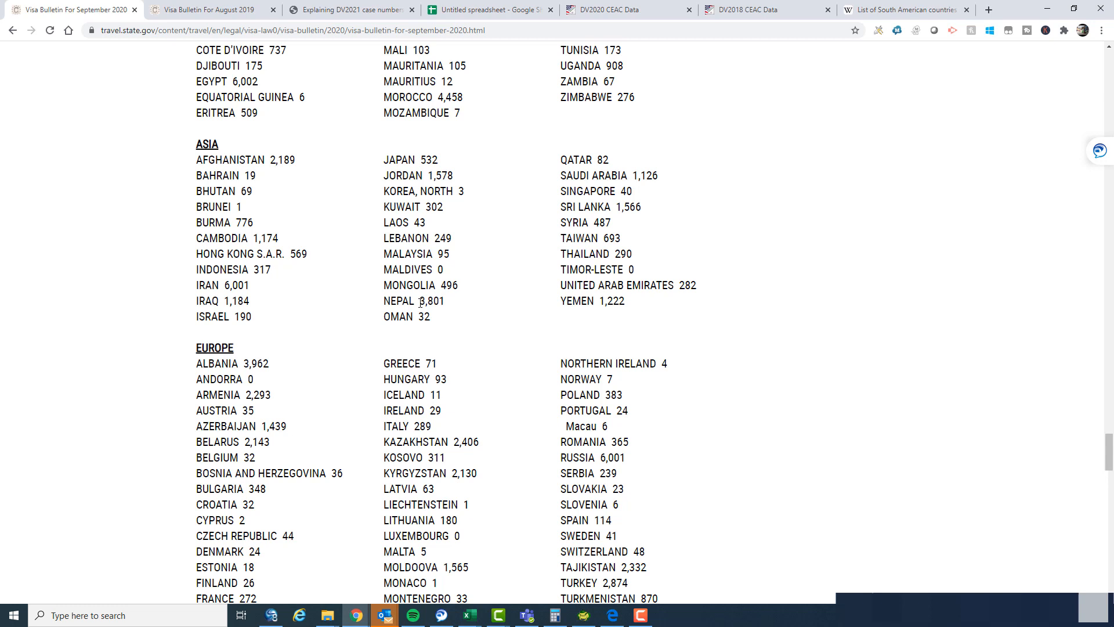
mouse_move(428, 230)
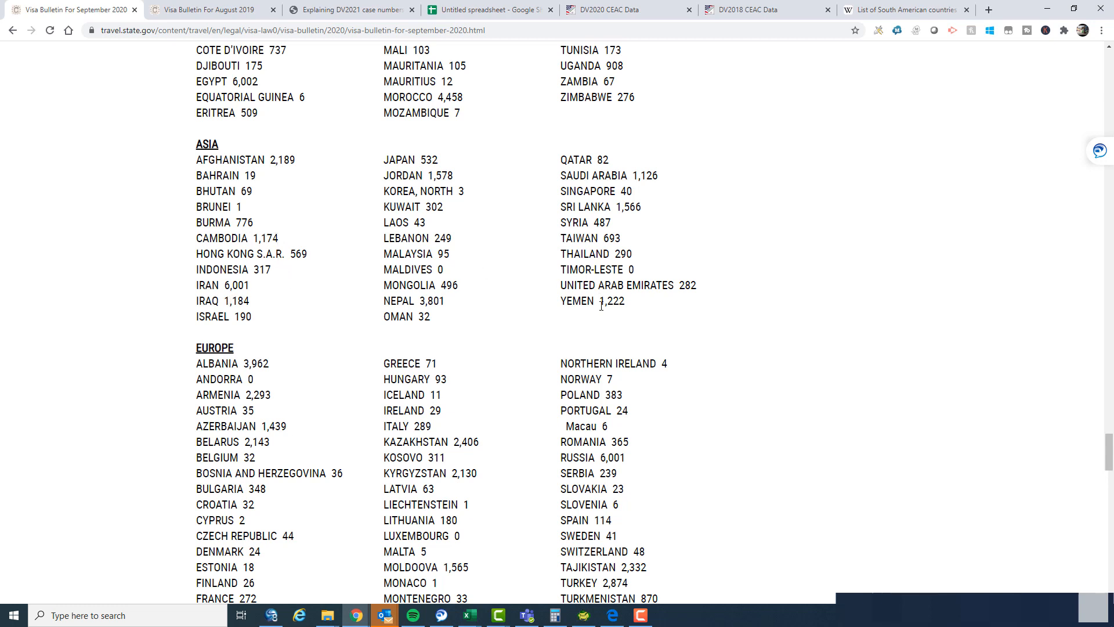
mouse_move(337, 325)
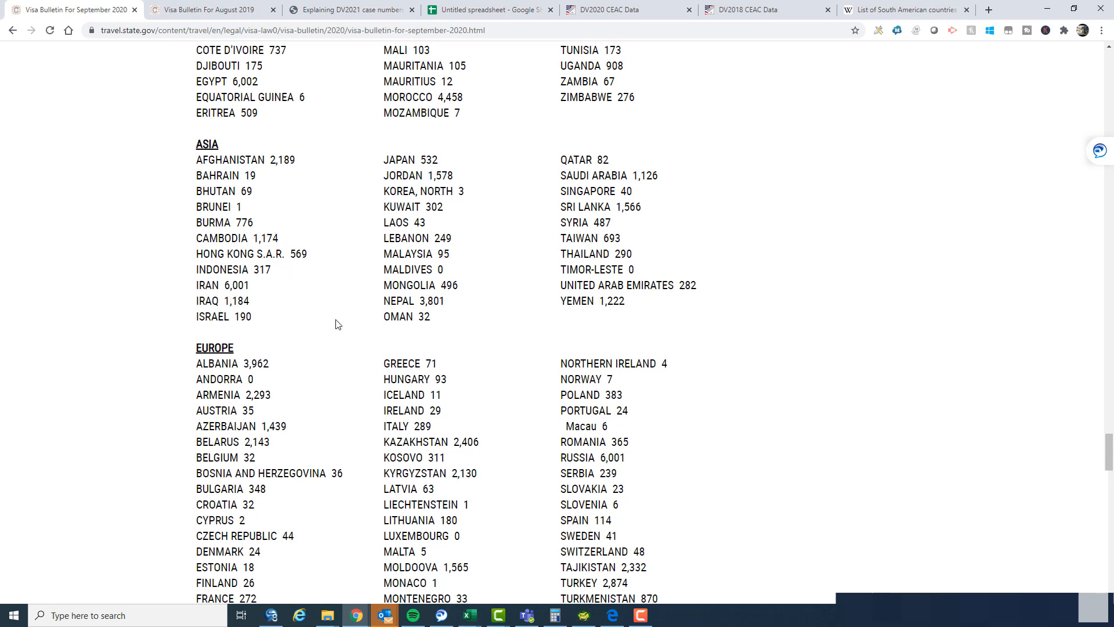
mouse_move(259, 311)
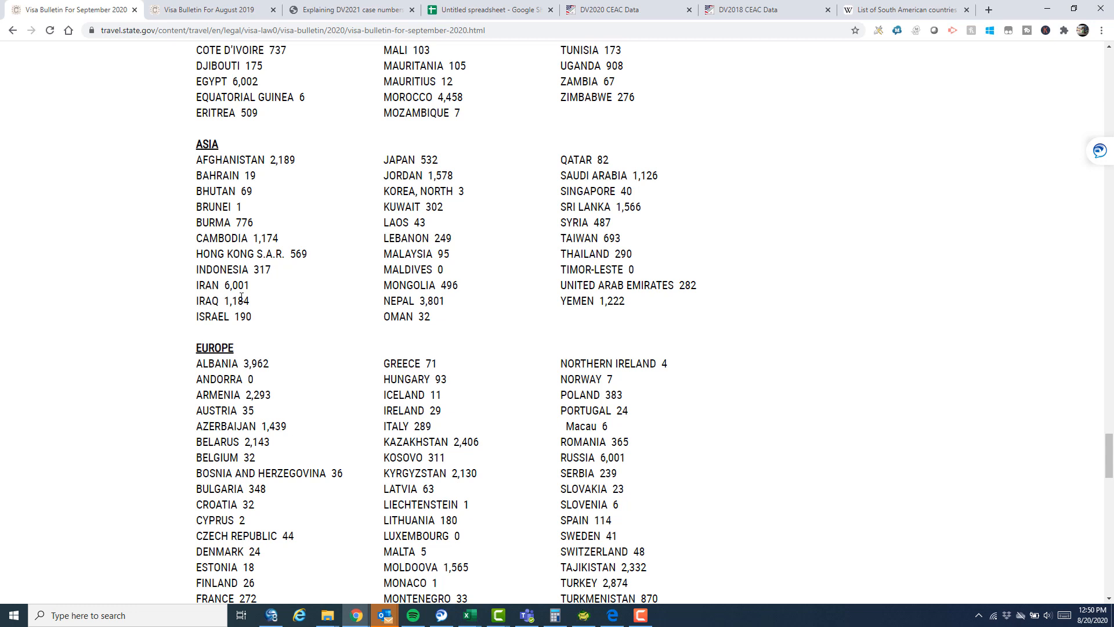
mouse_move(353, 354)
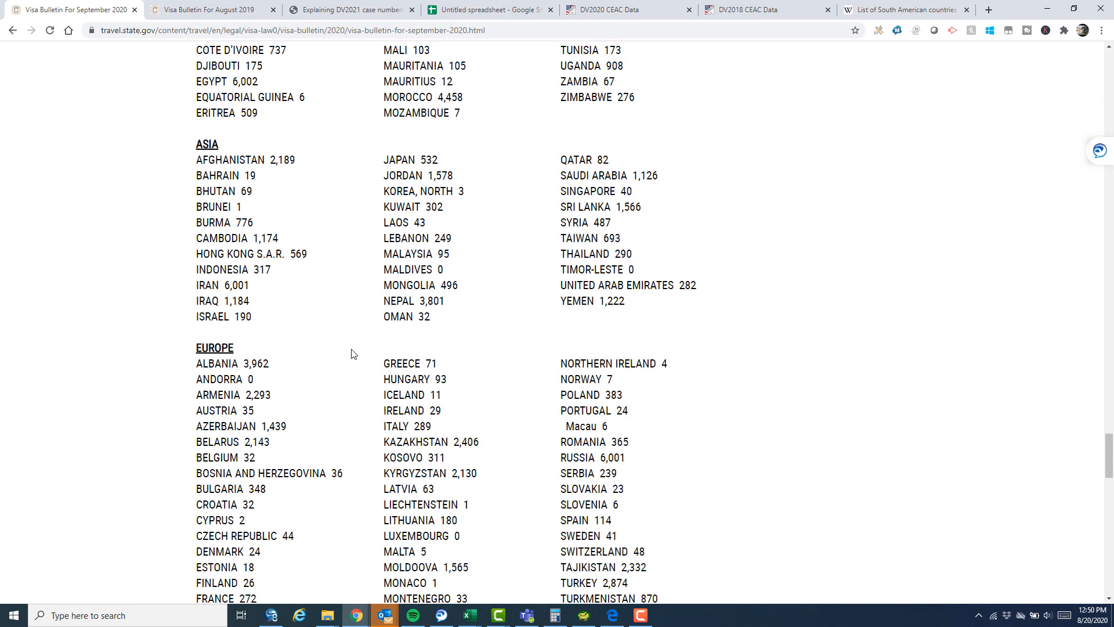